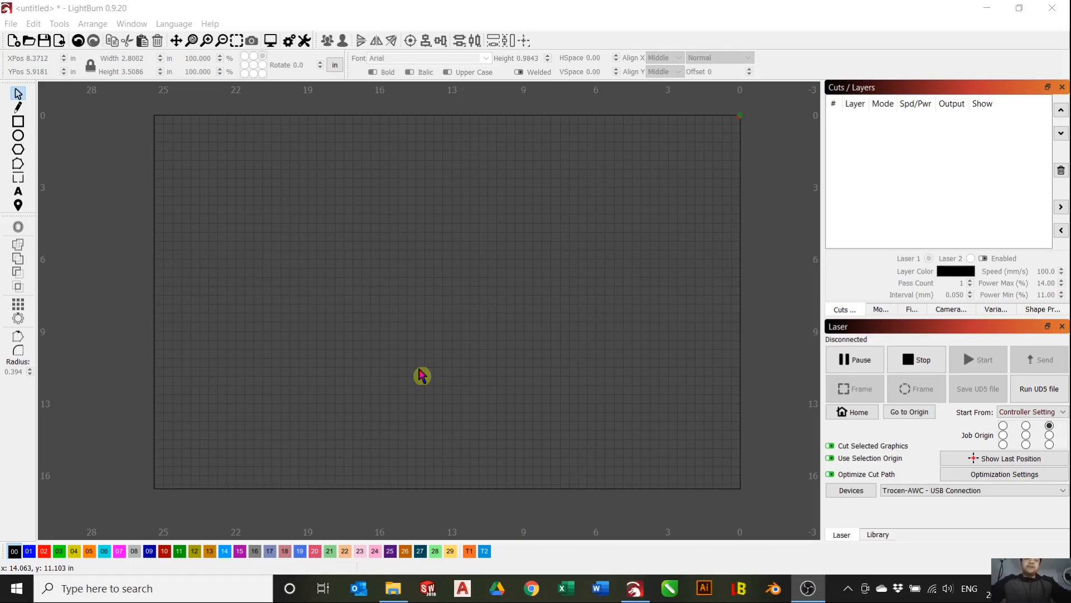
mouse_move(363, 286)
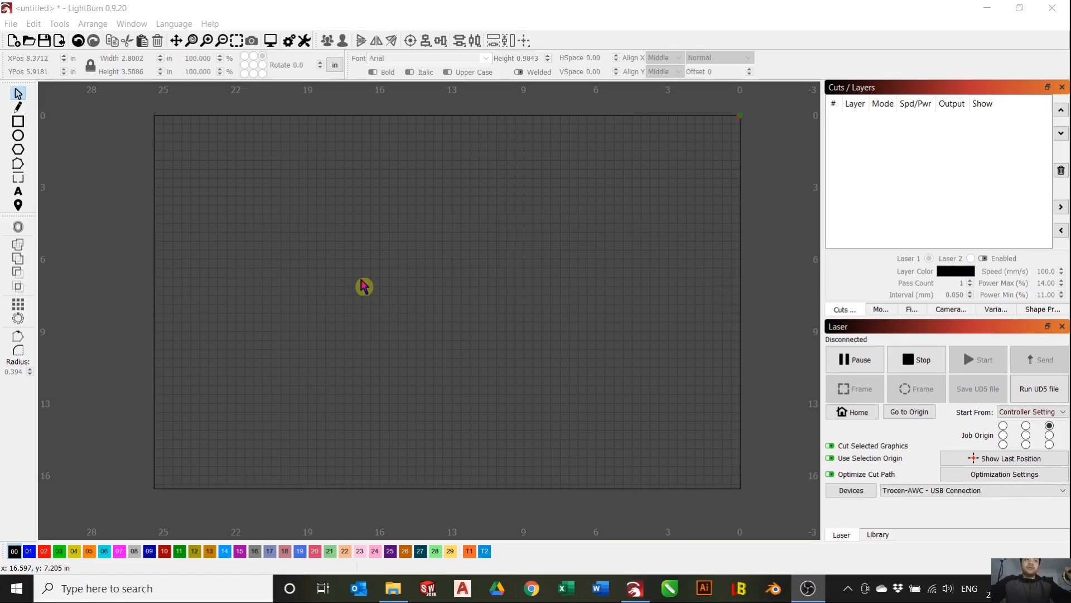
mouse_move(360, 285)
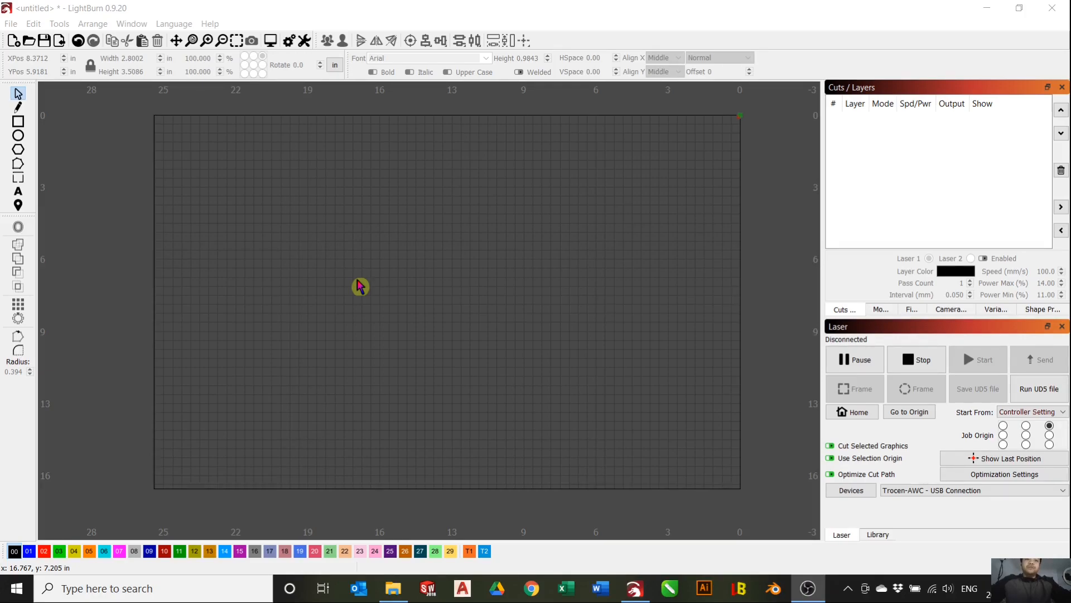
mouse_move(360, 286)
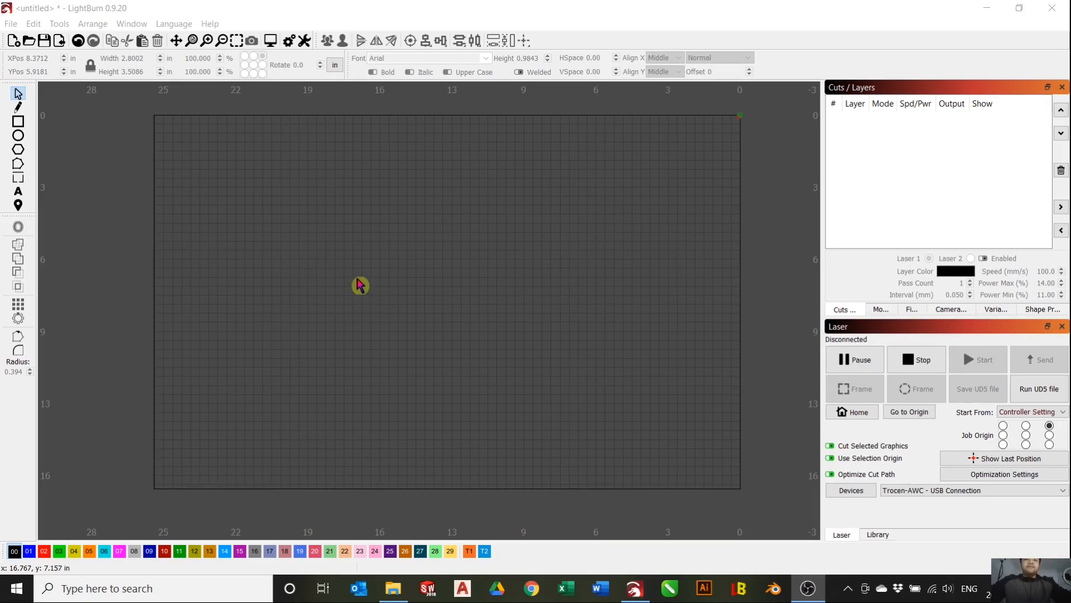
mouse_move(361, 271)
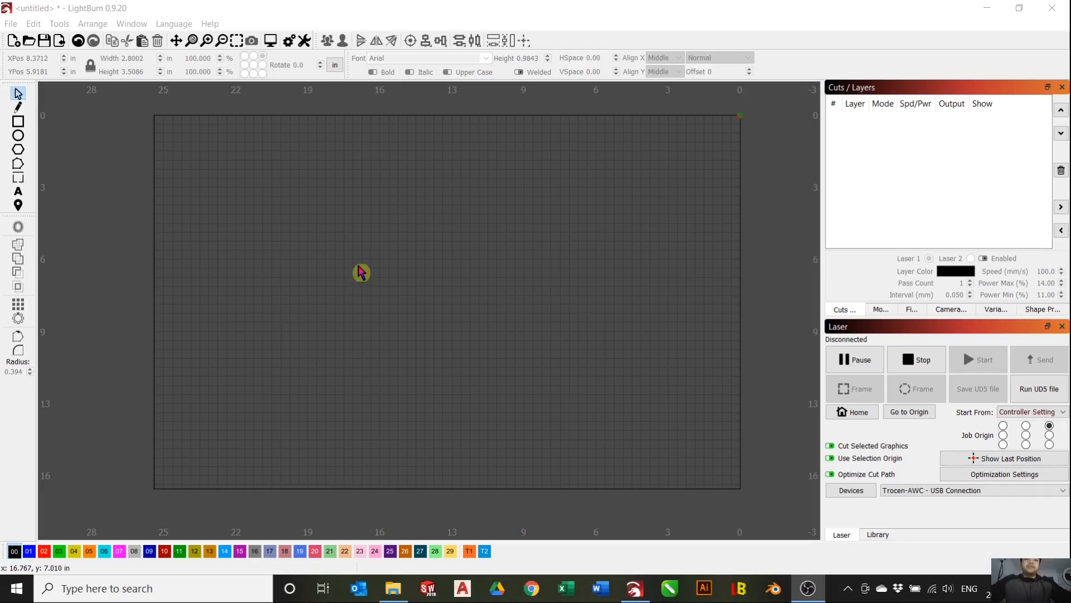
mouse_move(506, 447)
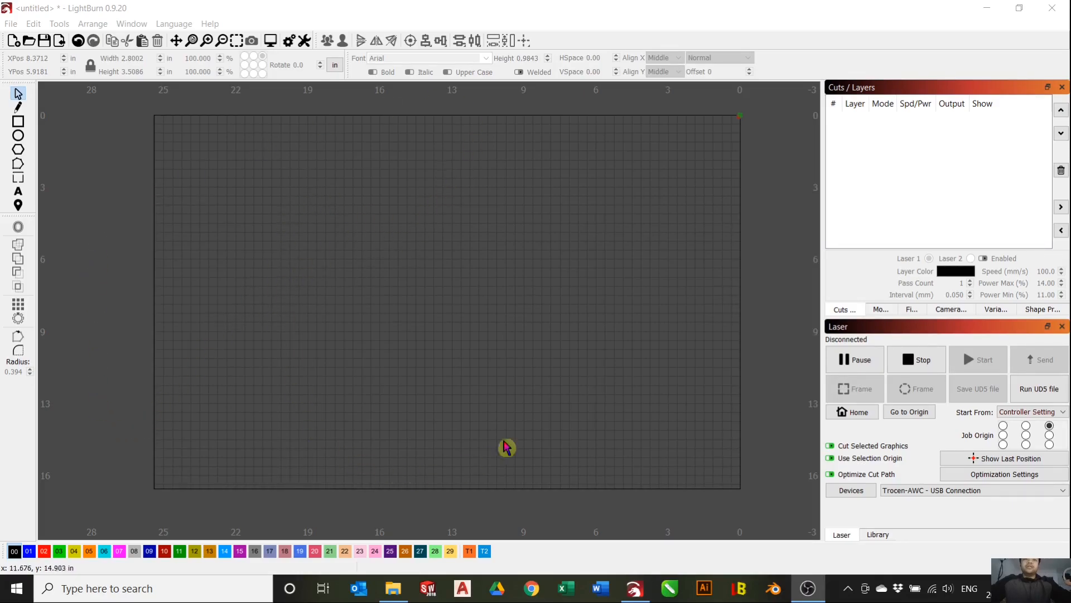
mouse_move(640, 305)
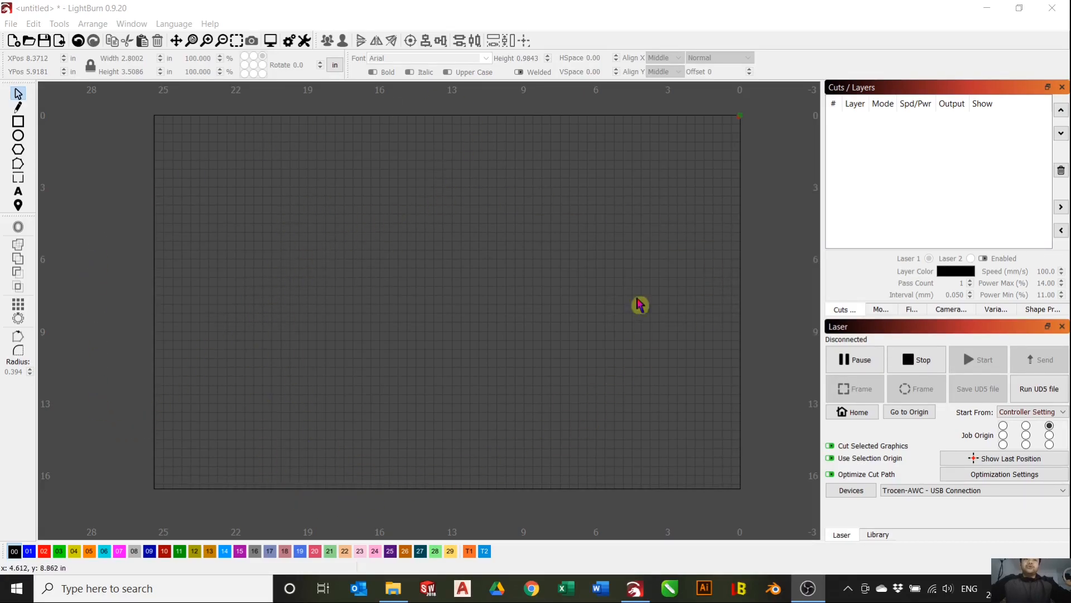
mouse_move(435, 225)
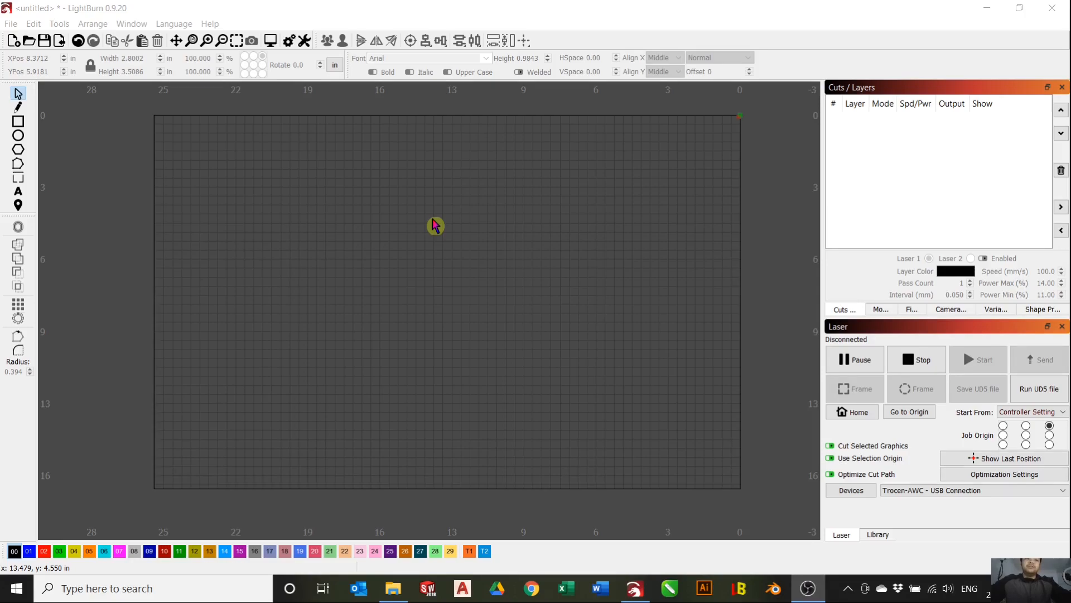
mouse_move(384, 436)
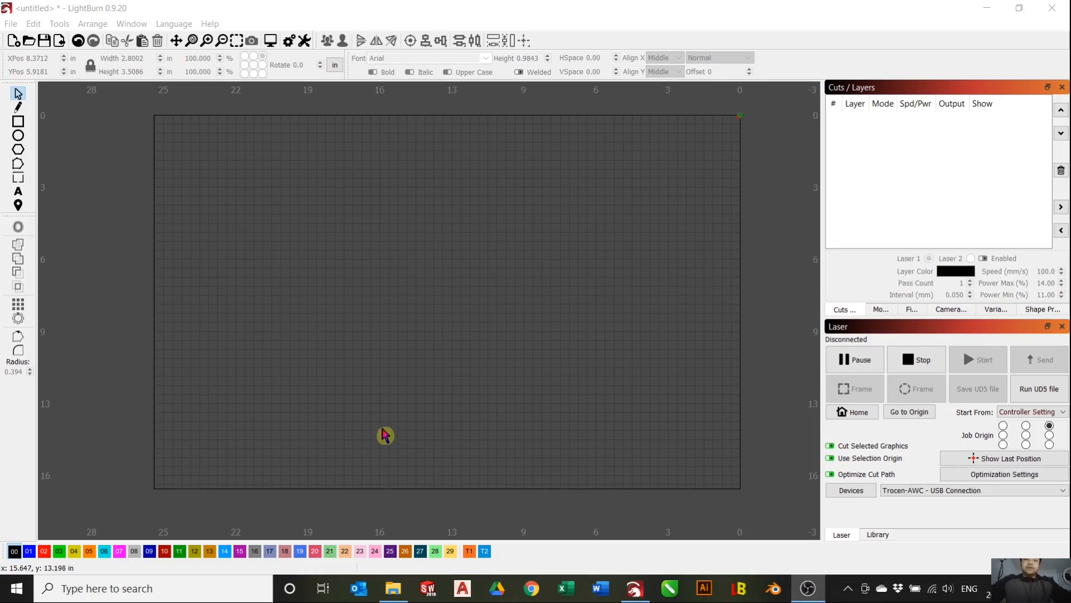
- Open File Explorer to the Shop > LIT Logo (Final) folder containing LIT_Newlogo
left_click(392, 588)
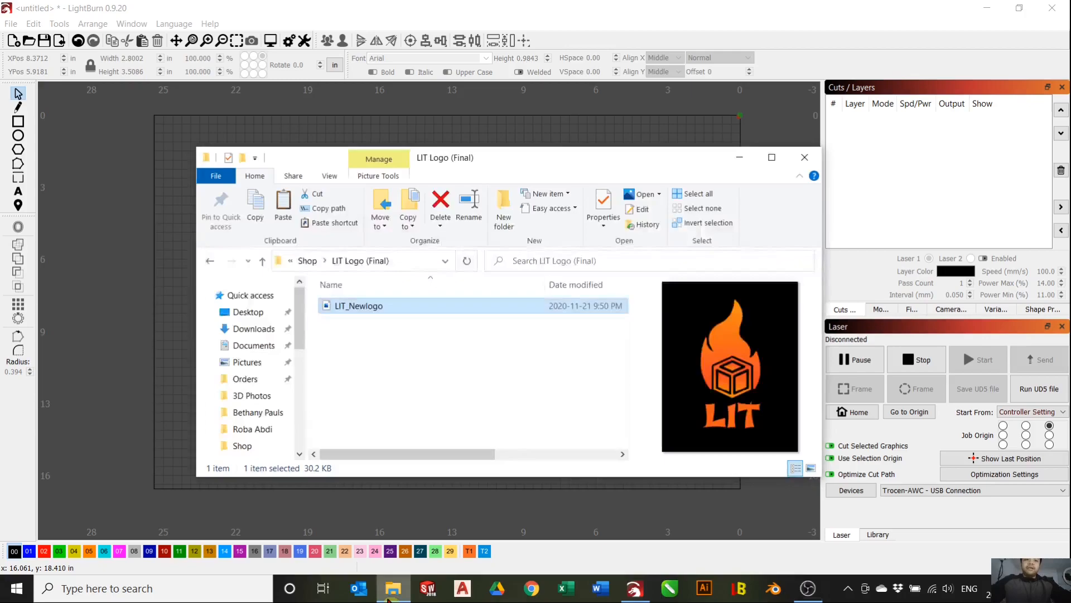
mouse_move(758, 335)
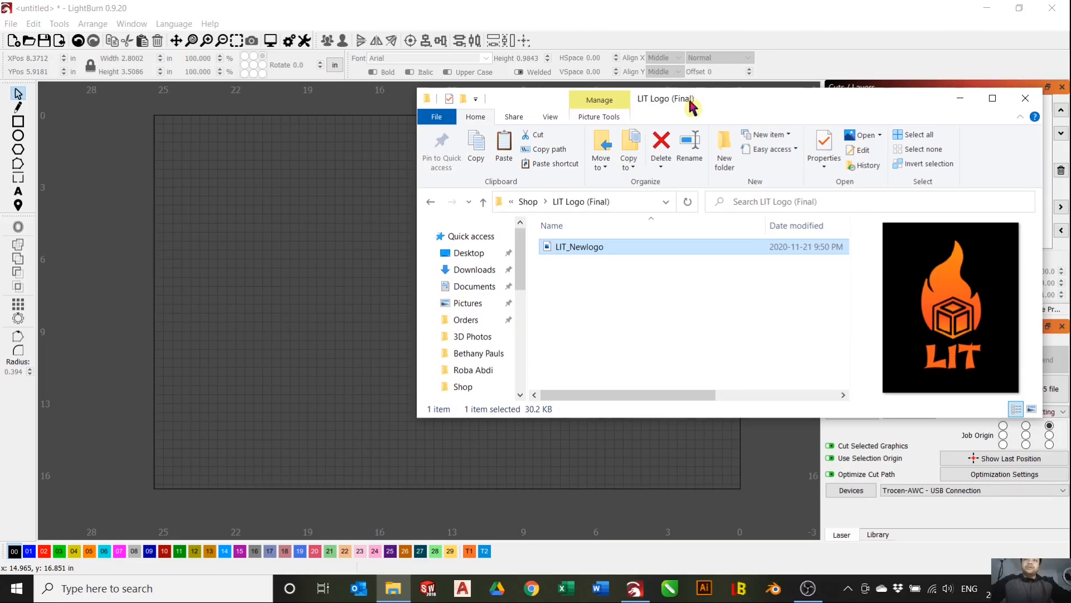
mouse_move(591, 251)
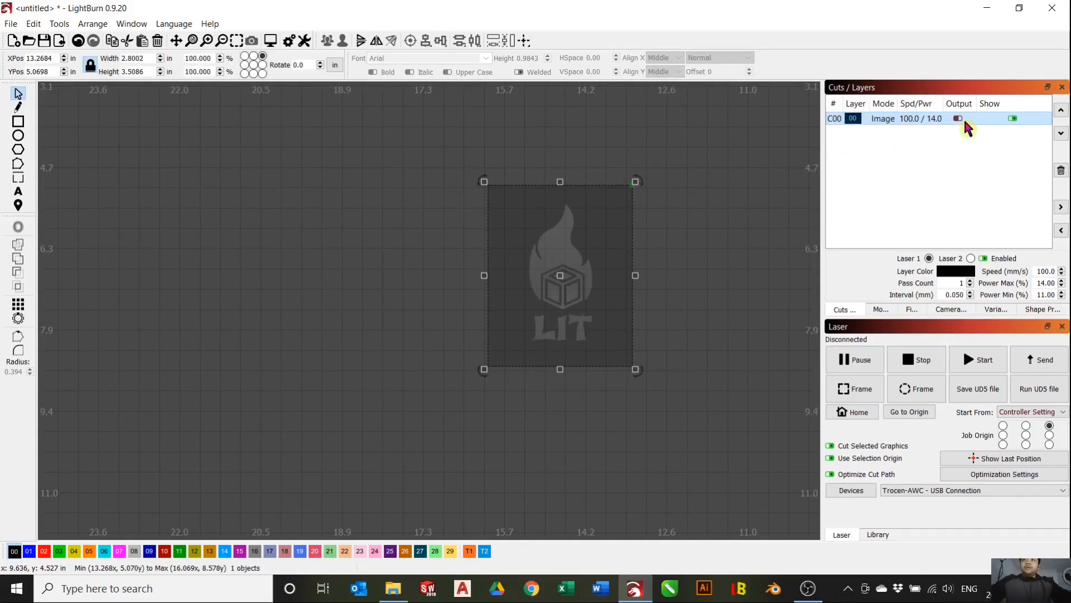
- Enable output on the C00 Image layer holding the LIT logo
left_click(957, 119)
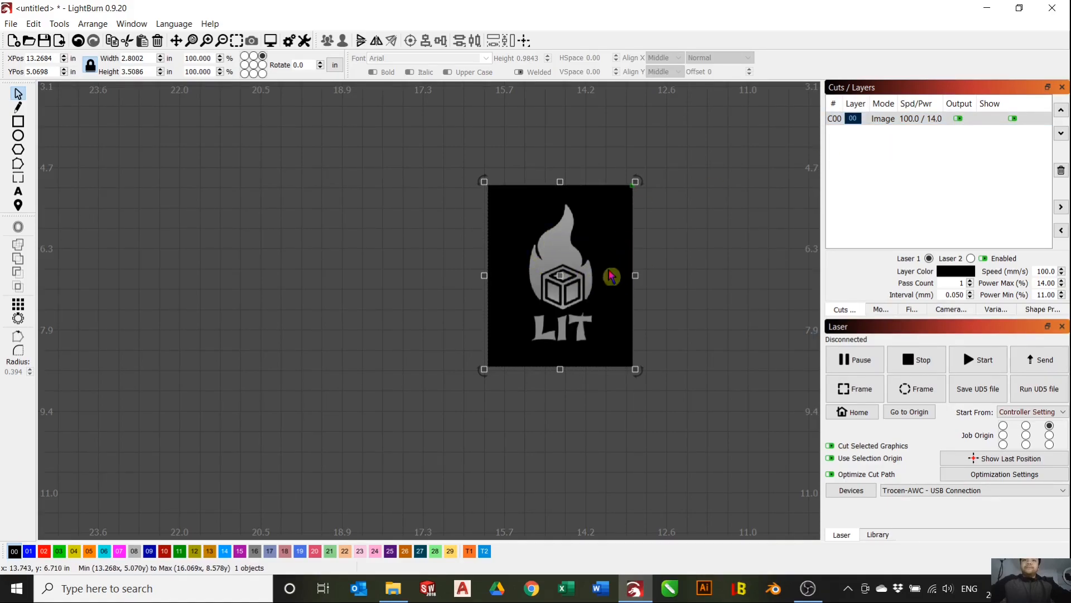
mouse_move(560, 253)
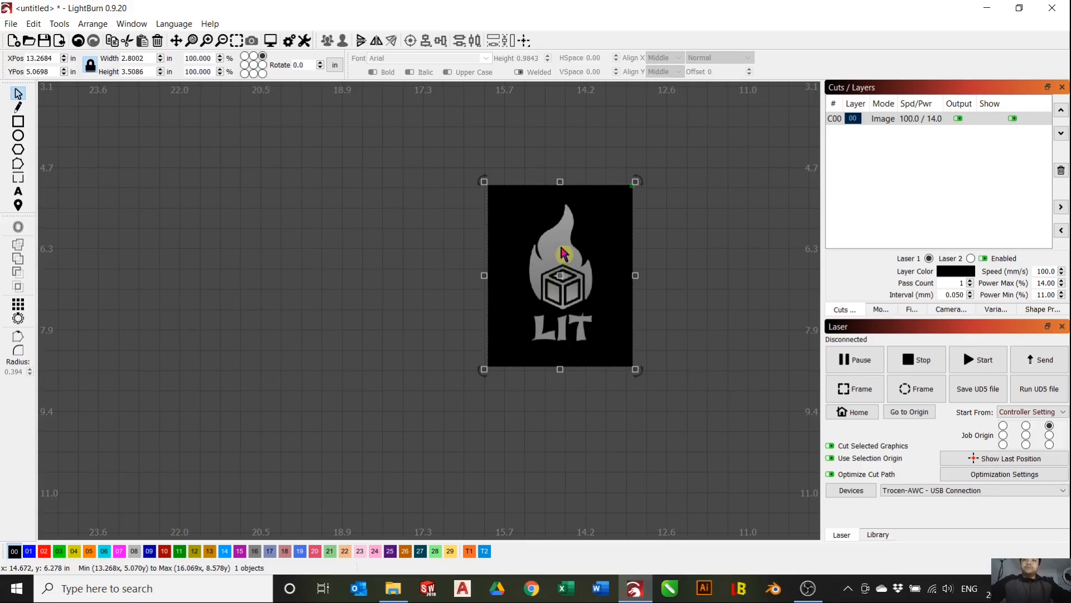
mouse_move(577, 308)
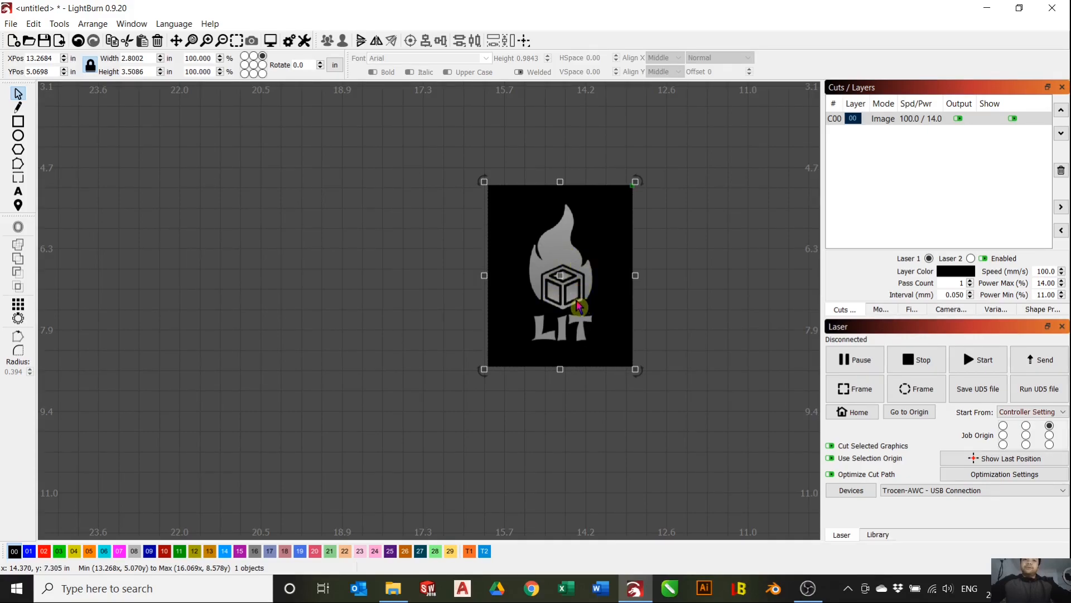
mouse_move(588, 302)
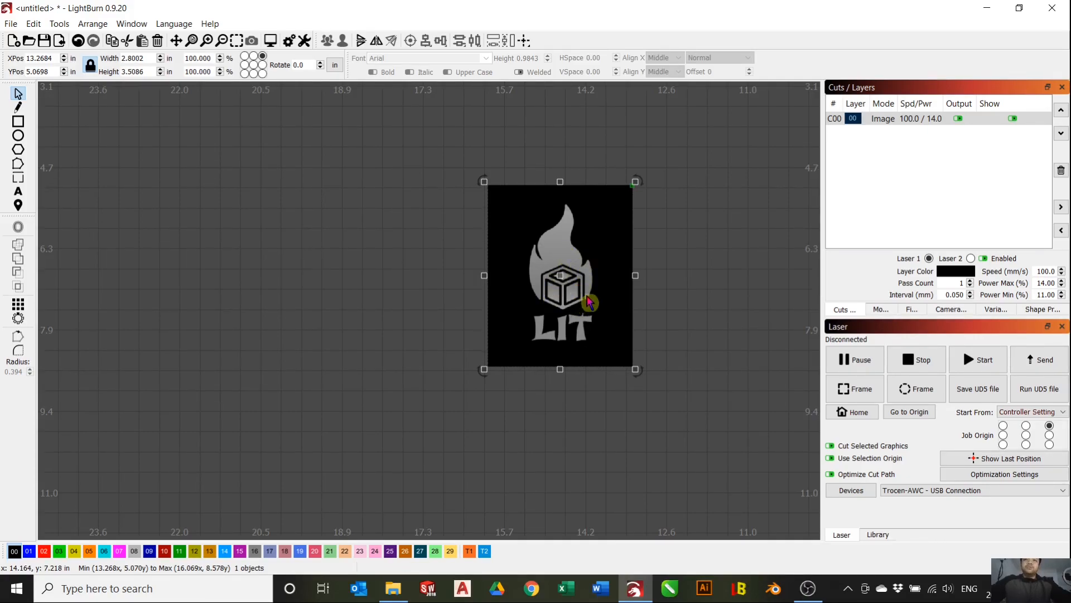
mouse_move(539, 256)
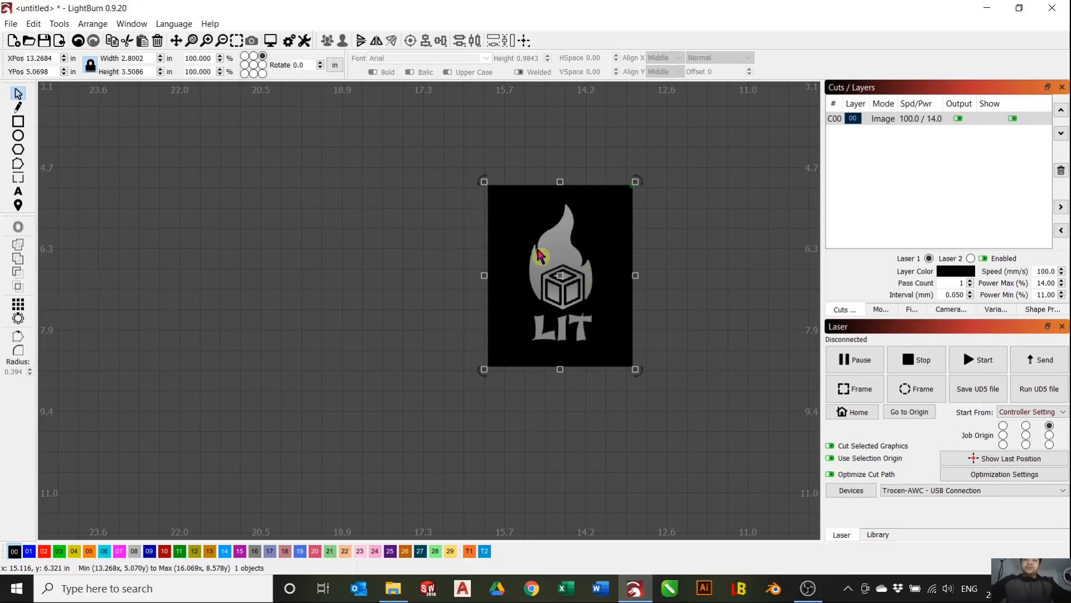
mouse_move(540, 258)
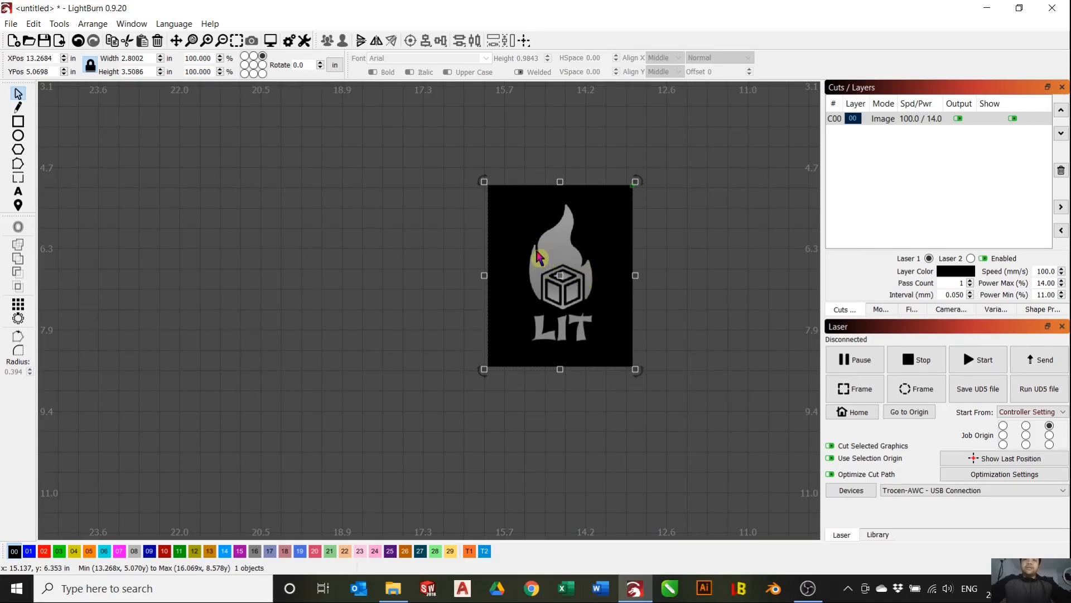
mouse_move(526, 256)
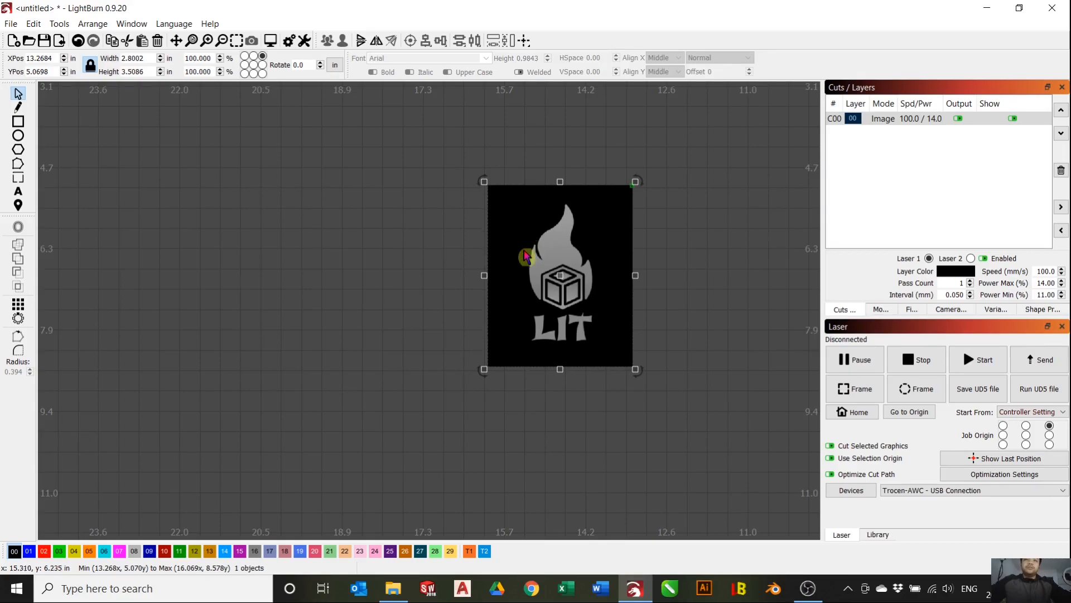
mouse_move(675, 310)
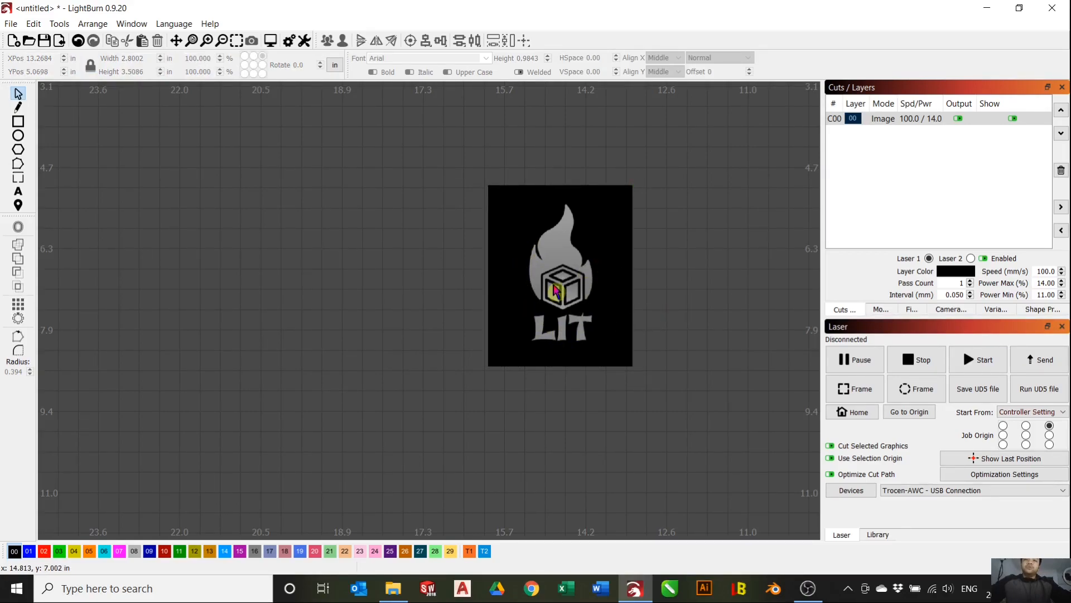
- Trace the LIT logo image at threshold 105 with Fade Image, creating a Fill layer
right_click(556, 290)
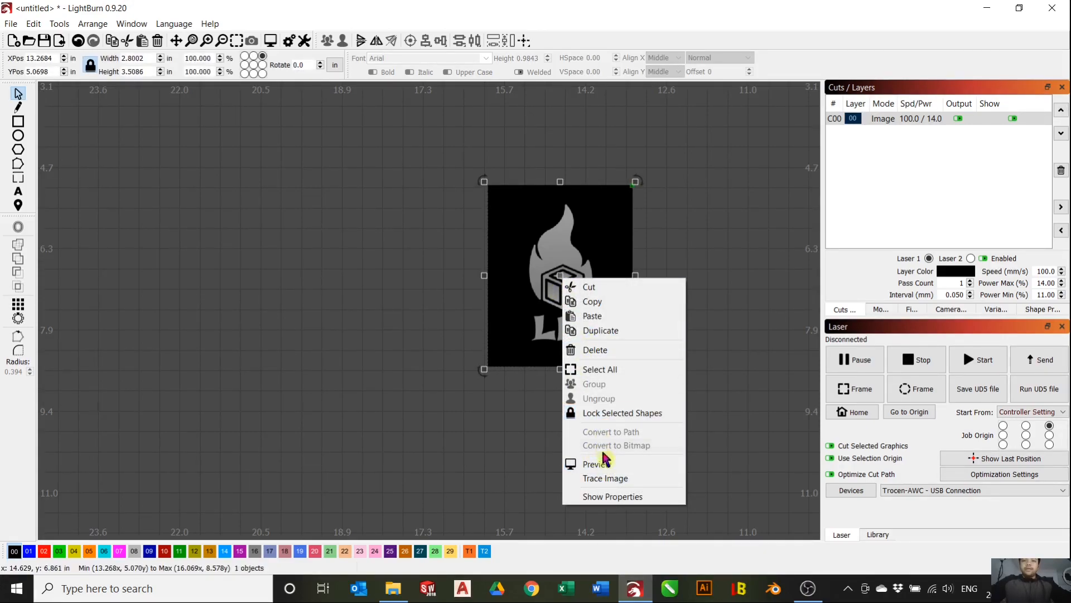
mouse_move(603, 478)
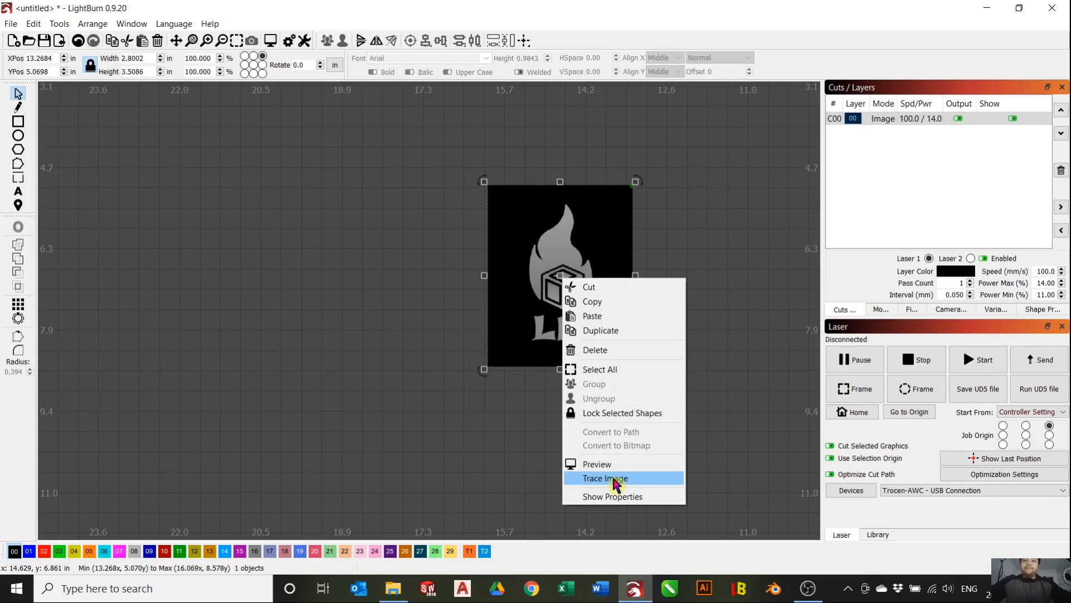
left_click(604, 478)
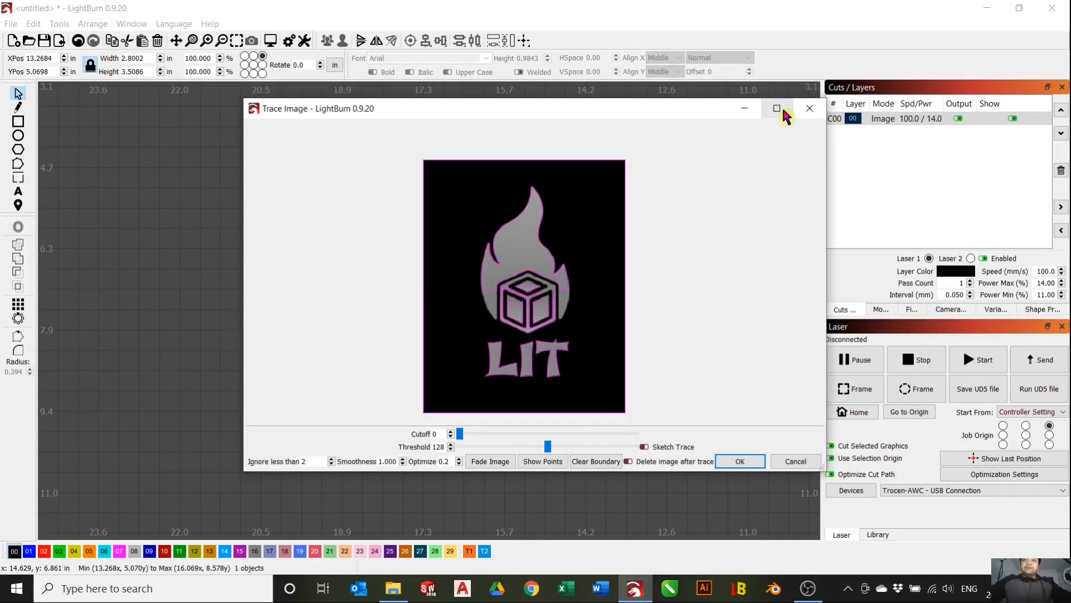
left_click(777, 108)
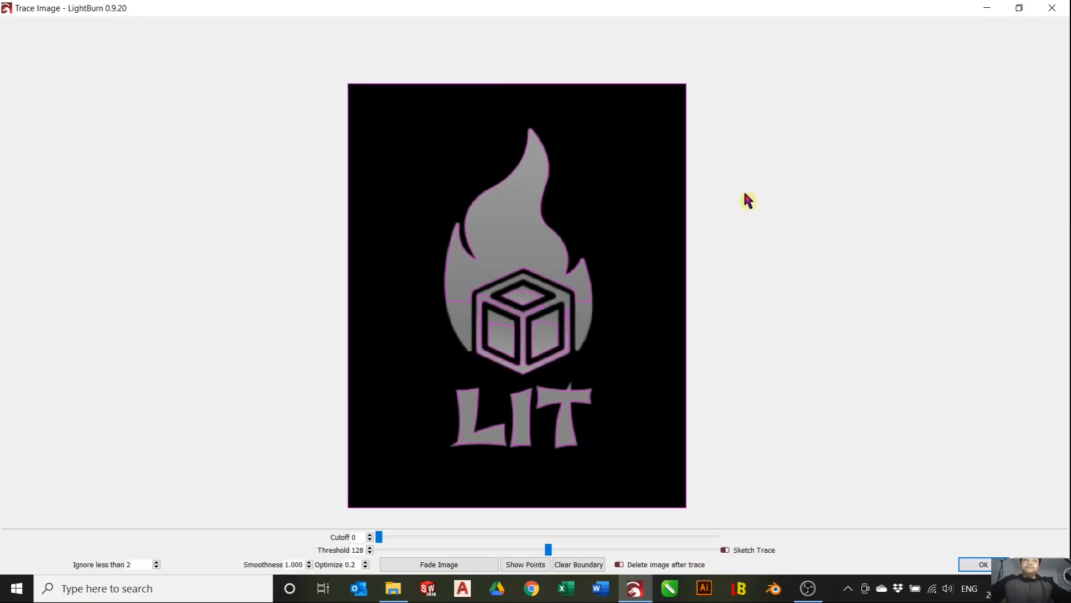
mouse_move(588, 353)
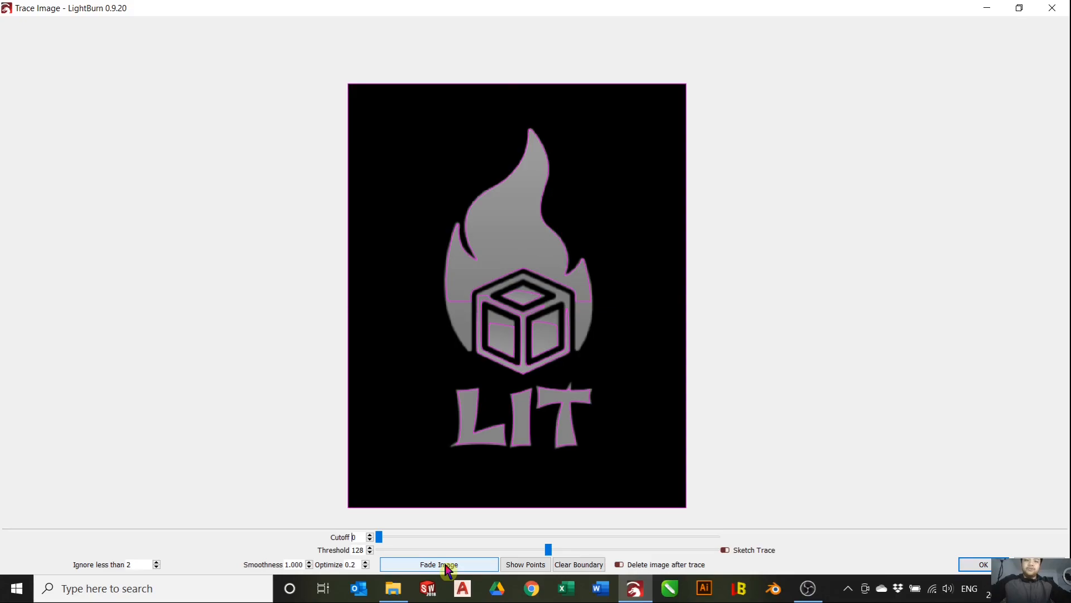
left_click(438, 563)
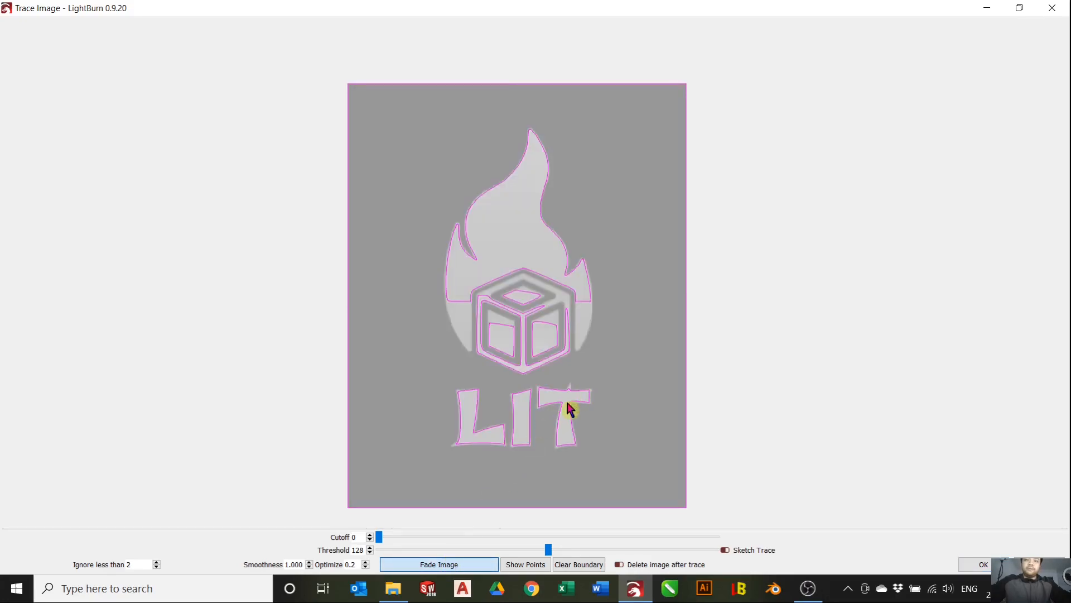
mouse_move(515, 454)
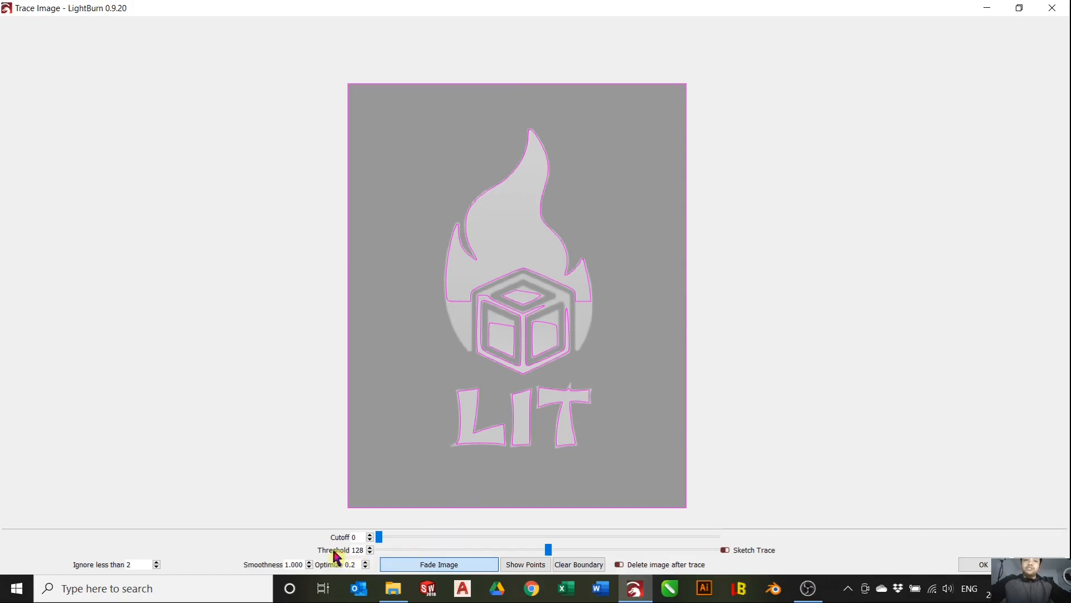
mouse_move(586, 388)
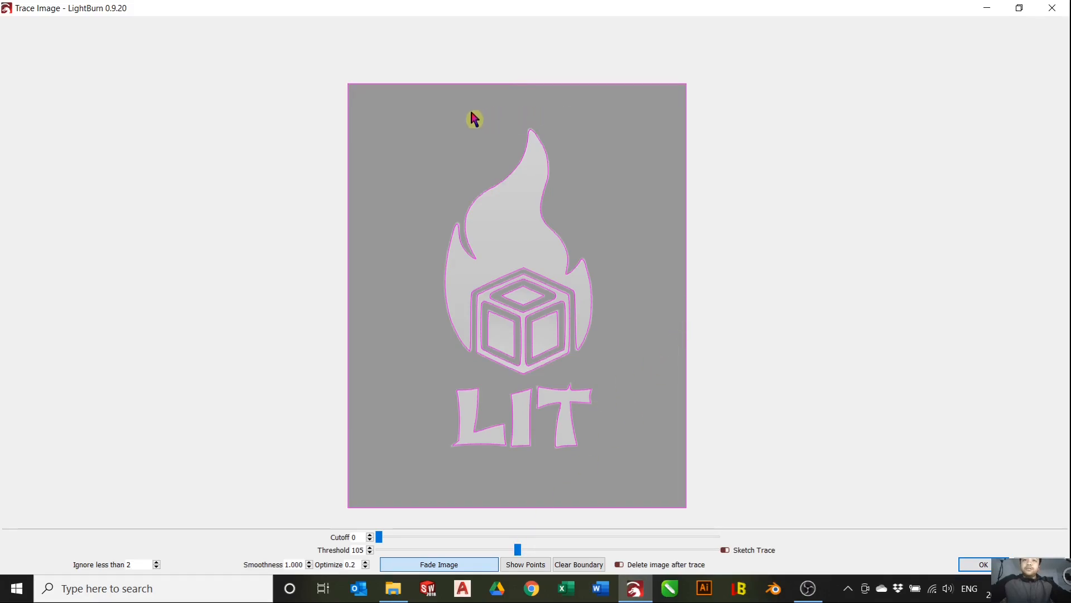
mouse_move(812, 326)
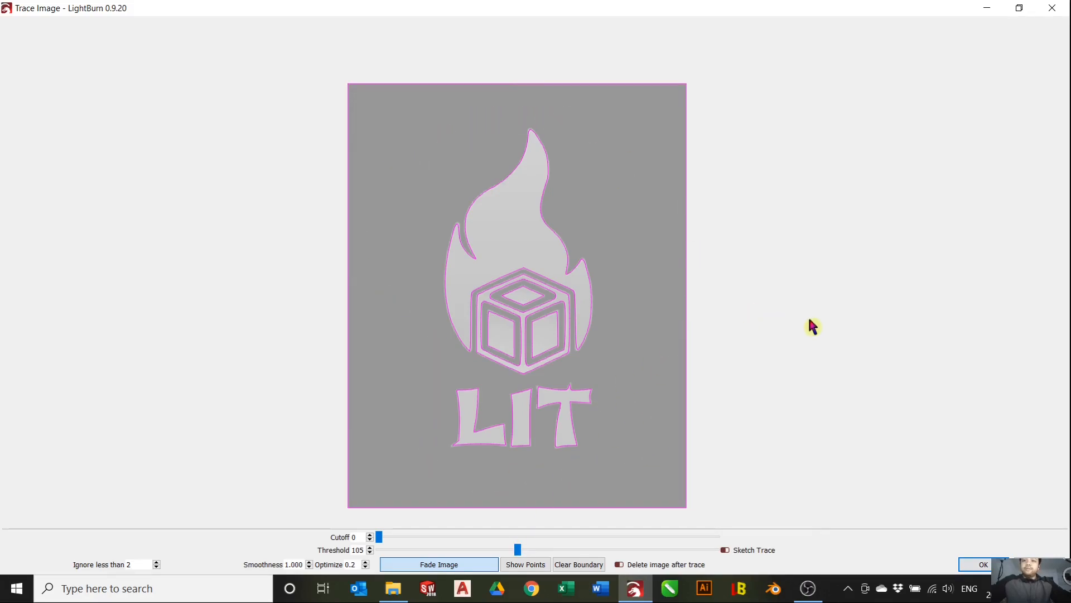
left_click(983, 563)
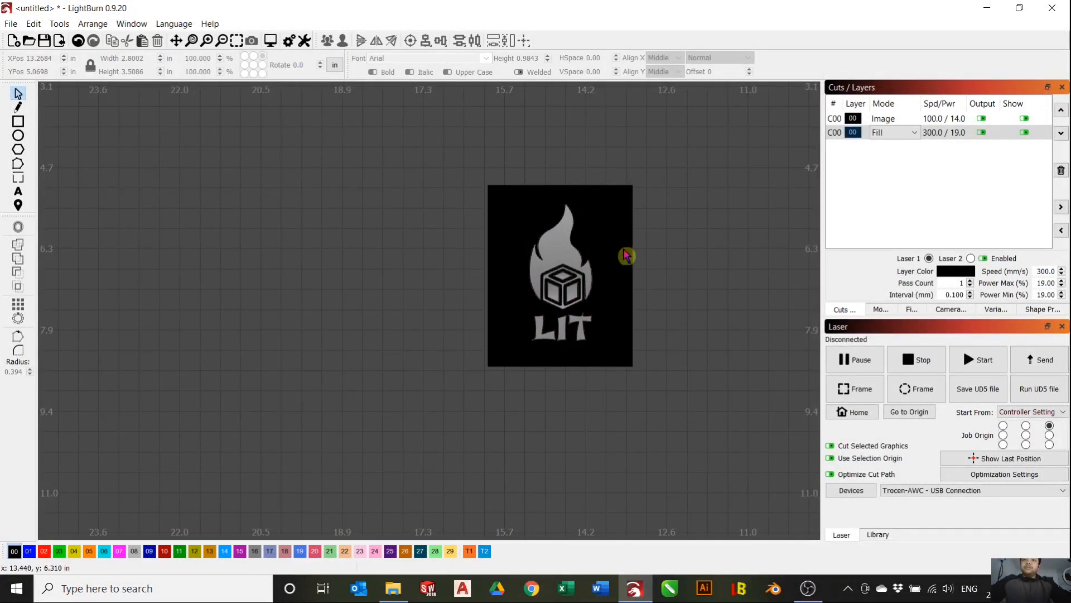
- Select the original logo image for removal and switch layer C00 to Fill mode
left_click(560, 273)
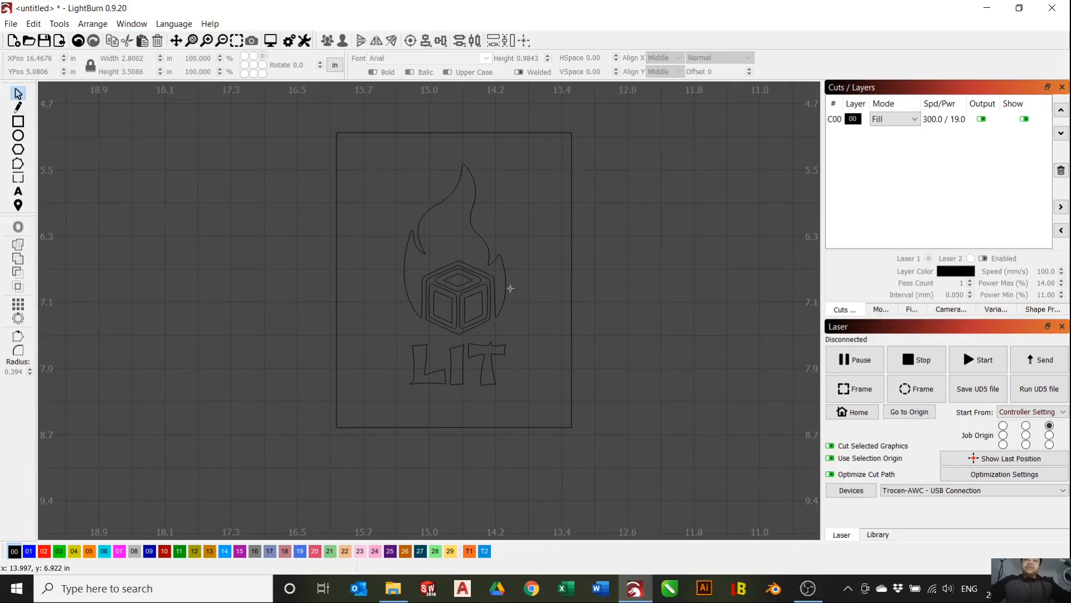
mouse_move(795, 406)
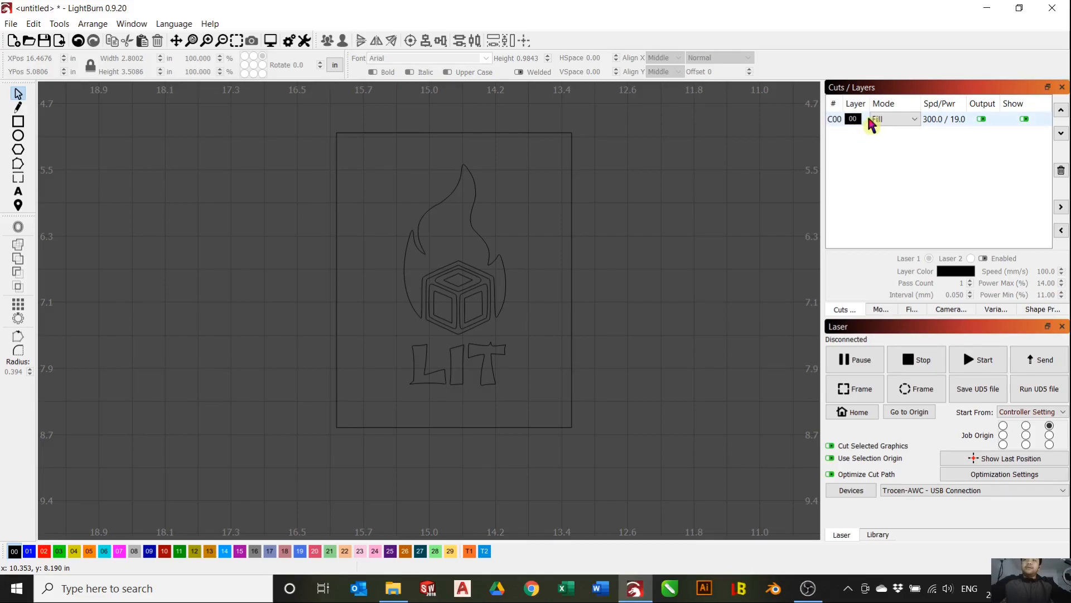
left_click(893, 118)
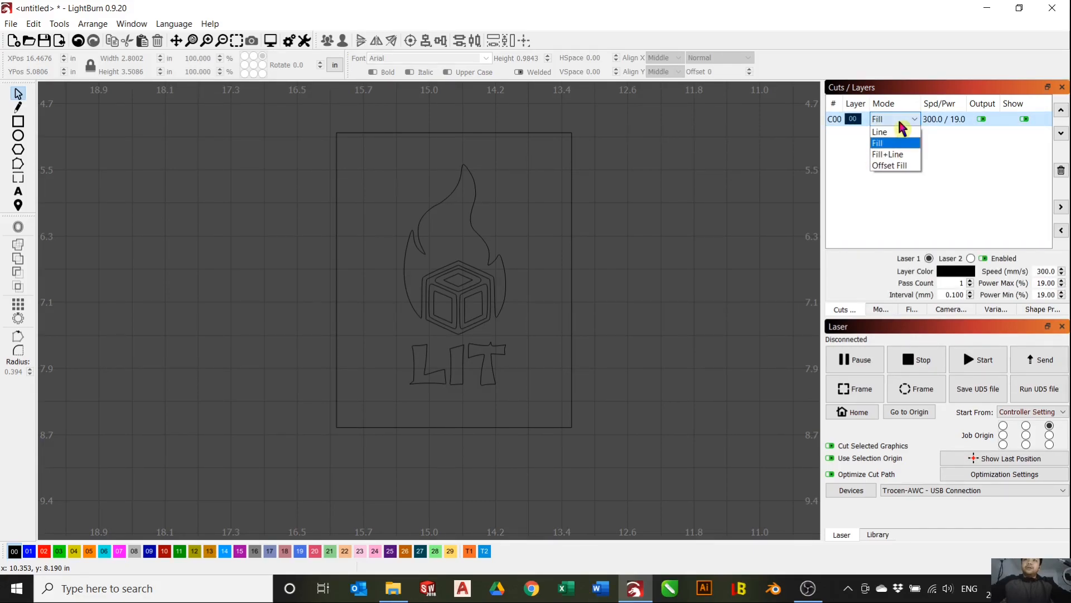
left_click(879, 143)
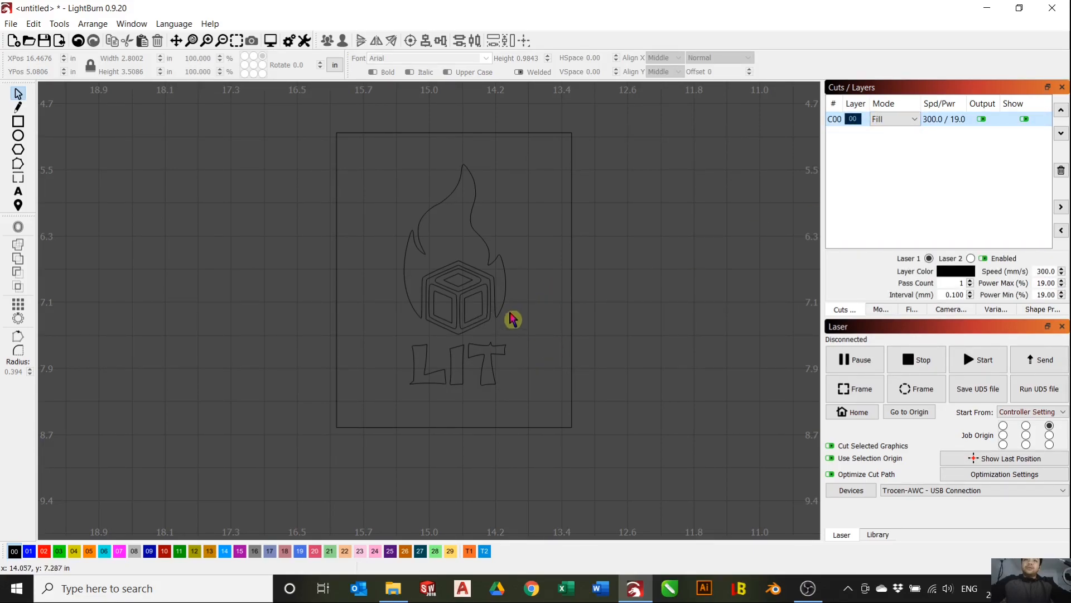
mouse_move(457, 238)
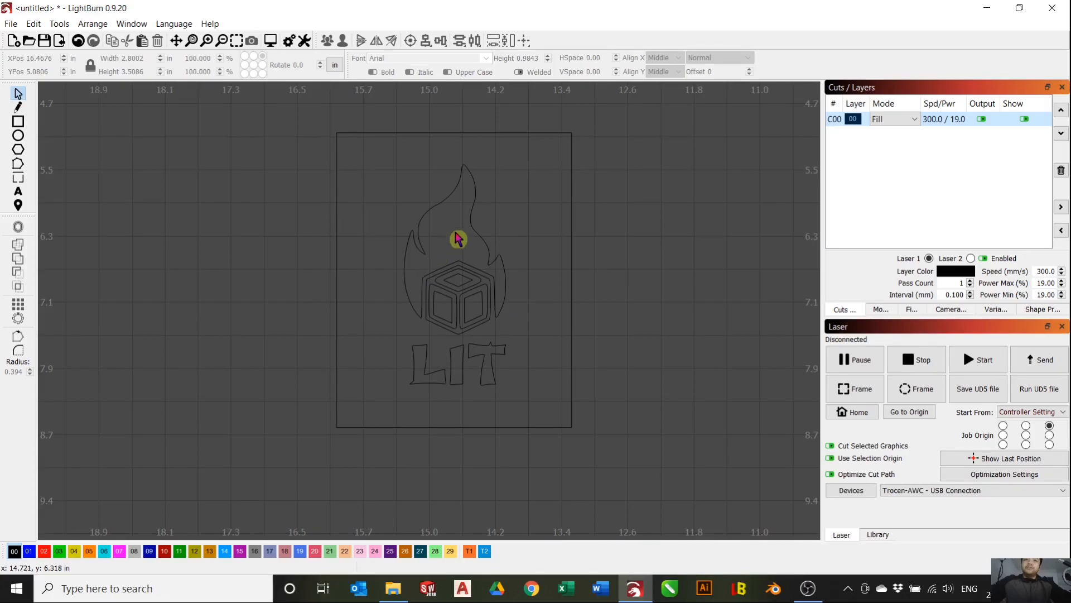
mouse_move(533, 304)
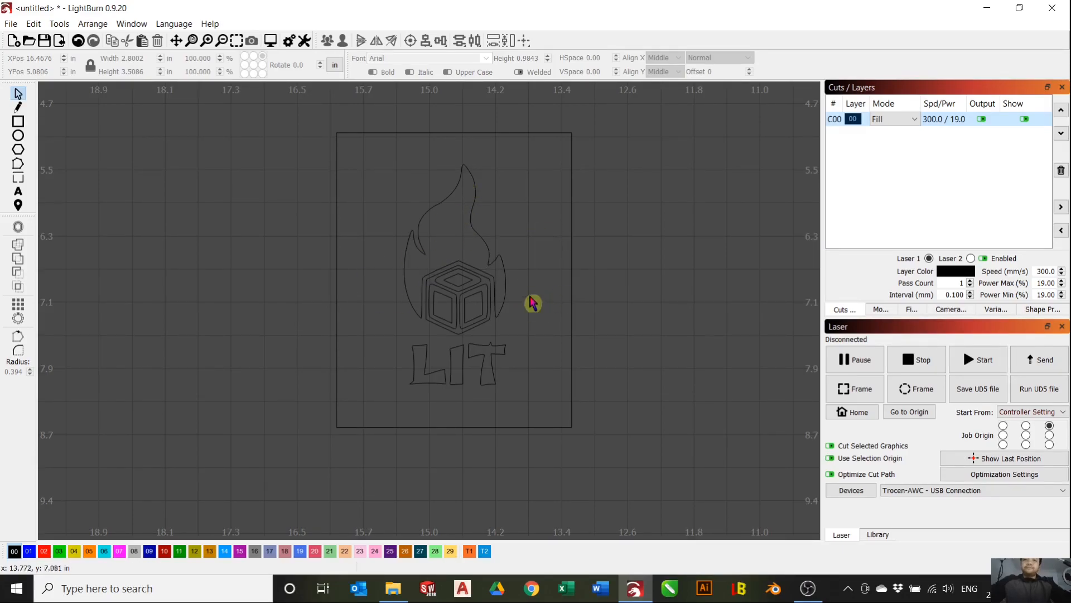
scroll("down", 3)
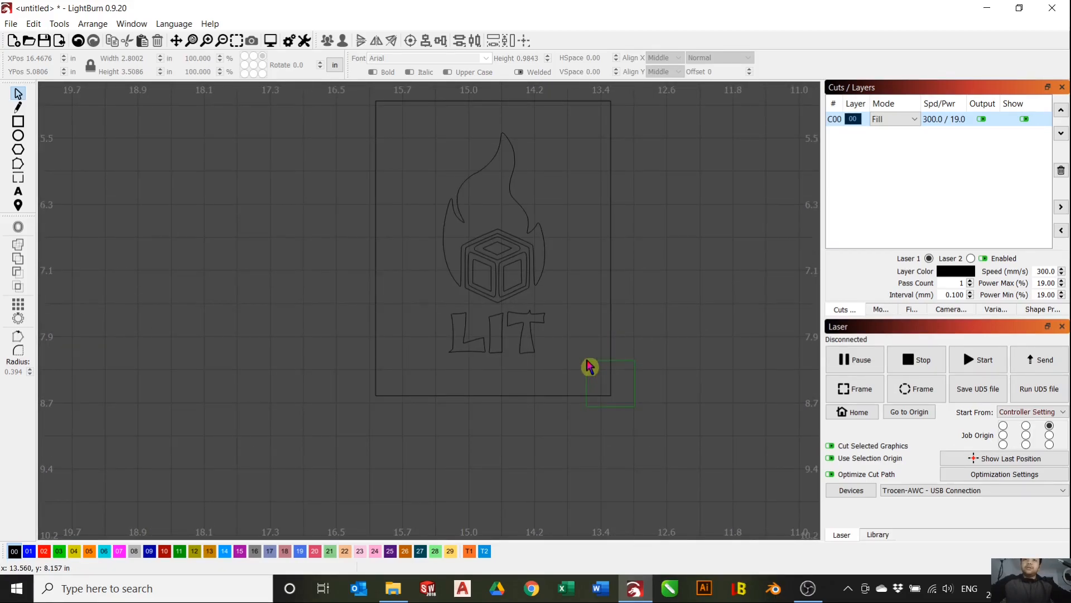
- Select the framed logo group and bring up its context menu to ungroup it
left_click(588, 365)
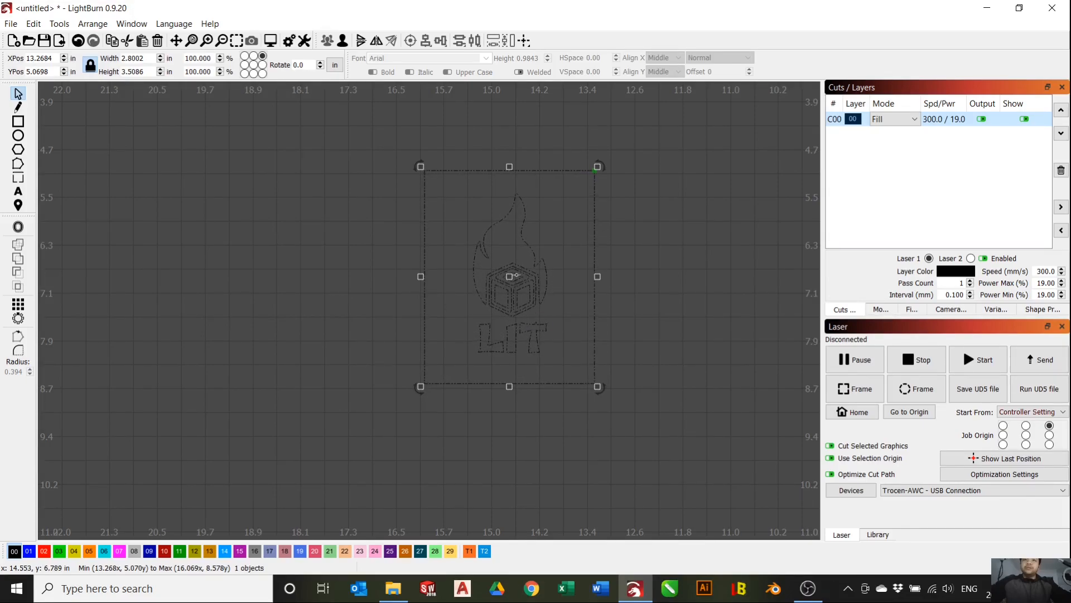
right_click(509, 276)
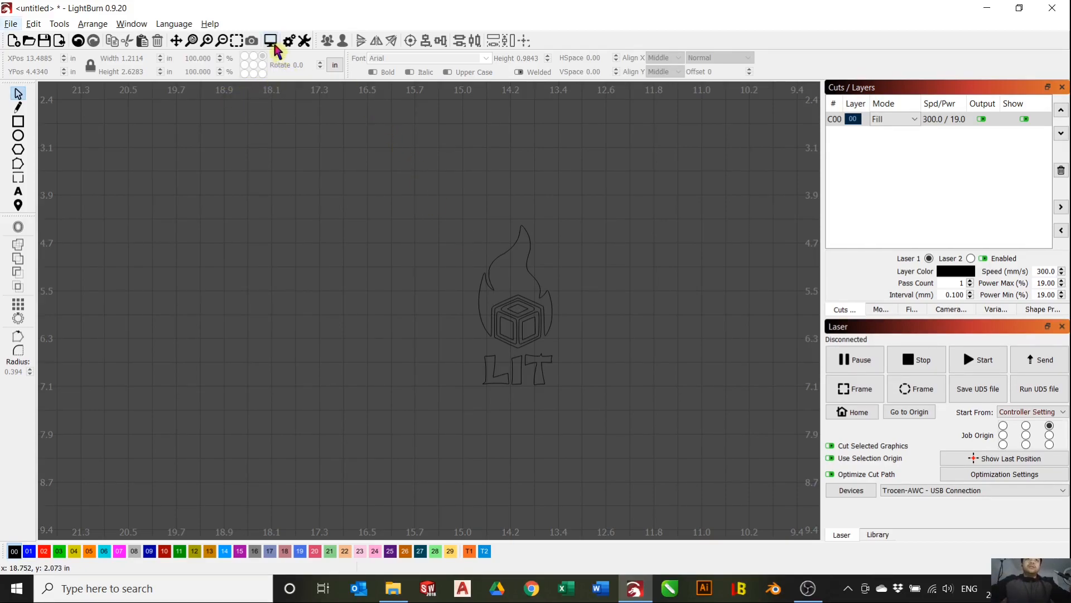
mouse_move(396, 247)
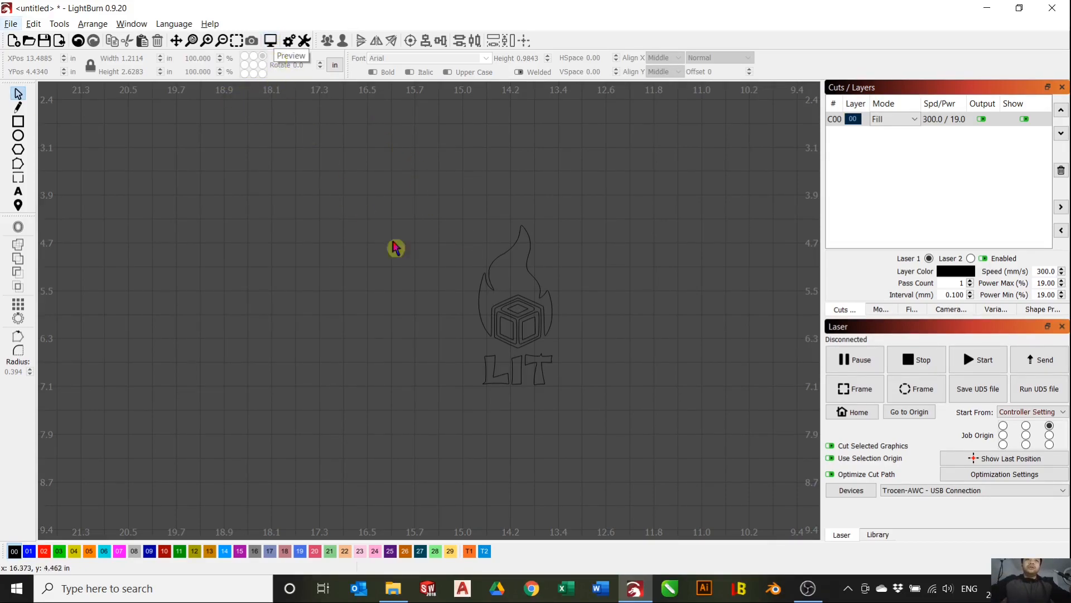
mouse_move(472, 342)
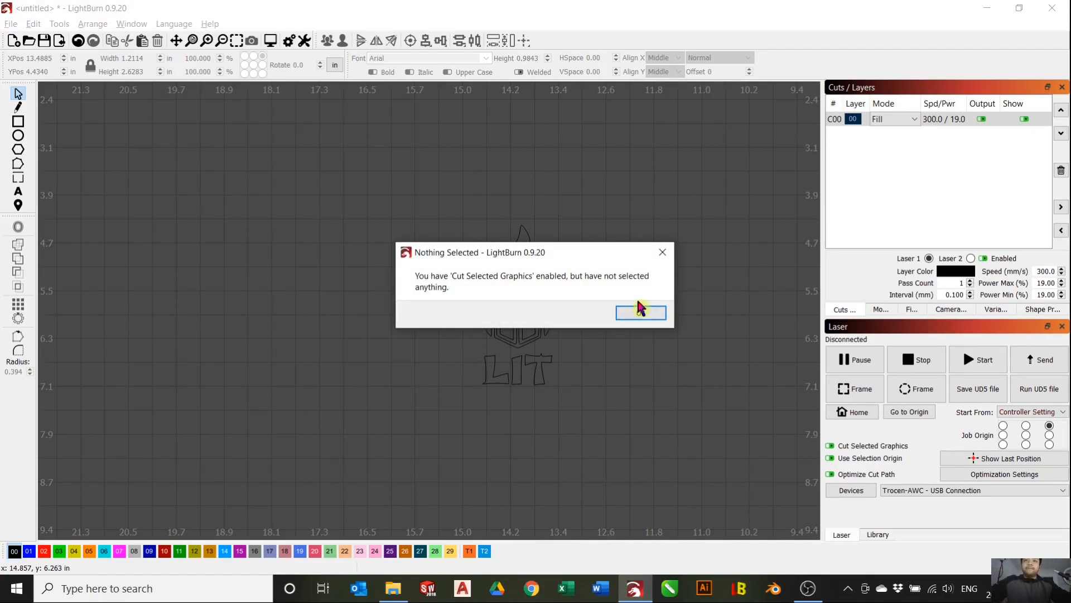
left_click(640, 312)
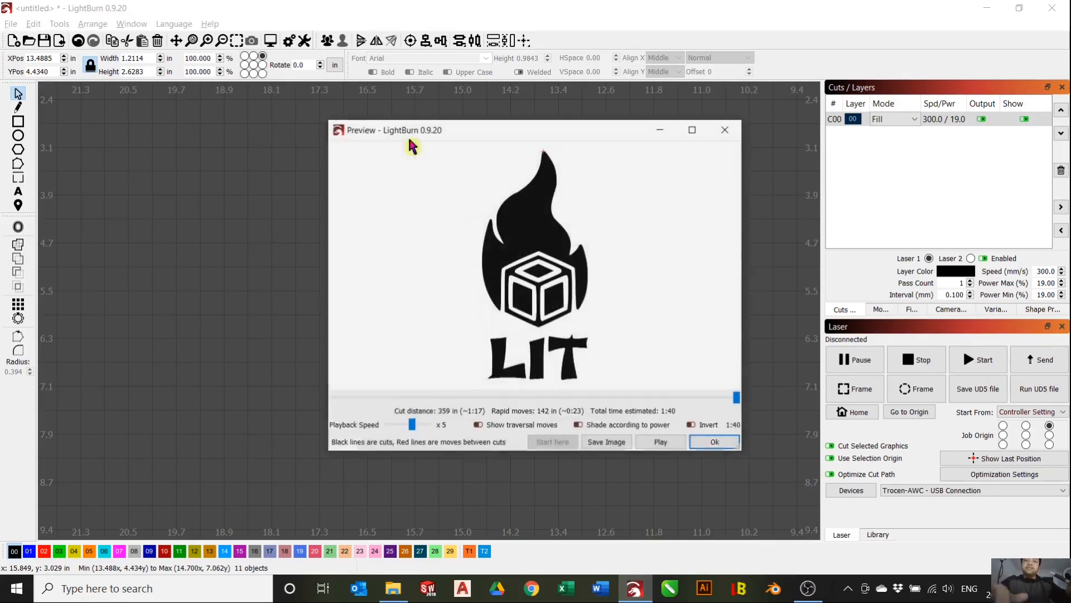
left_click(692, 130)
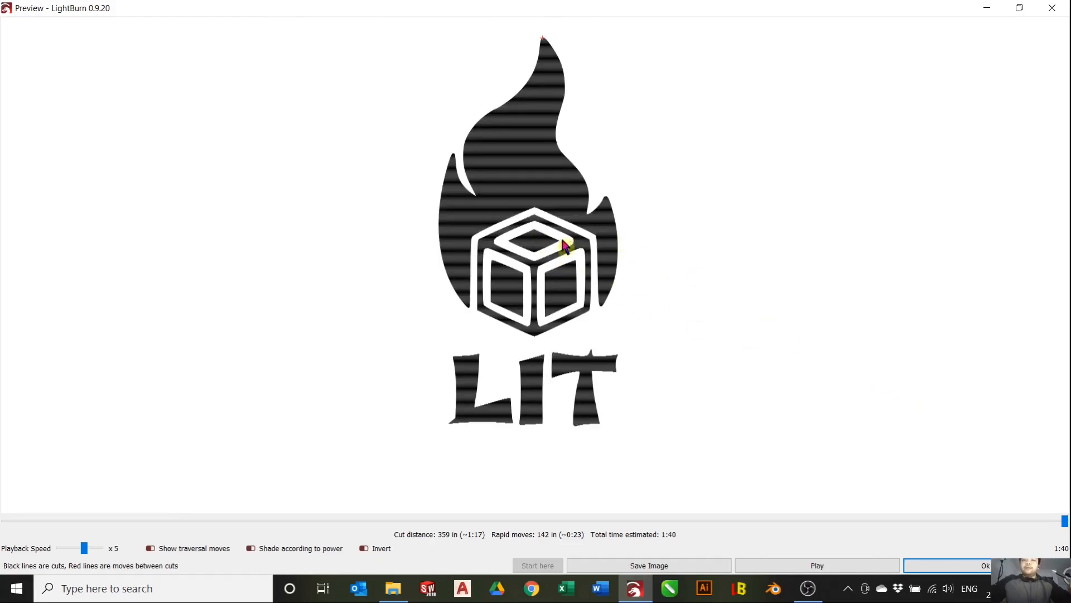
mouse_move(532, 19)
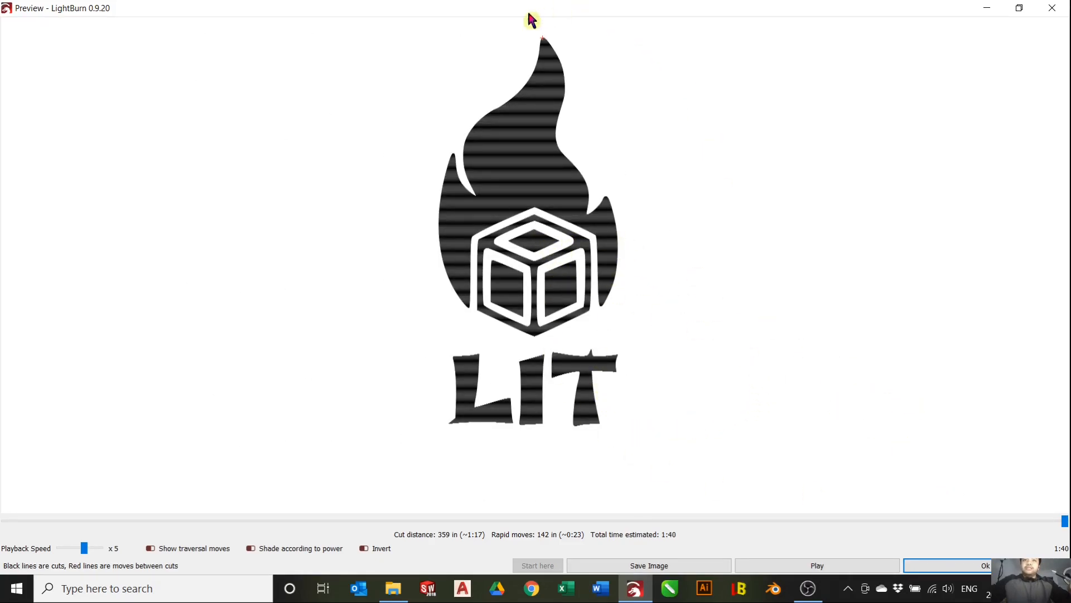
mouse_move(960, 554)
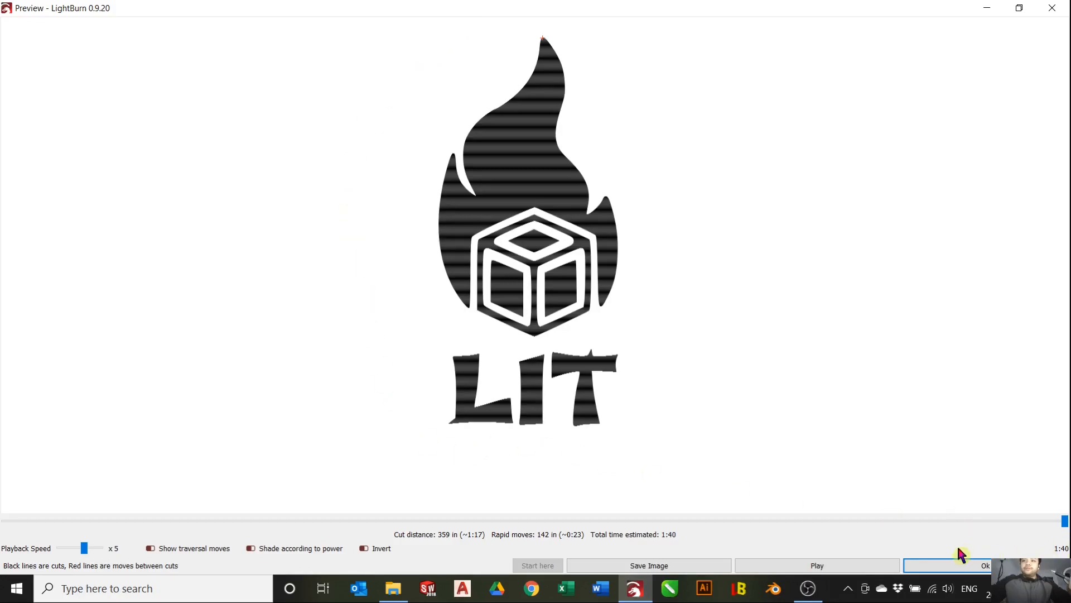
left_click(984, 566)
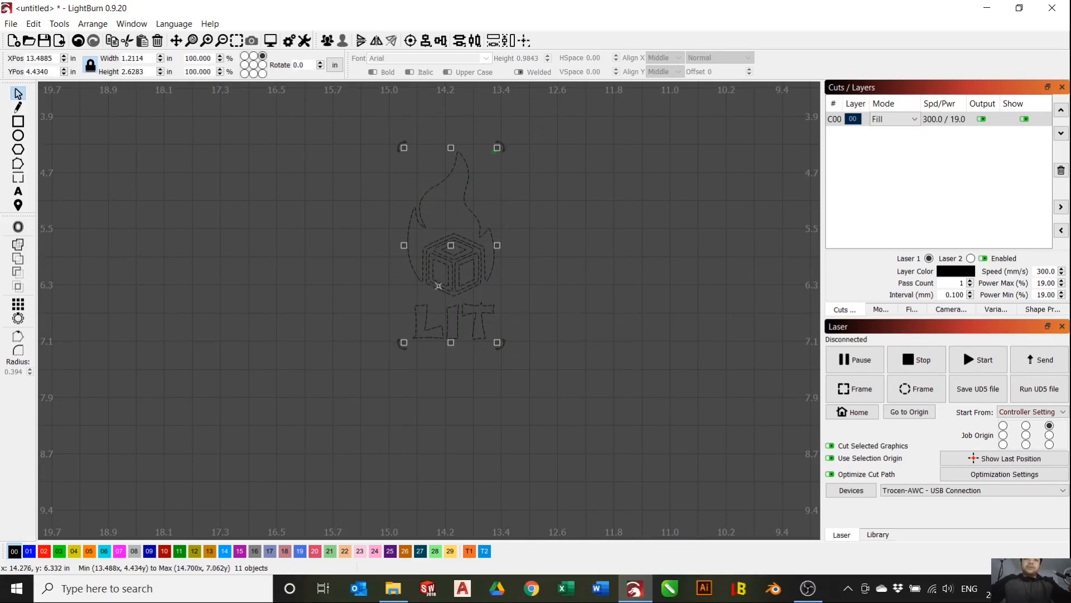
- Group the eleven logo pieces into one object, then reselect and deselect it
right_click(438, 286)
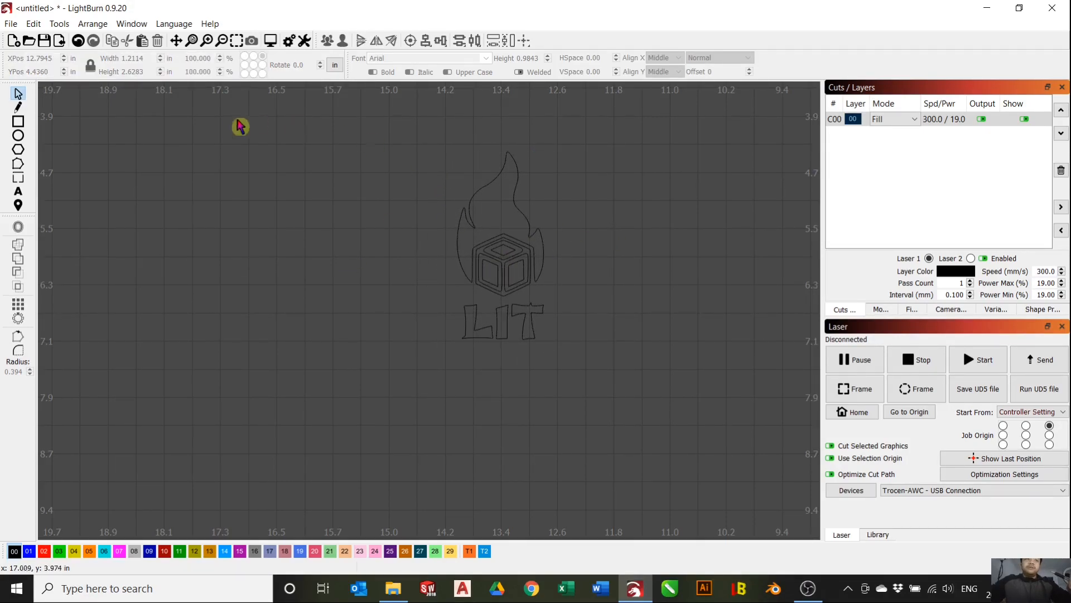
left_click(462, 184)
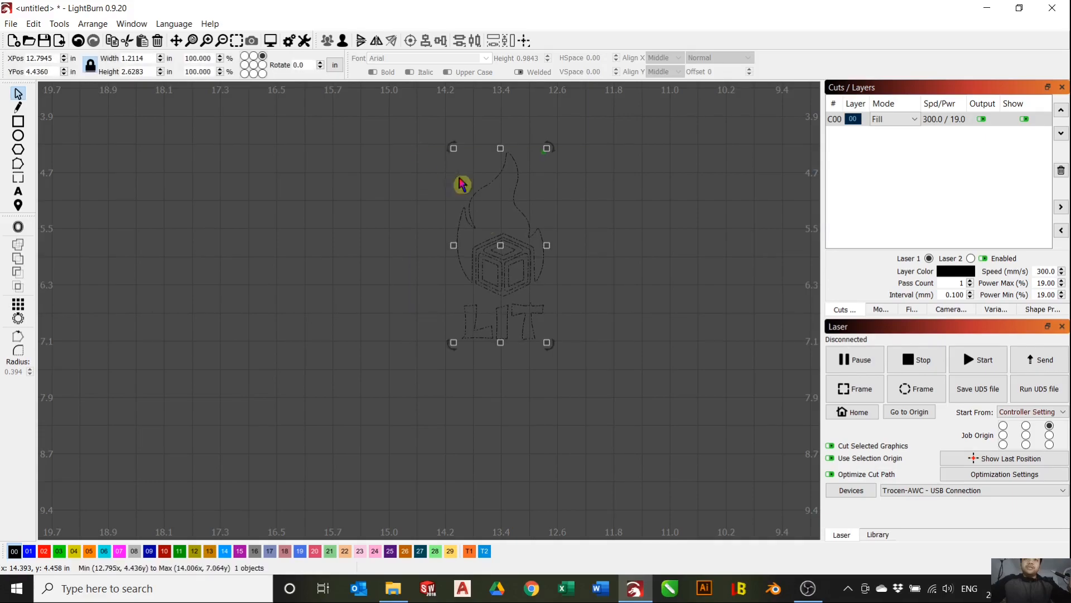
mouse_move(481, 395)
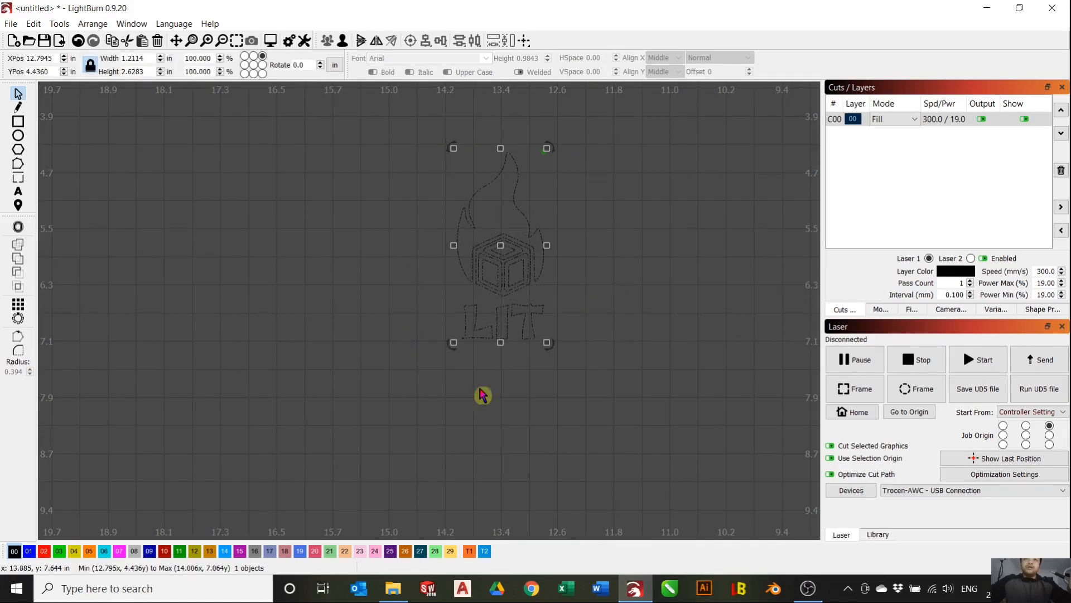
left_click(547, 341)
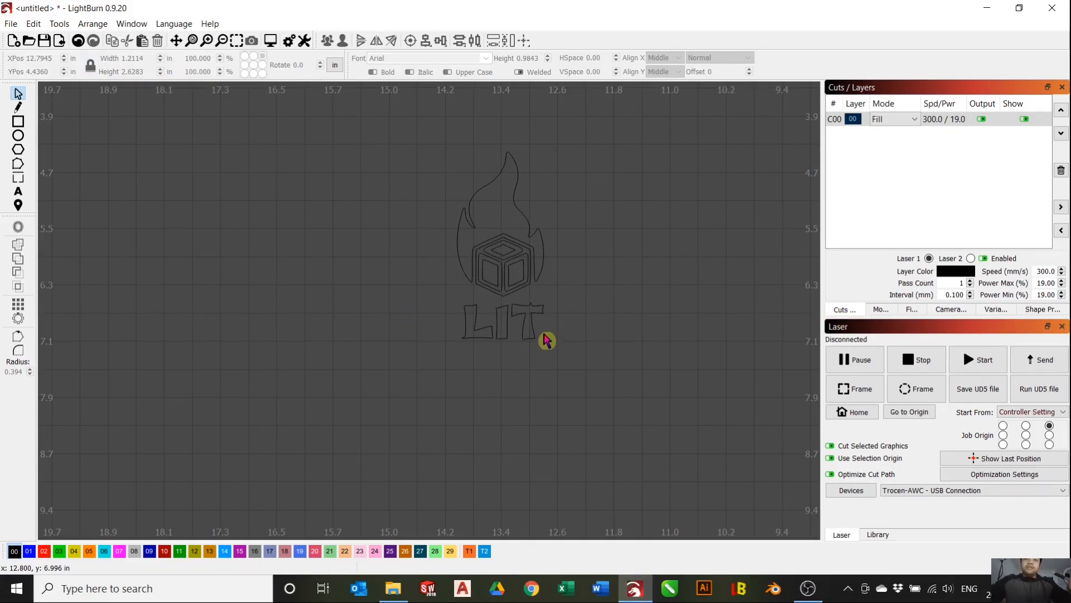
mouse_move(531, 220)
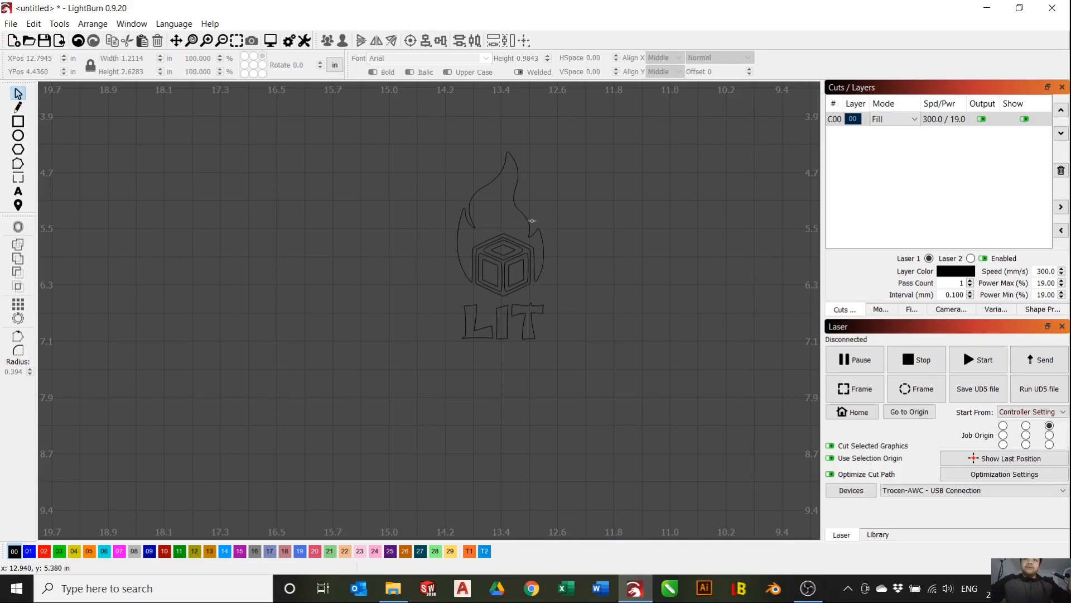
mouse_move(593, 364)
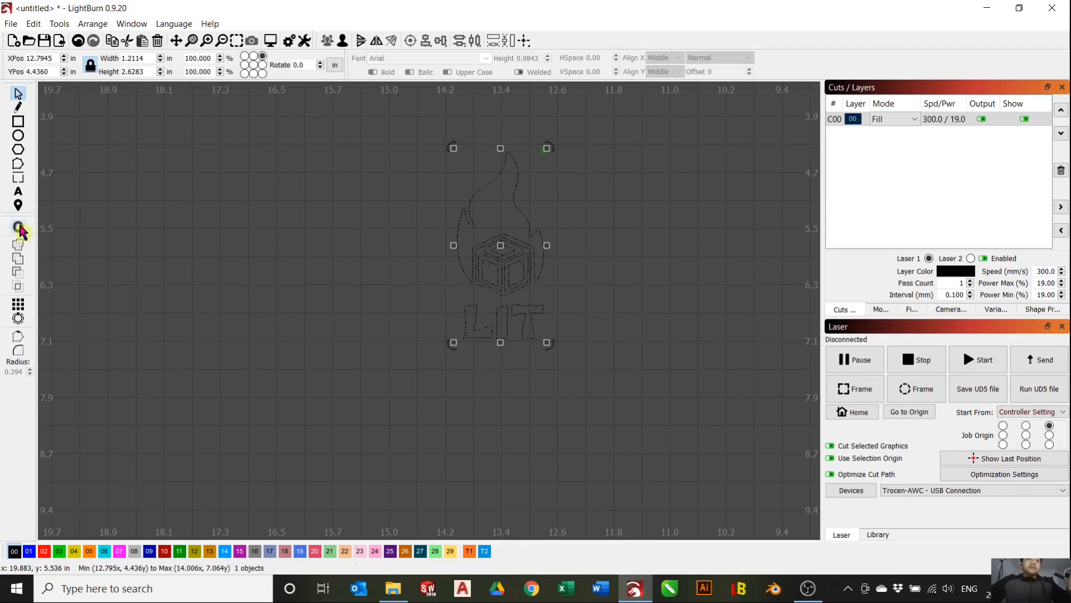
mouse_move(19, 228)
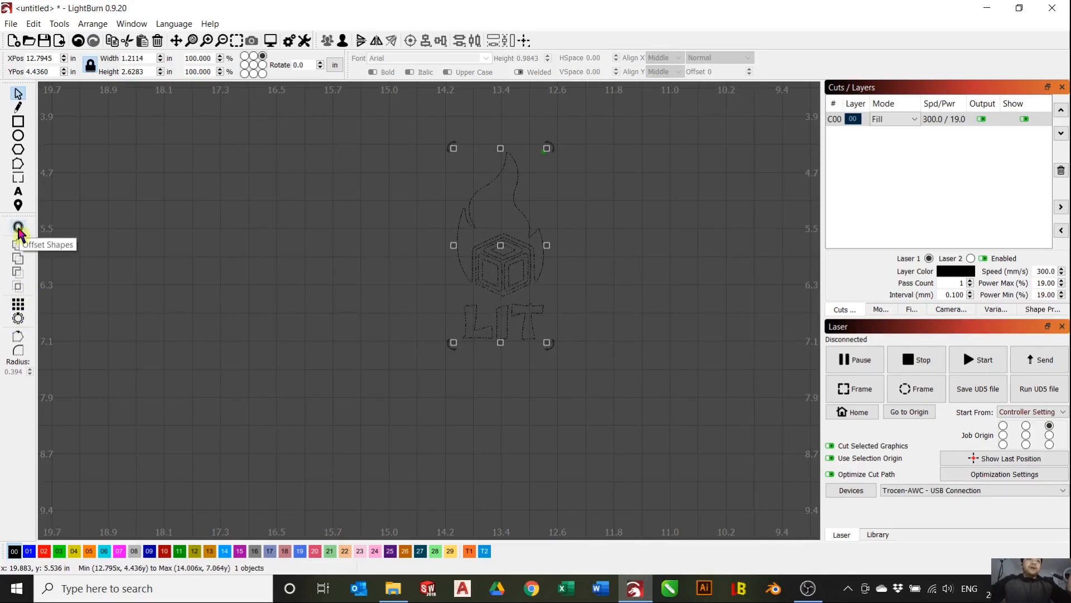
- Offset the logo outward by 0.0665 in with round corners
left_click(18, 228)
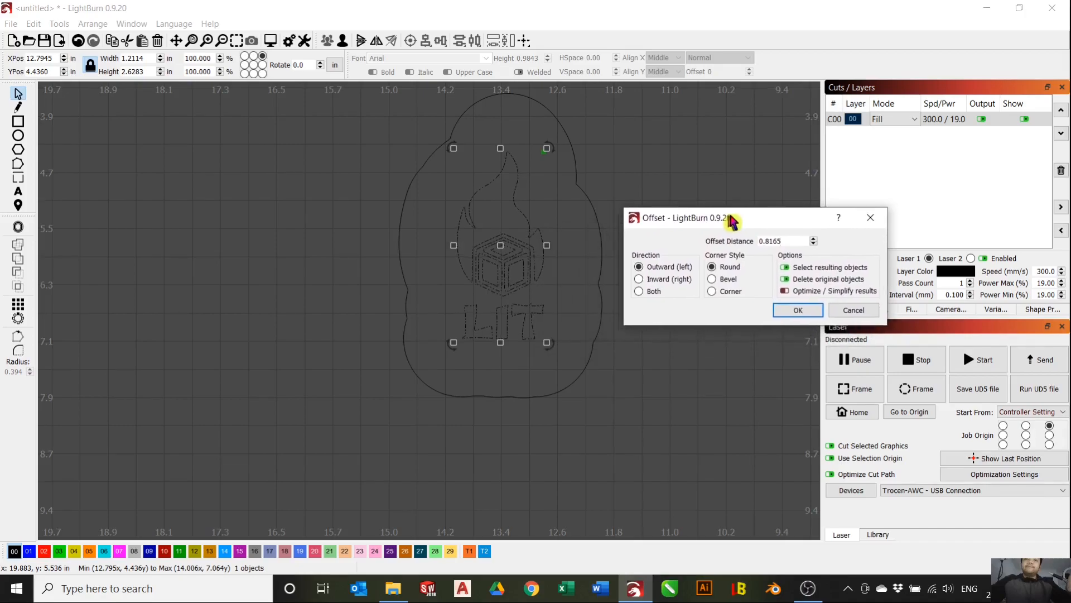
left_click_drag(690, 217, 716, 220)
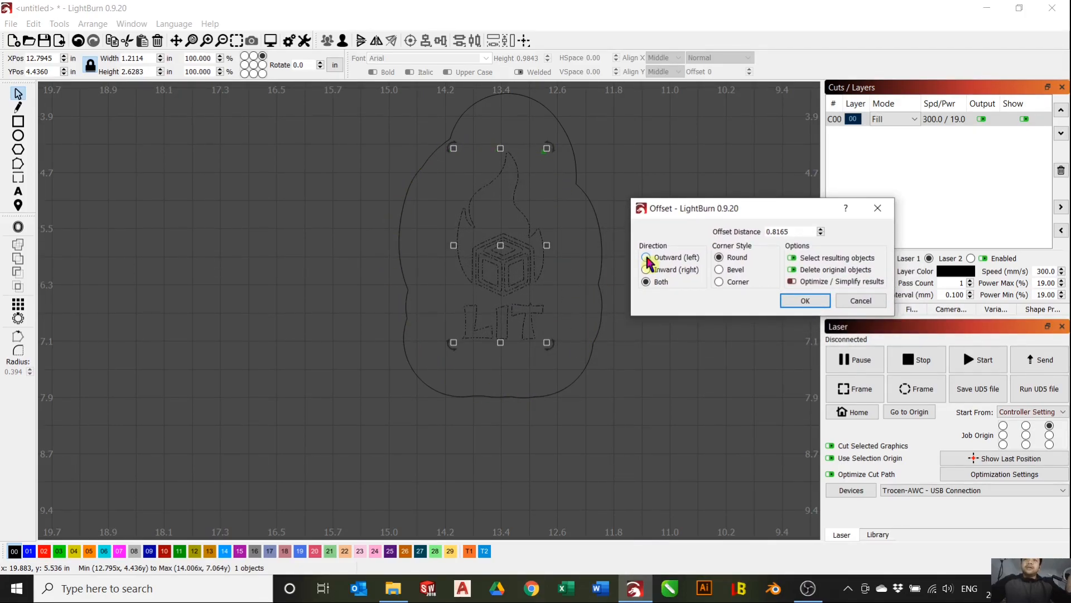
left_click(646, 256)
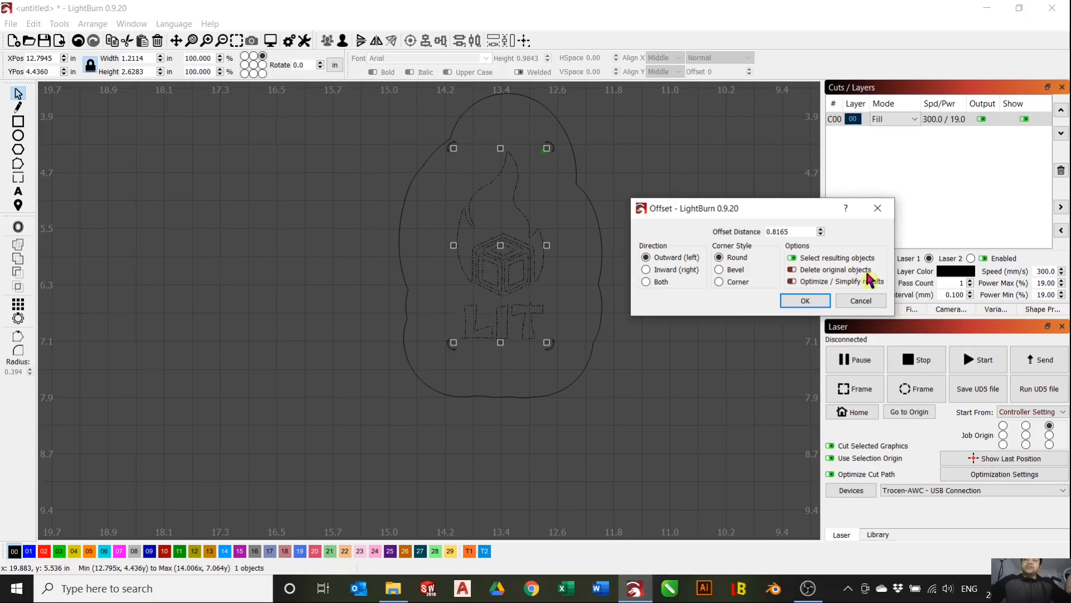
mouse_move(764, 239)
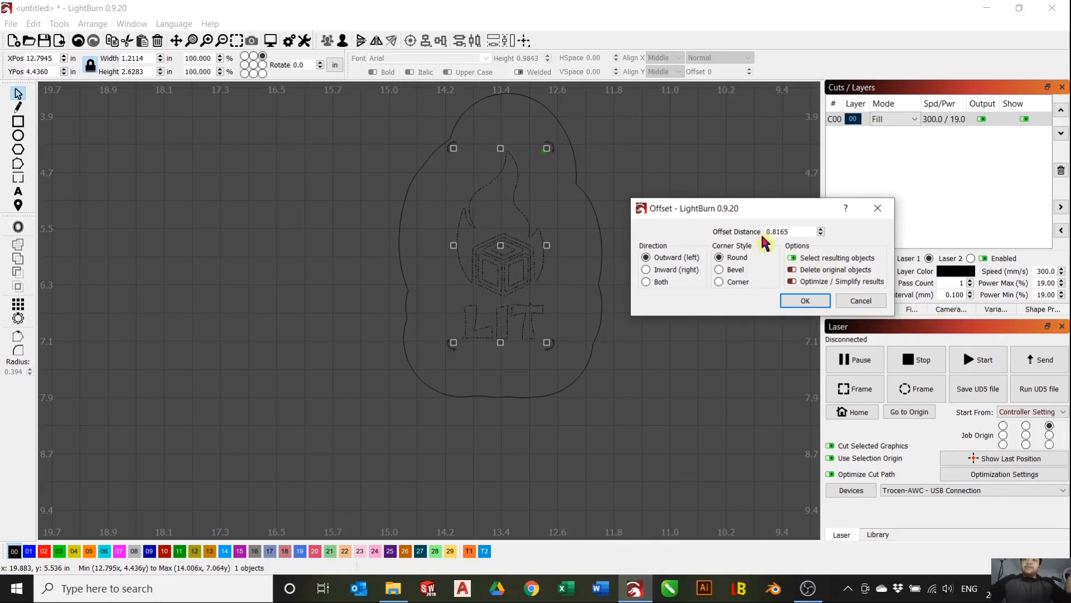
left_click(820, 234)
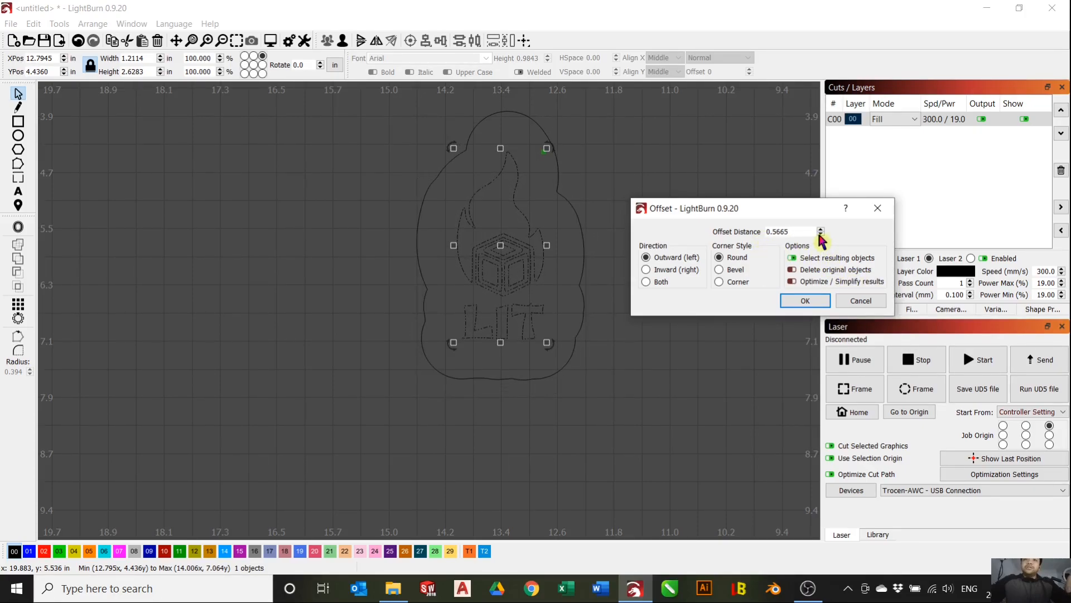
left_click(819, 234)
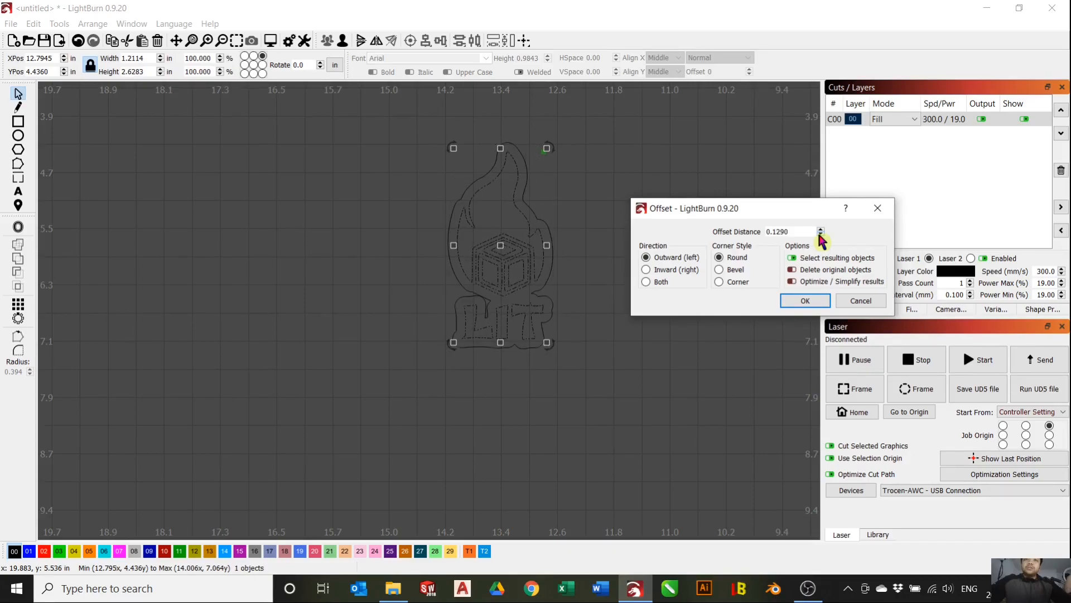
left_click(821, 234)
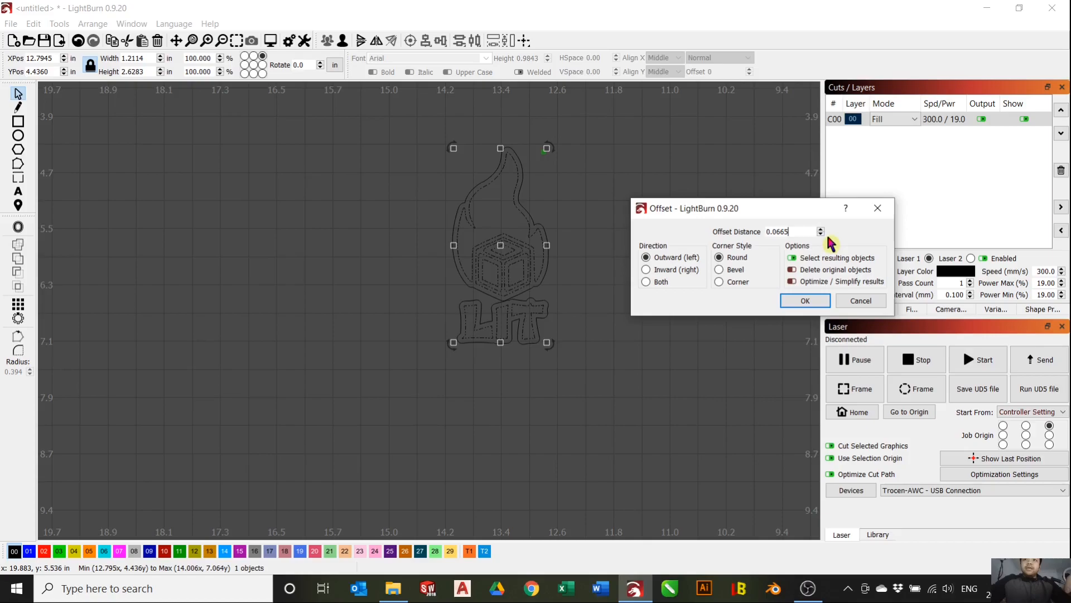
left_click(820, 234)
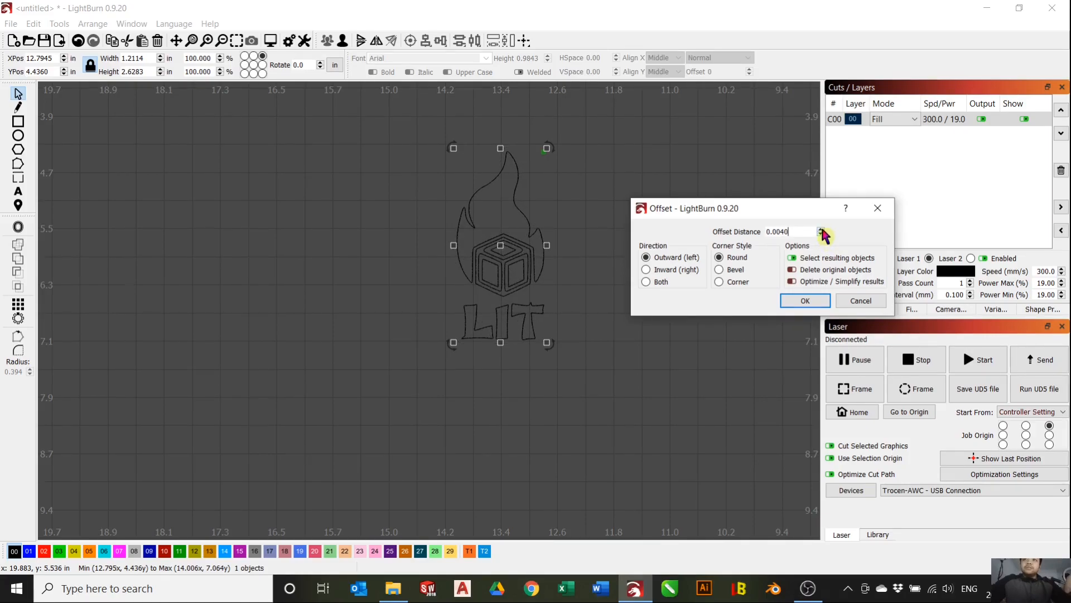
left_click(820, 228)
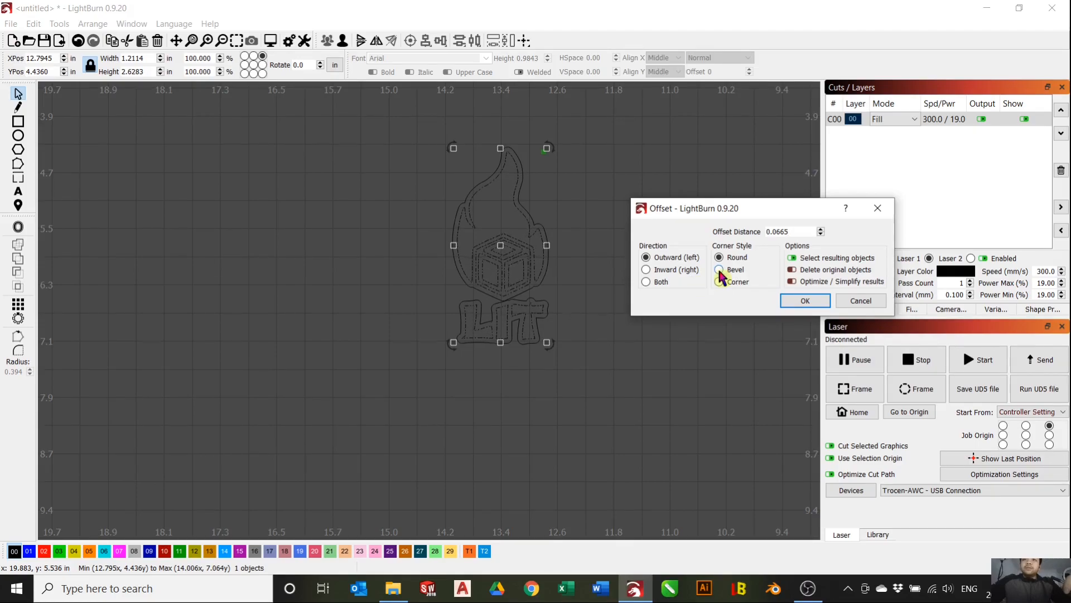
left_click(719, 269)
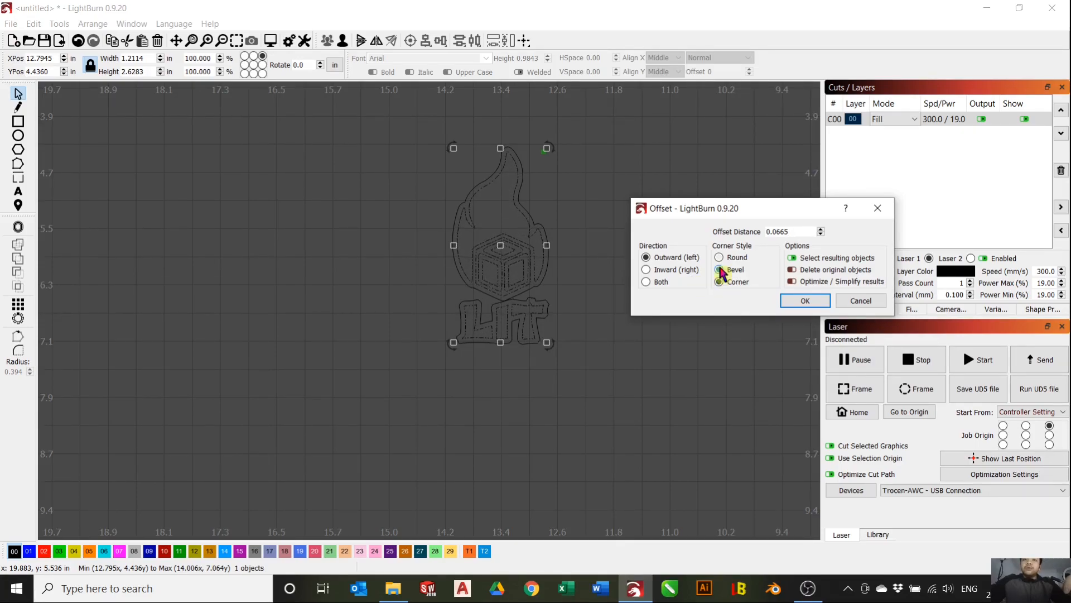
left_click(719, 281)
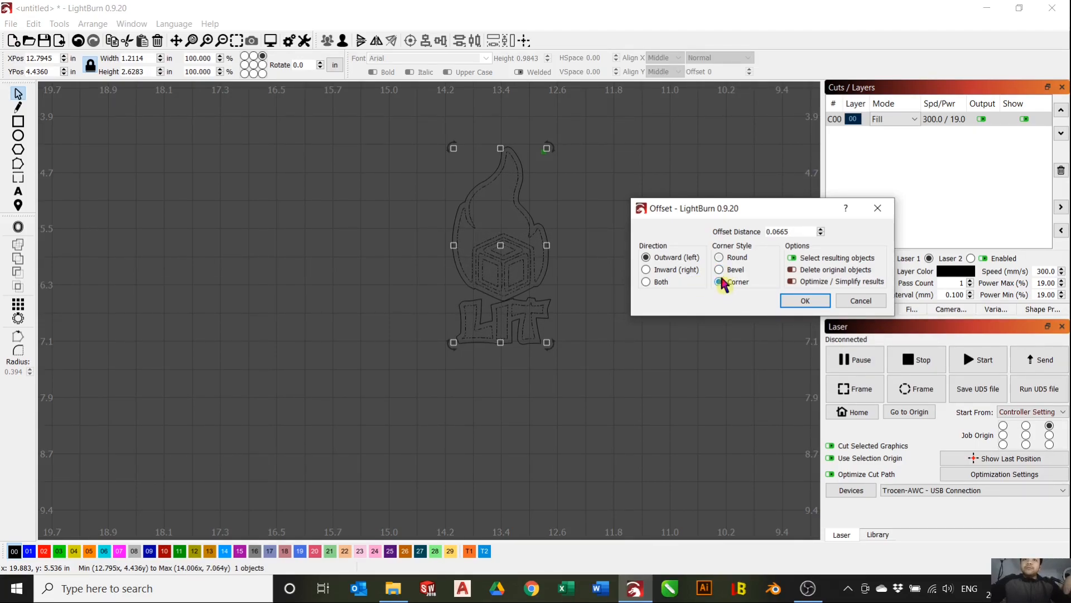
left_click(719, 257)
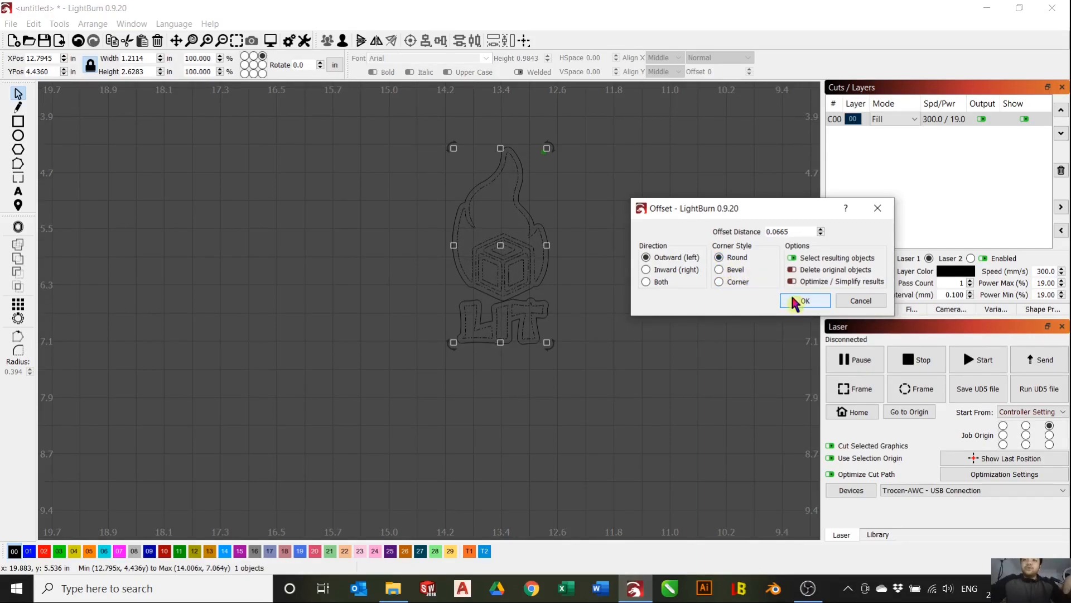
left_click(804, 301)
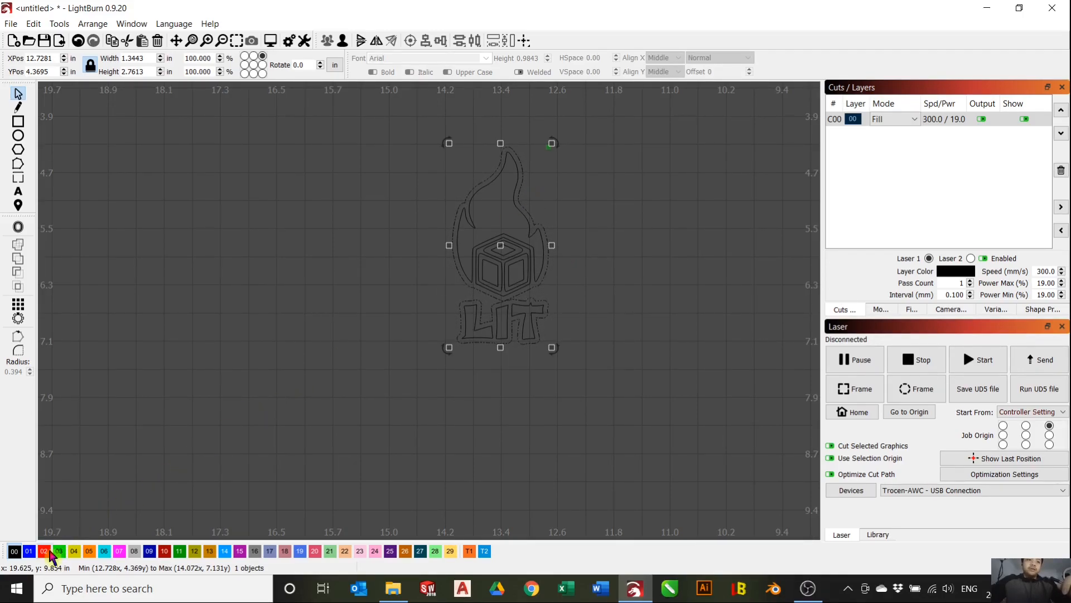
- Move the offset outline onto the red C02 Line layer (7.0 / 75.0) and deselect
left_click(44, 551)
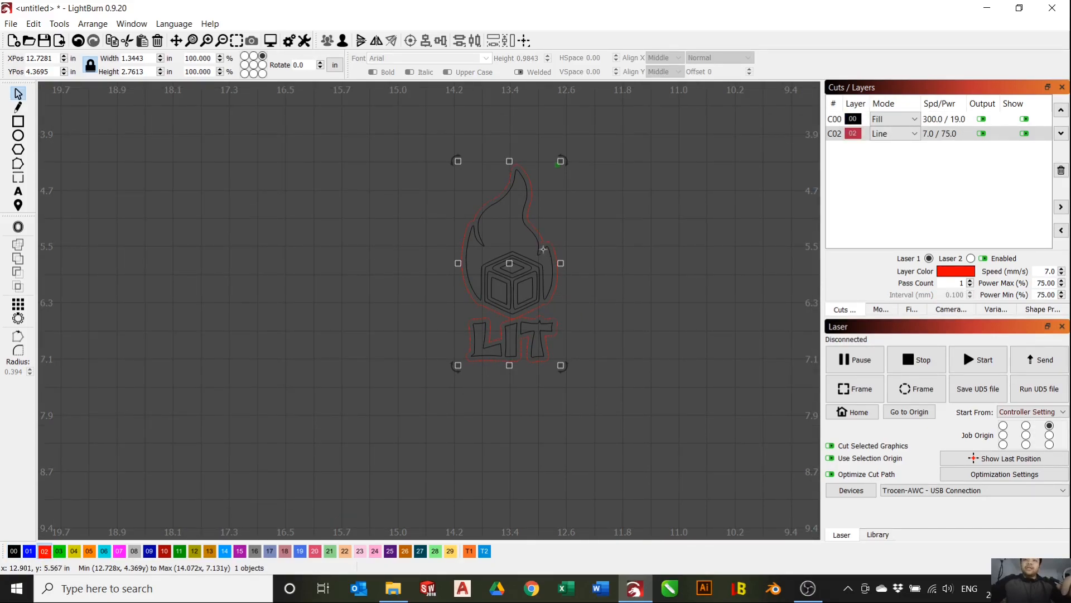
left_click(581, 337)
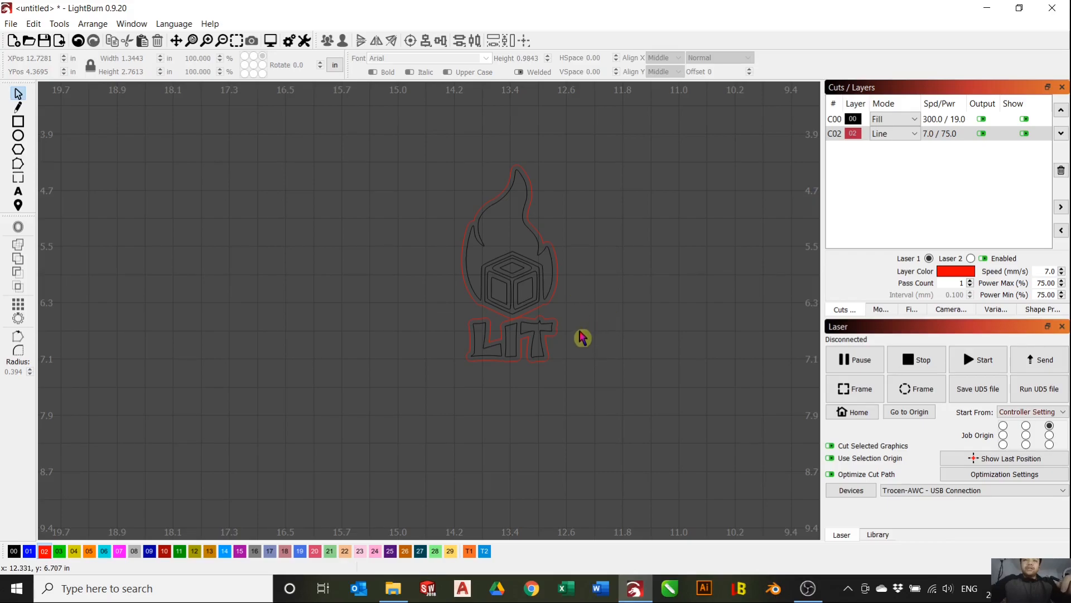
mouse_move(426, 201)
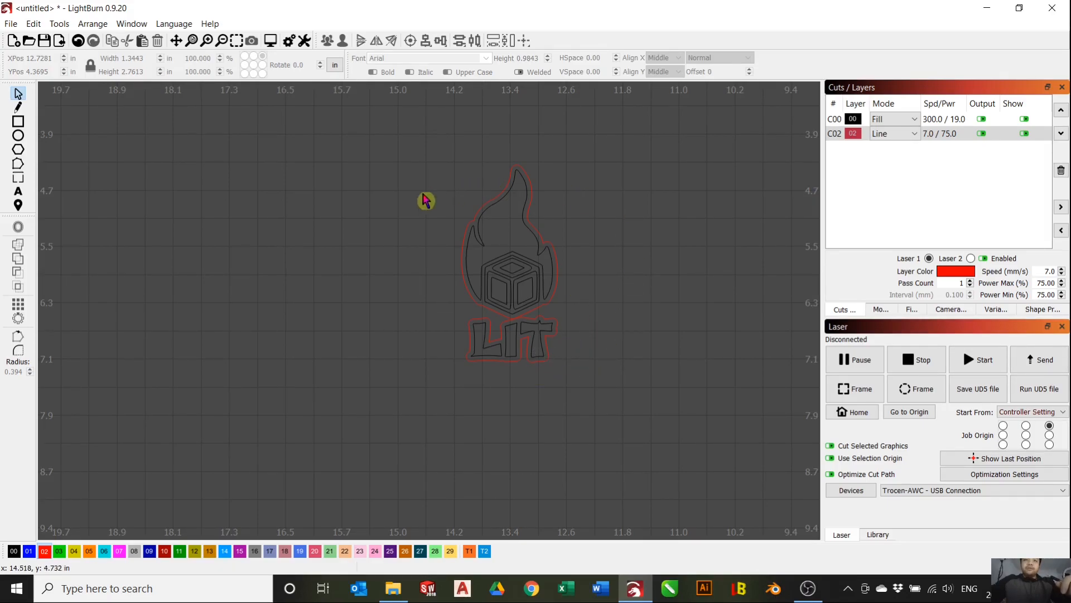
mouse_move(234, 268)
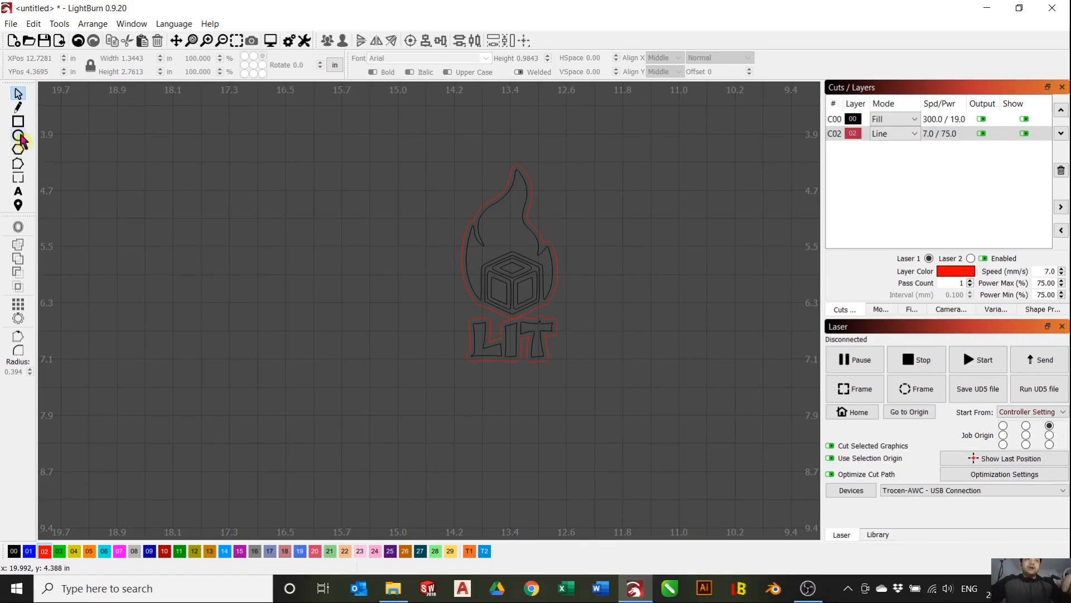
mouse_move(34, 198)
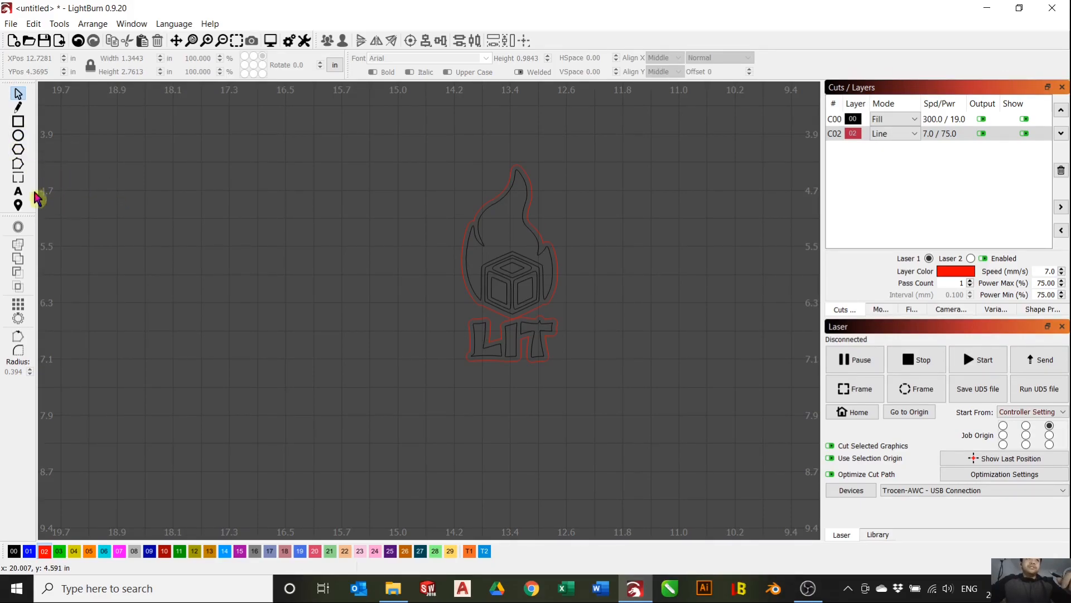
mouse_move(613, 396)
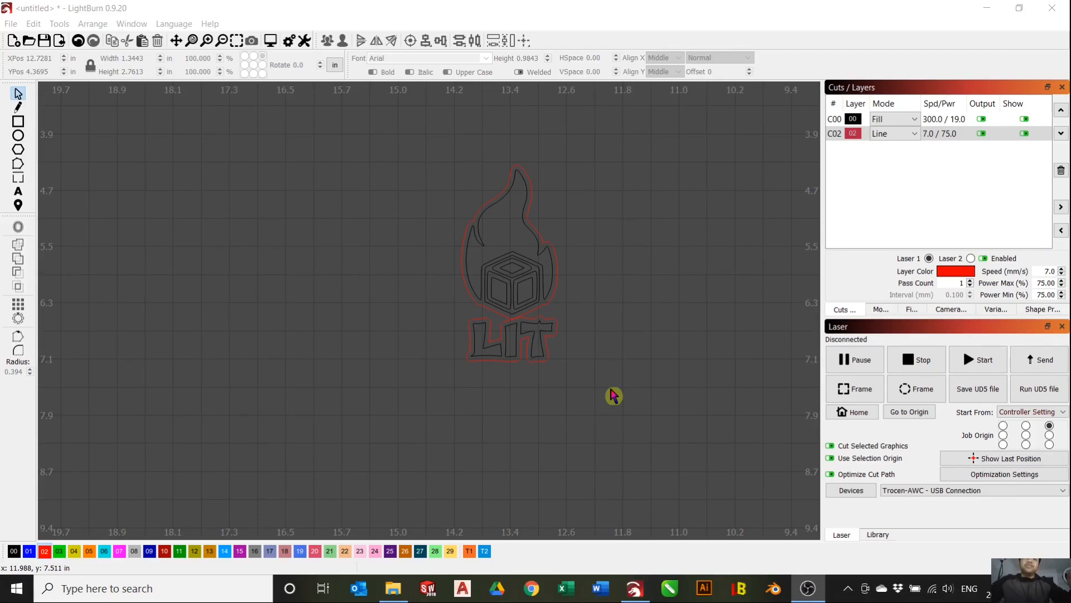
mouse_move(513, 380)
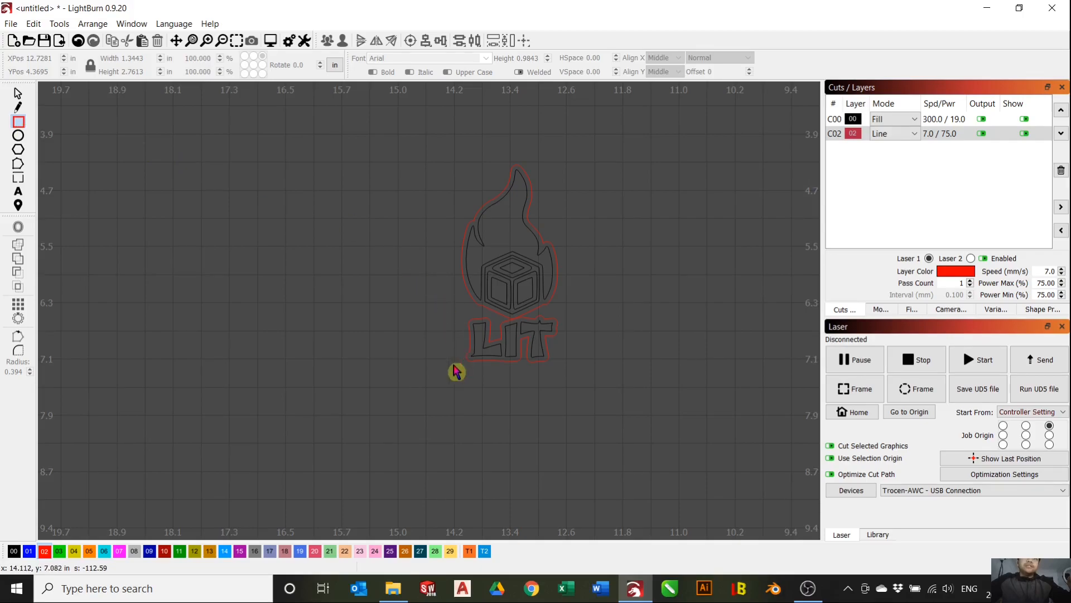
mouse_move(451, 353)
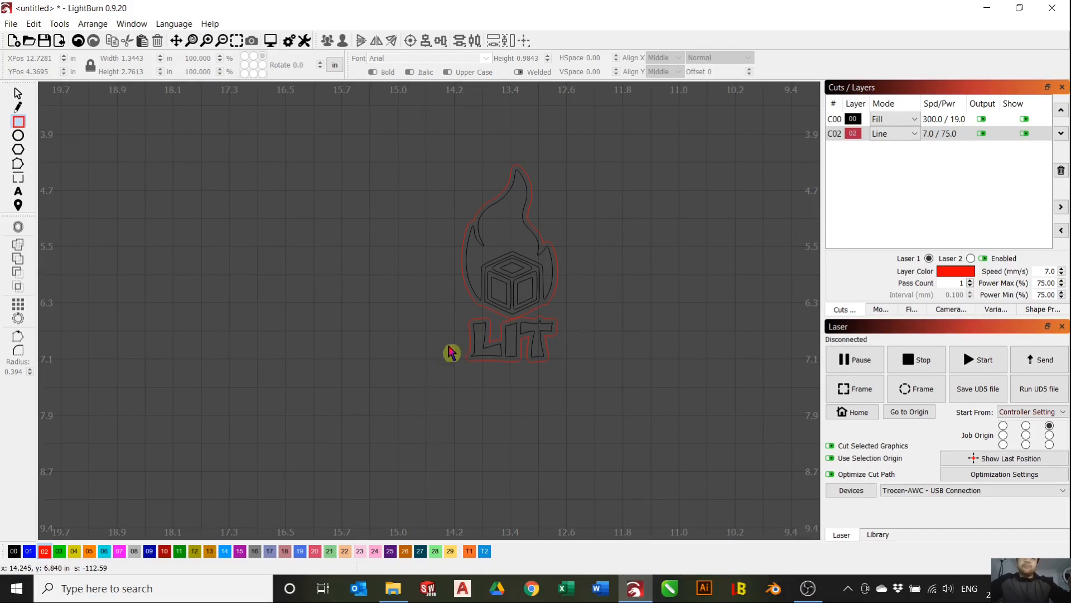
mouse_move(459, 386)
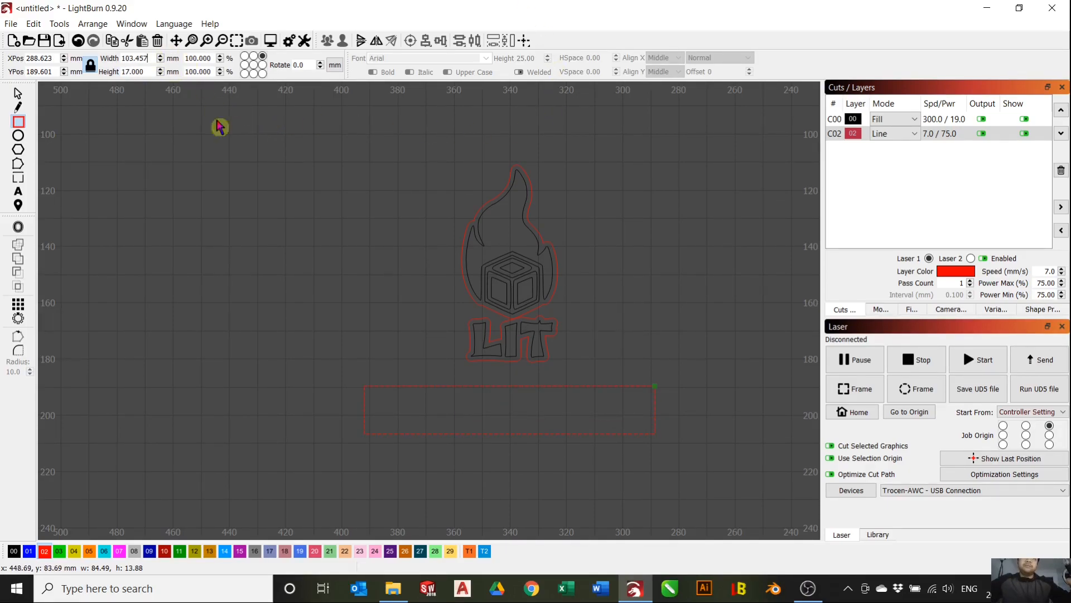
- Change the red rectangle's width to 70 mm, making it 70 × 17 mm
triple_click(127, 58)
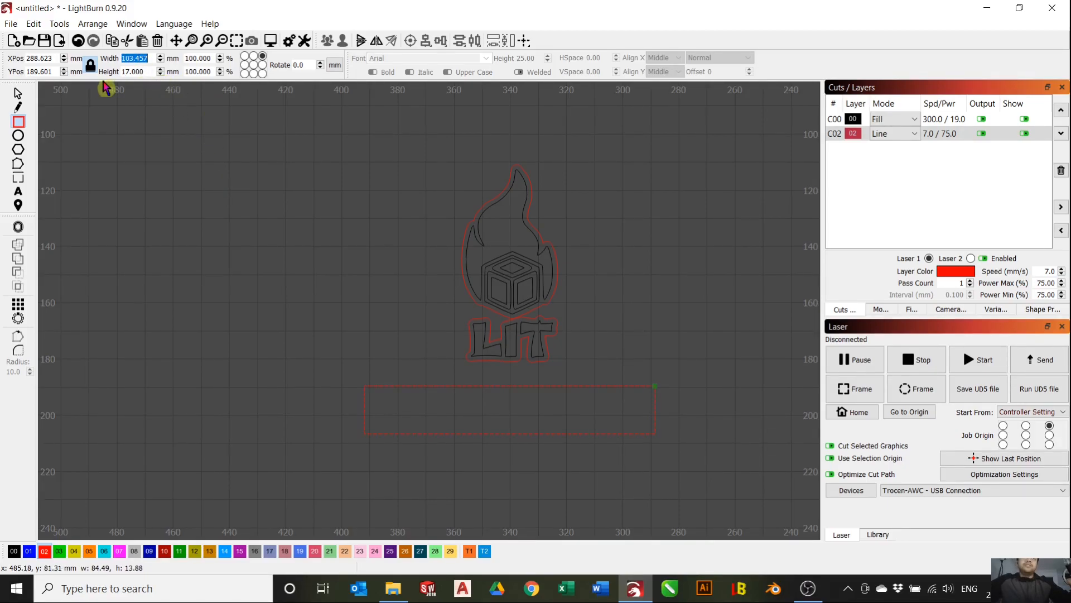
mouse_move(90, 65)
type("70.000")
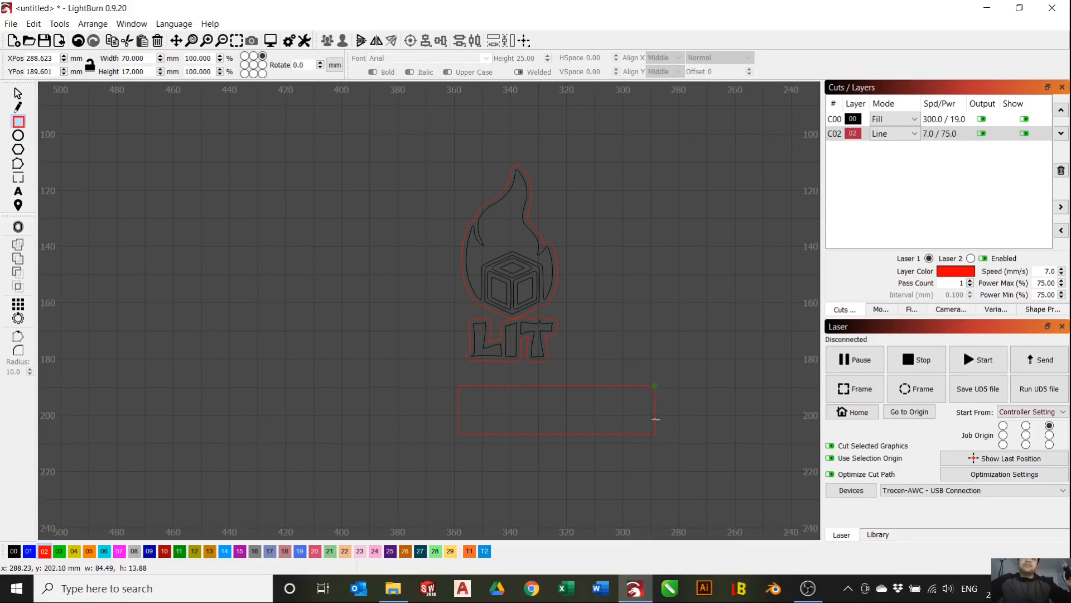
mouse_move(652, 437)
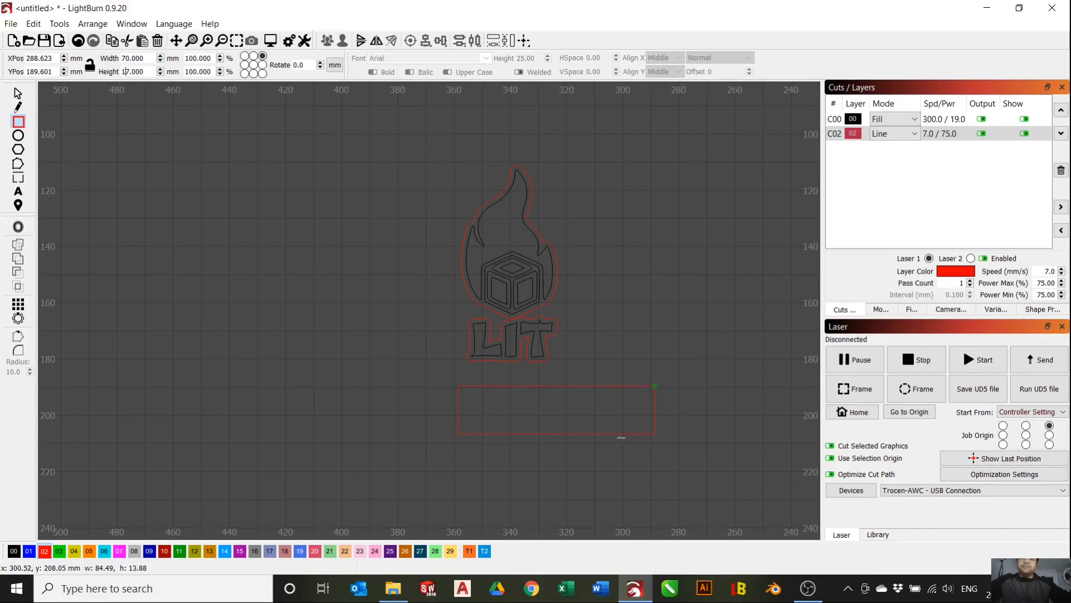
left_click(557, 409)
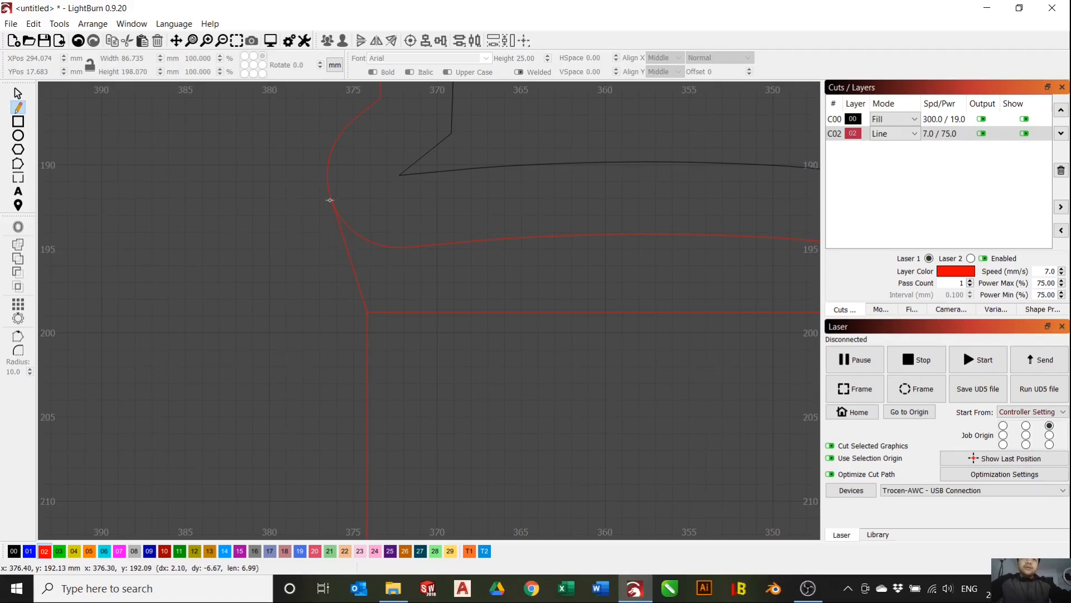
mouse_move(331, 200)
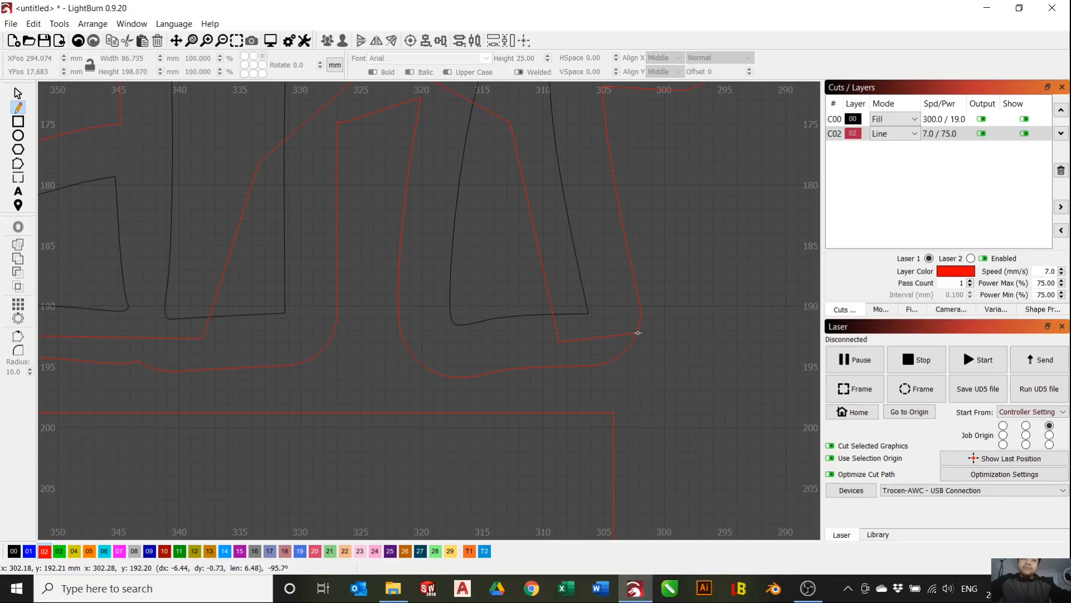
mouse_move(638, 335)
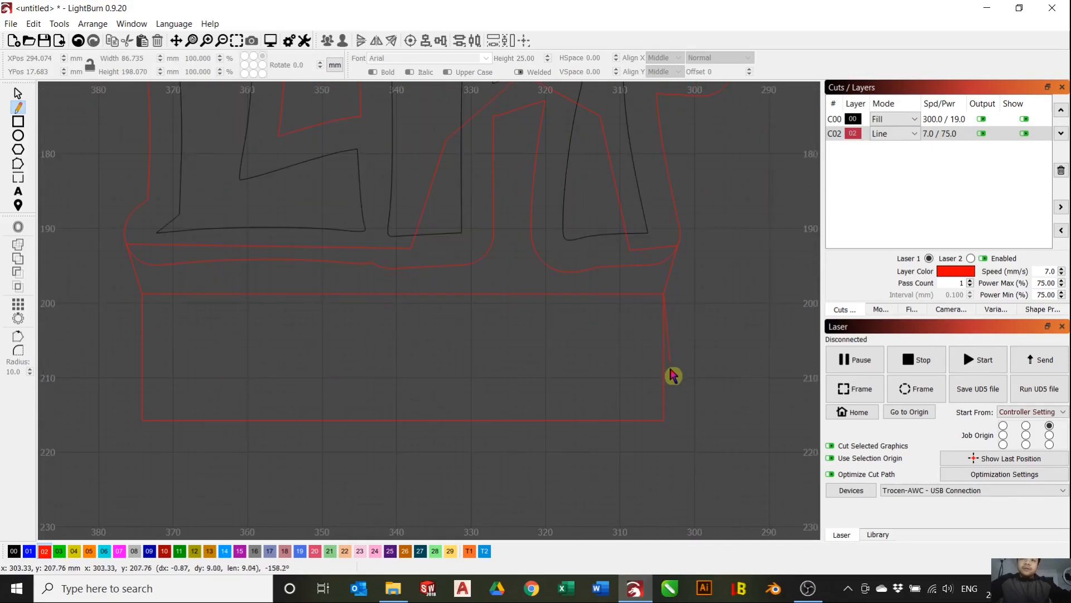
mouse_move(493, 487)
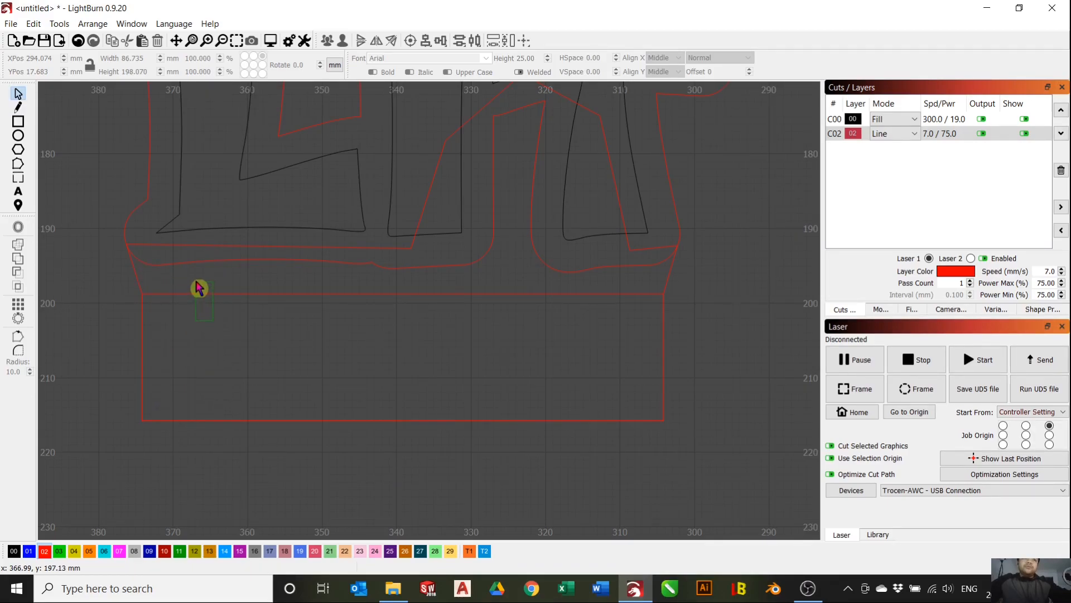
- Select the rectangle below the LIT lettering
left_click(374, 325)
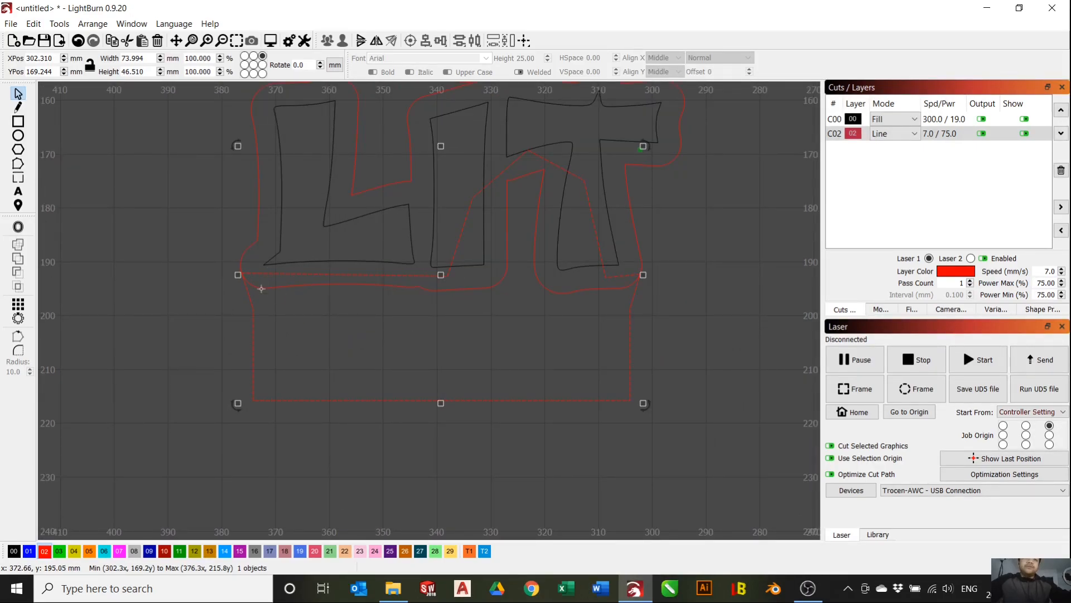
mouse_move(243, 257)
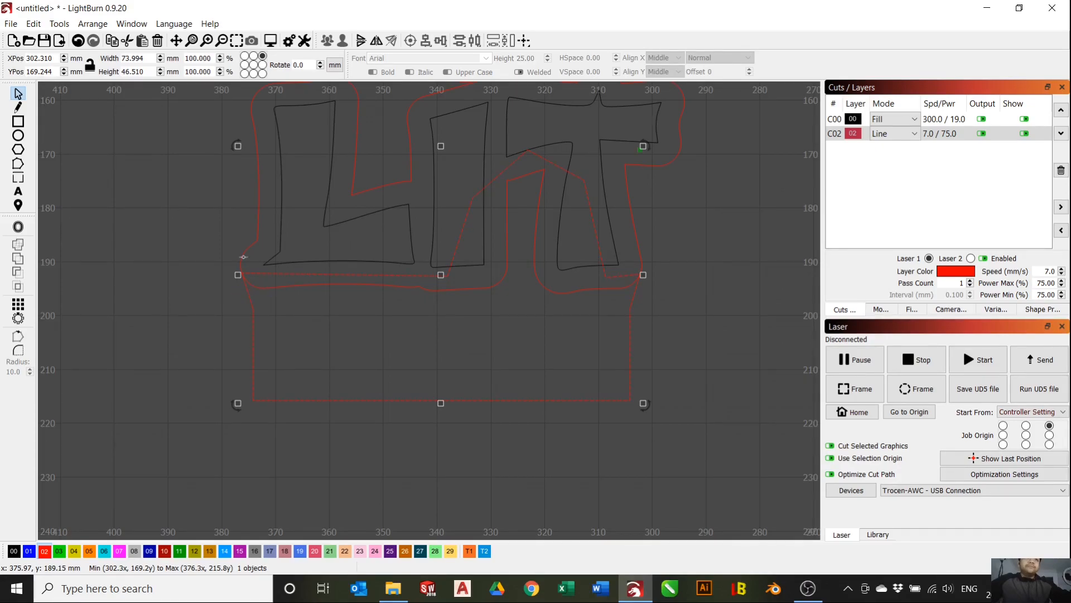
mouse_move(244, 282)
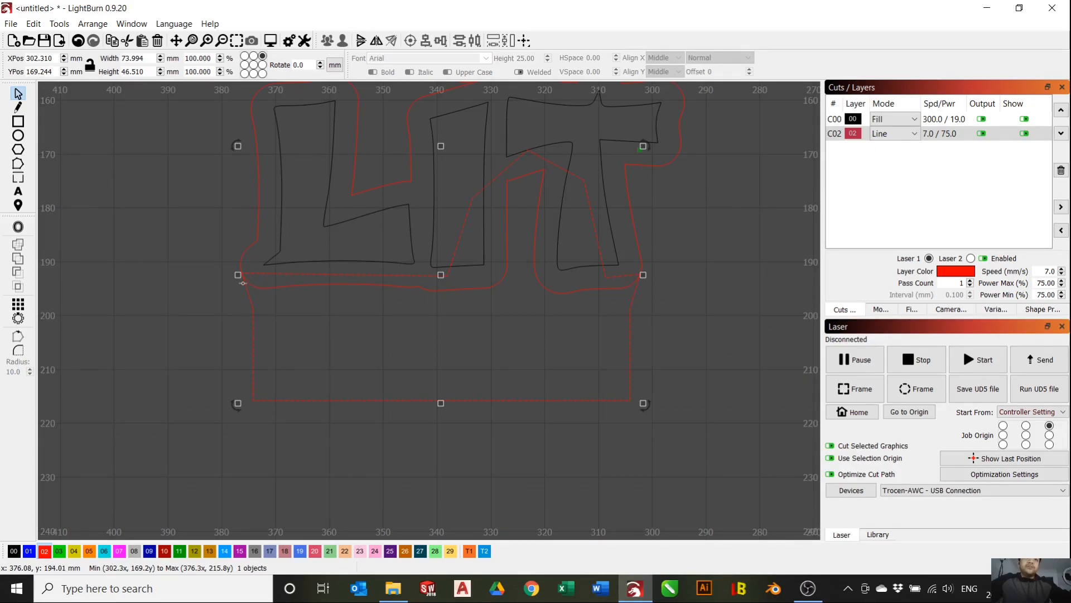
- Add the logo outline to the rectangle selection and weld them into one outline
left_click(304, 230)
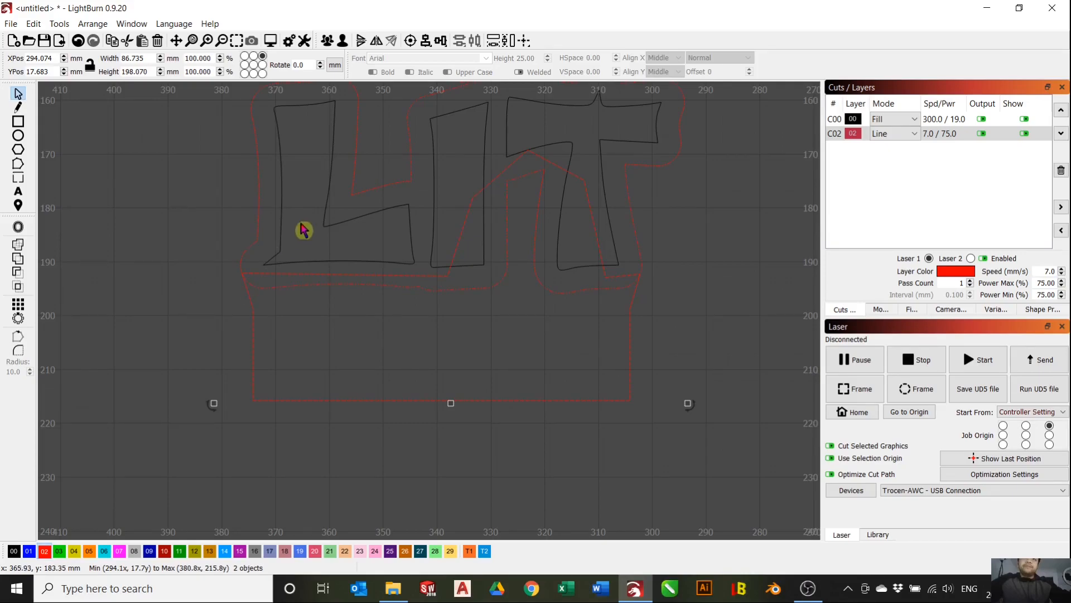
mouse_move(230, 246)
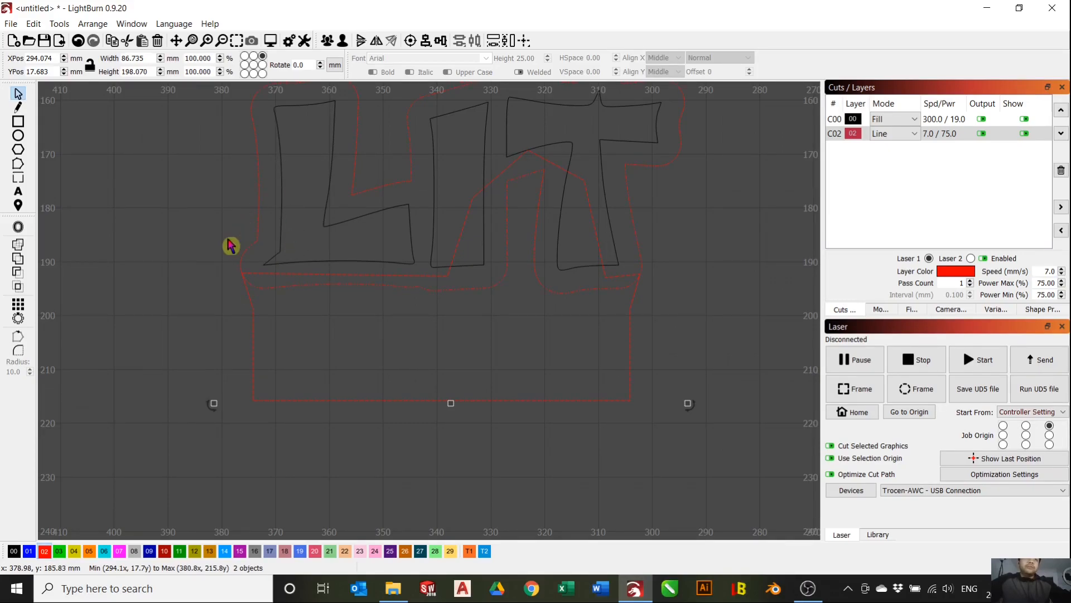
mouse_move(18, 272)
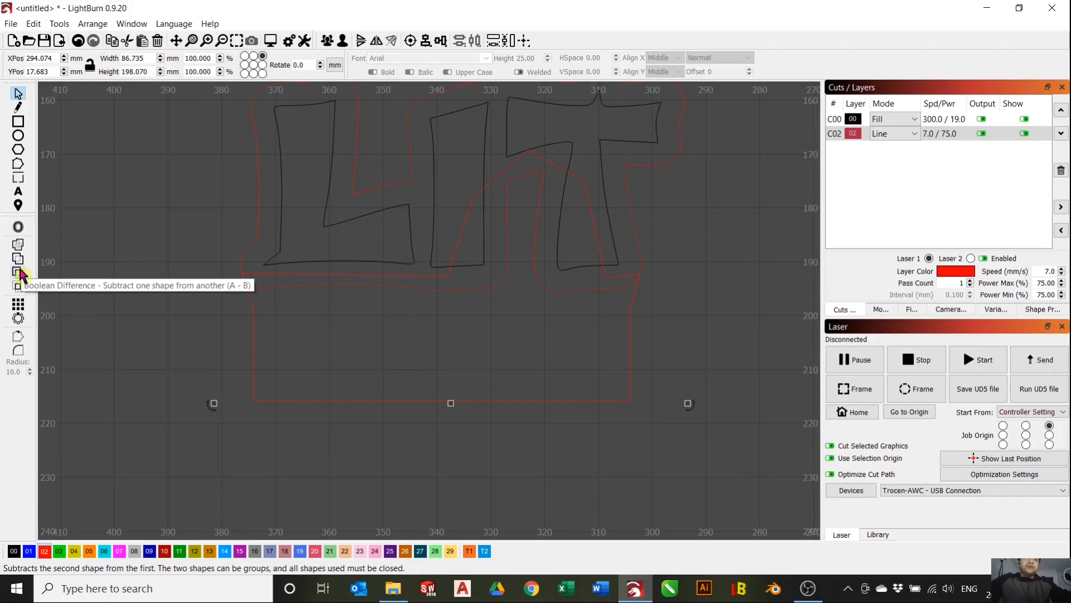
left_click(18, 273)
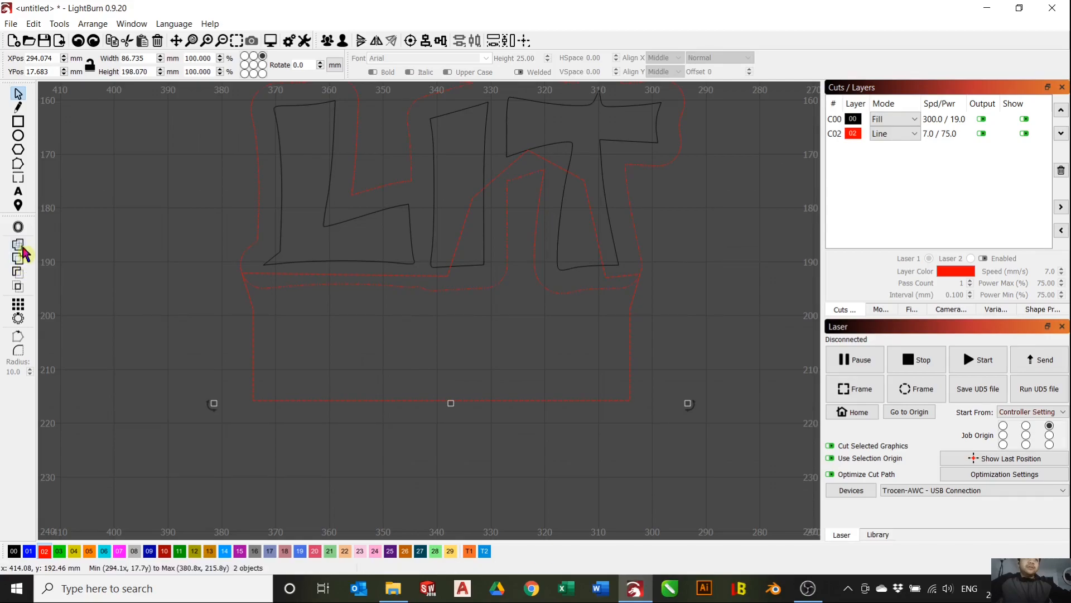
mouse_move(18, 258)
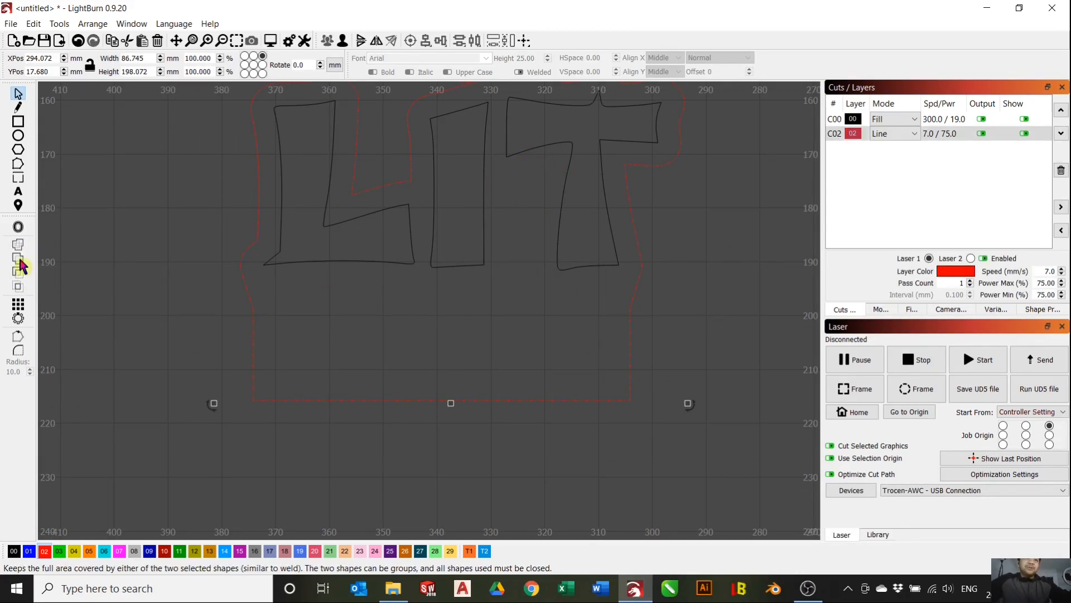
mouse_move(19, 265)
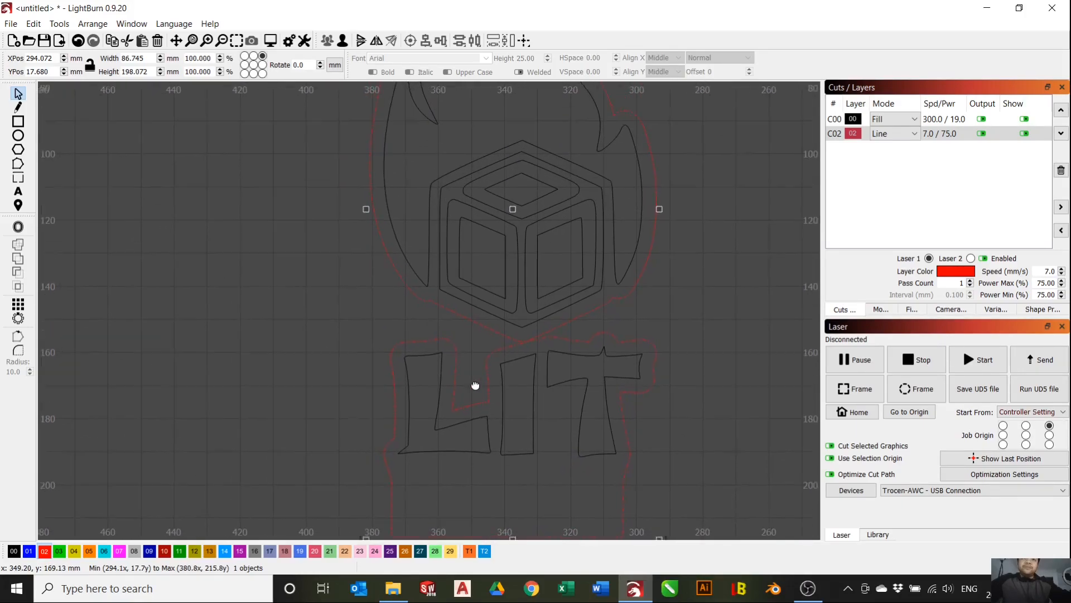
- Zoom the view to show the whole flame-cube logo and its red outline
scroll("up", 3)
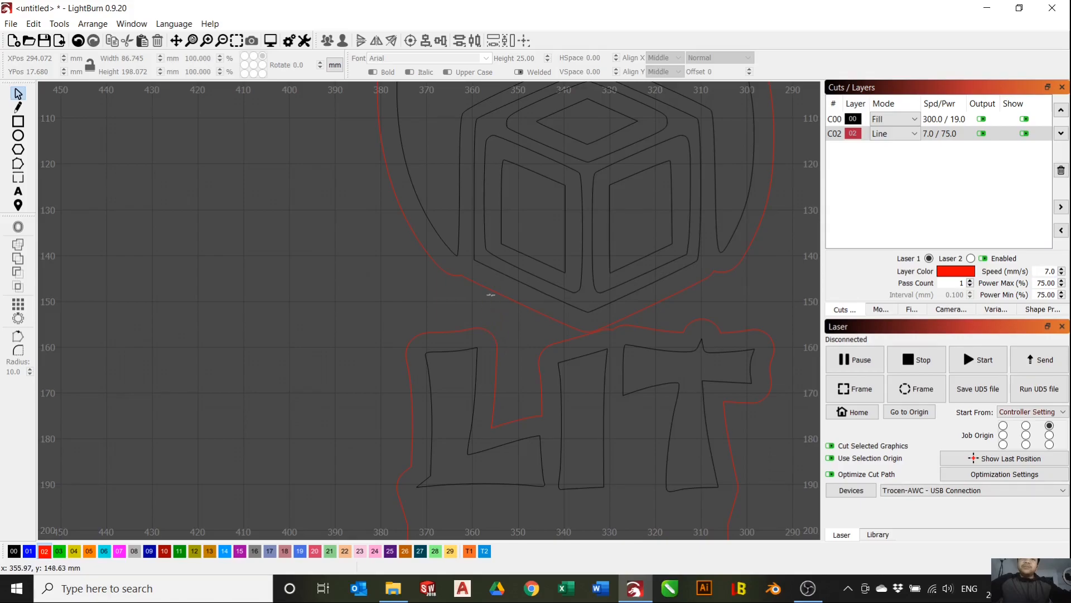
mouse_move(694, 198)
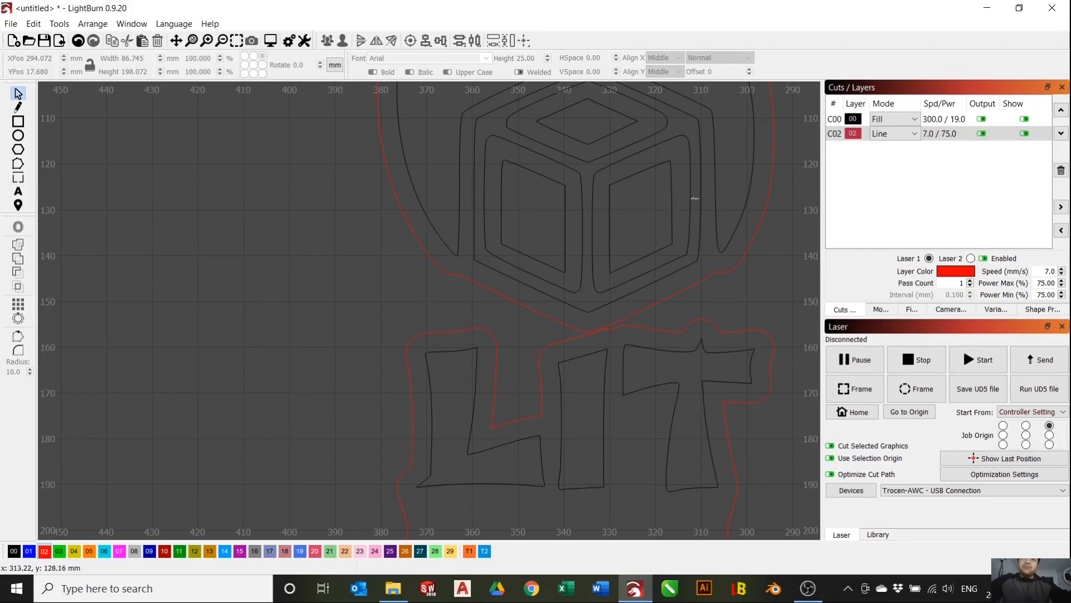
mouse_move(475, 369)
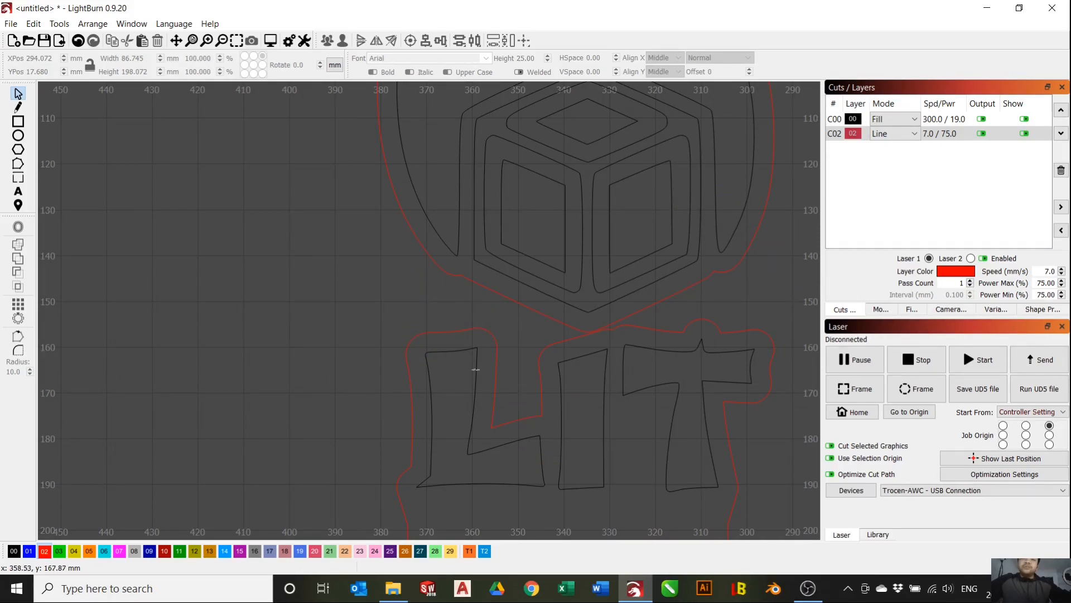
mouse_move(424, 283)
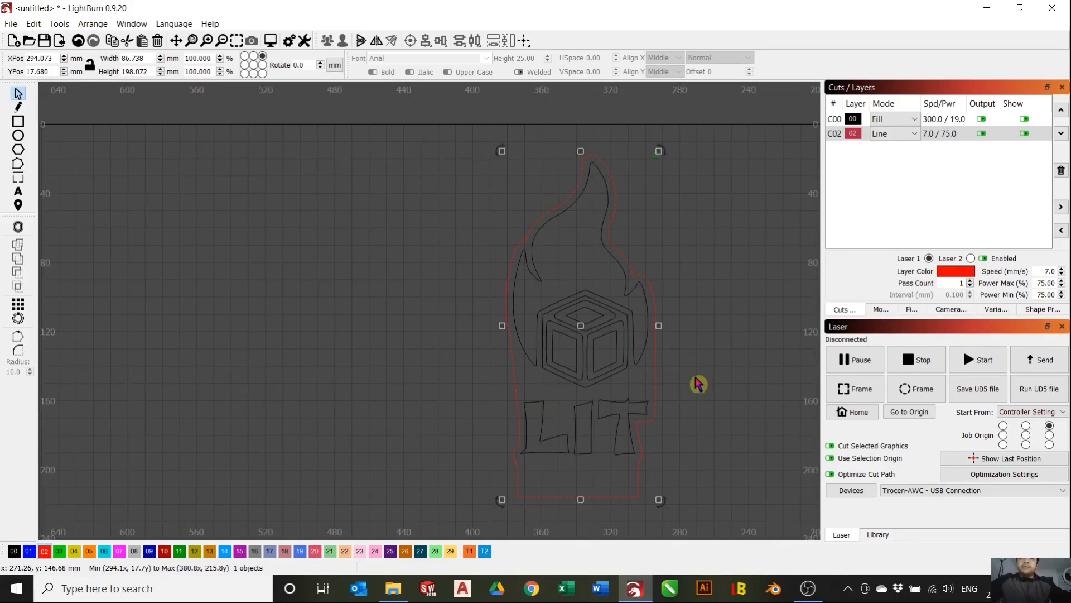
- Mirror the logo and its red outline horizontally so LIT reads backwards
scroll("down", 3)
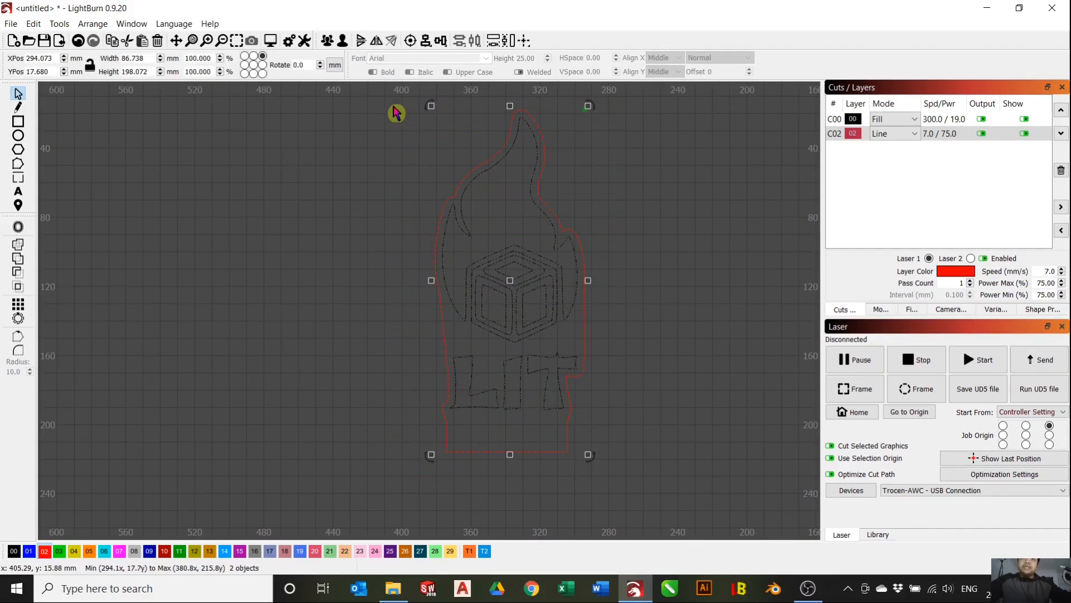
left_click(376, 41)
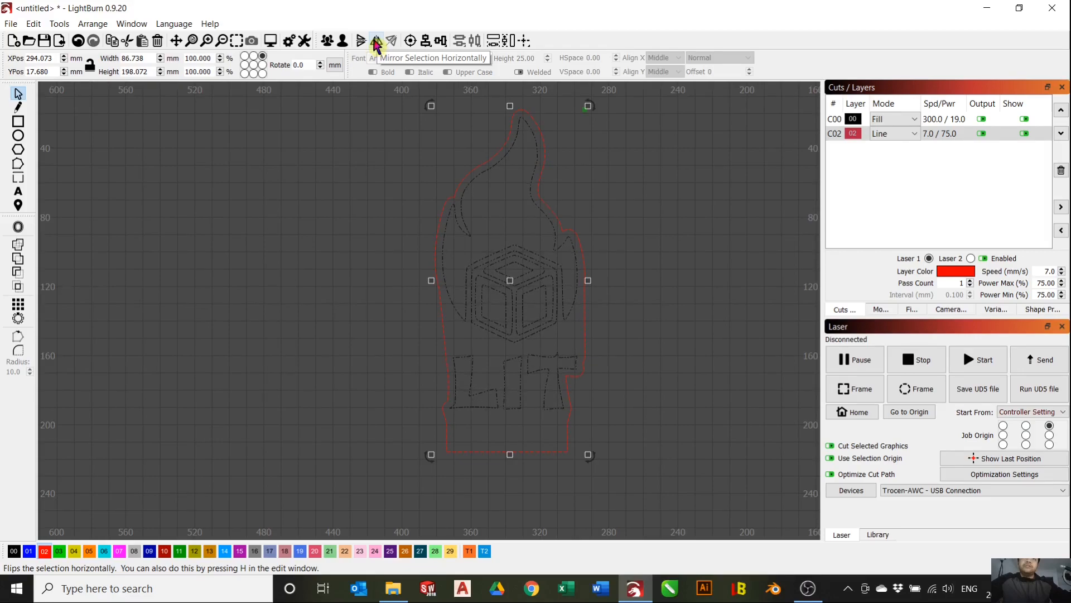
left_click(375, 41)
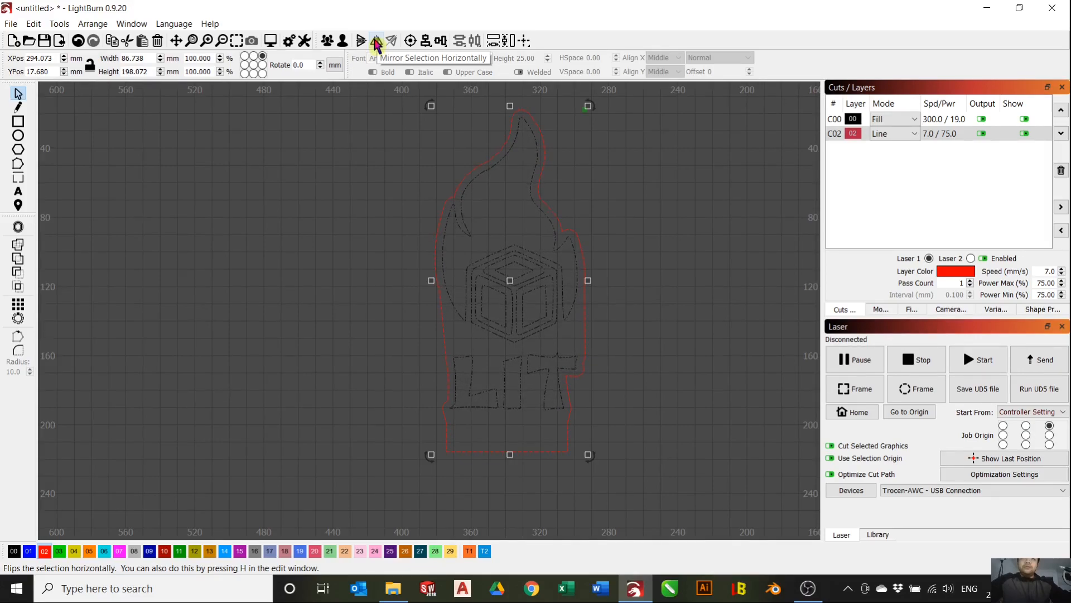
left_click(375, 40)
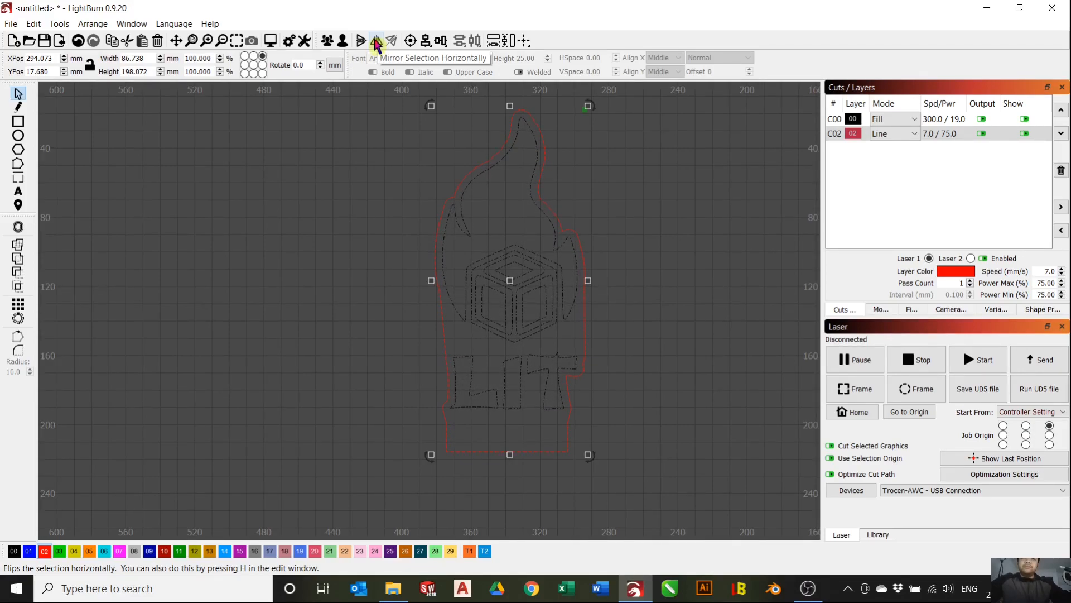
left_click(375, 40)
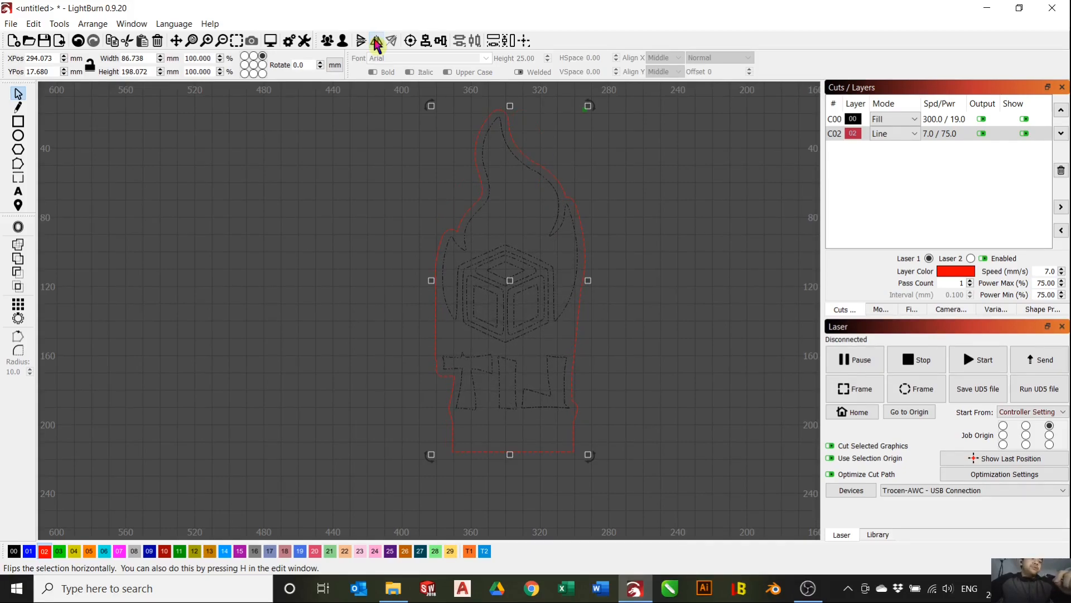
left_click(375, 40)
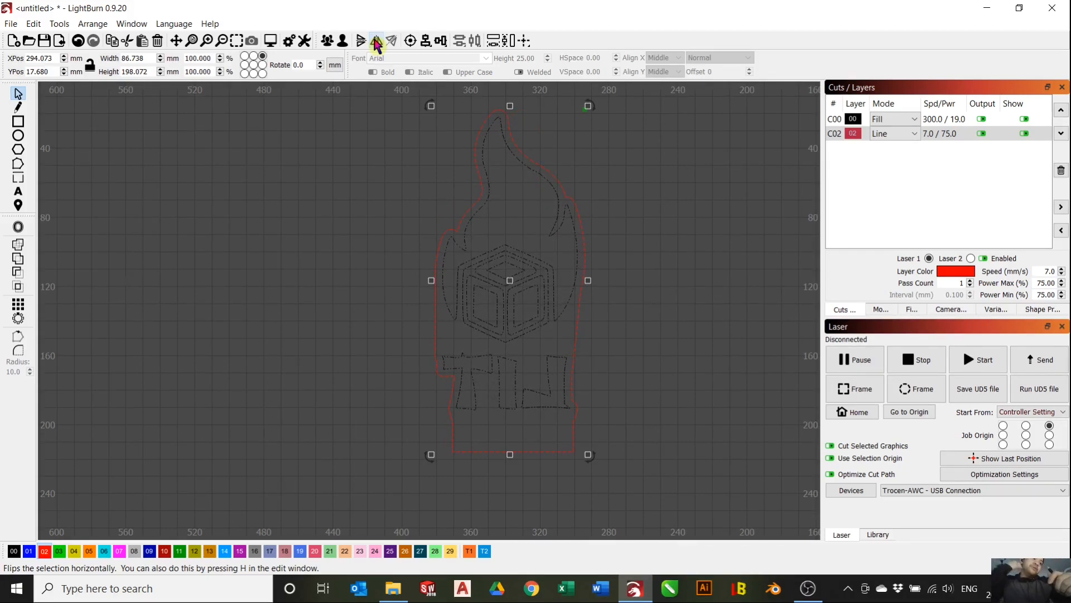
left_click(375, 40)
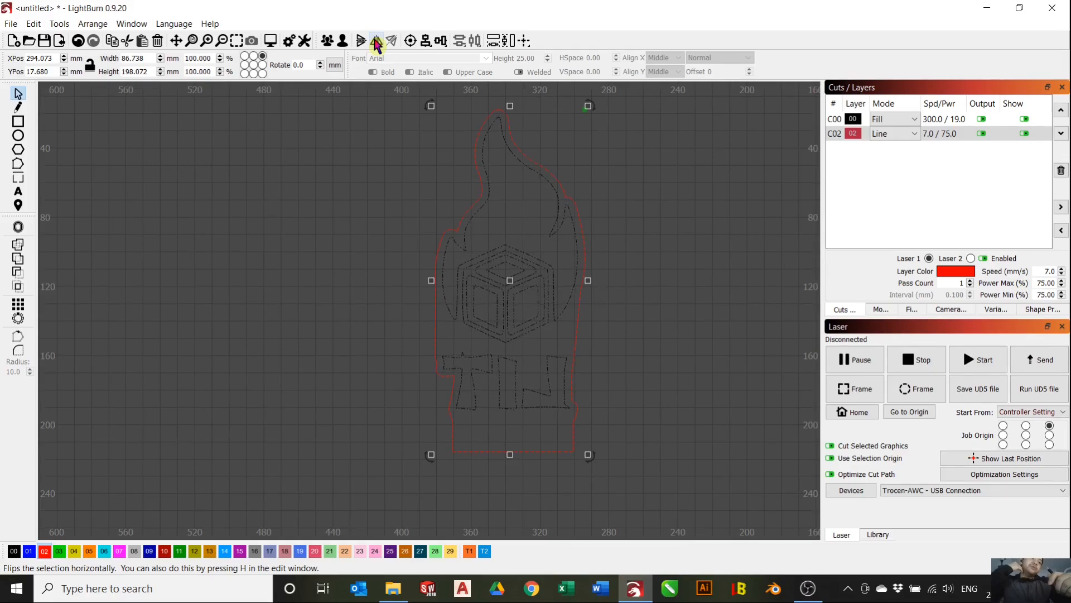
left_click(375, 40)
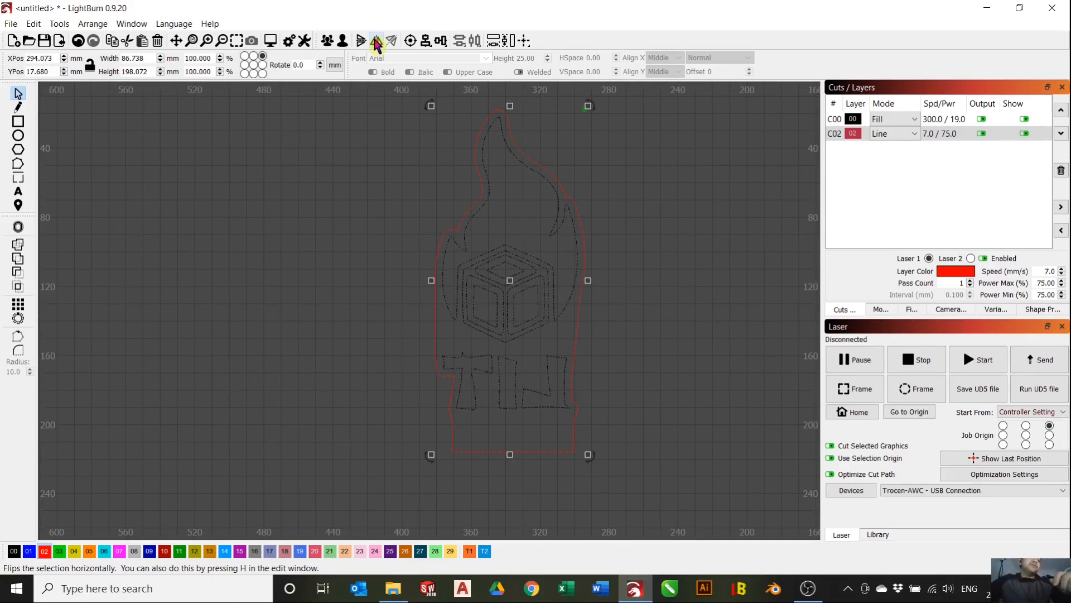
left_click(375, 40)
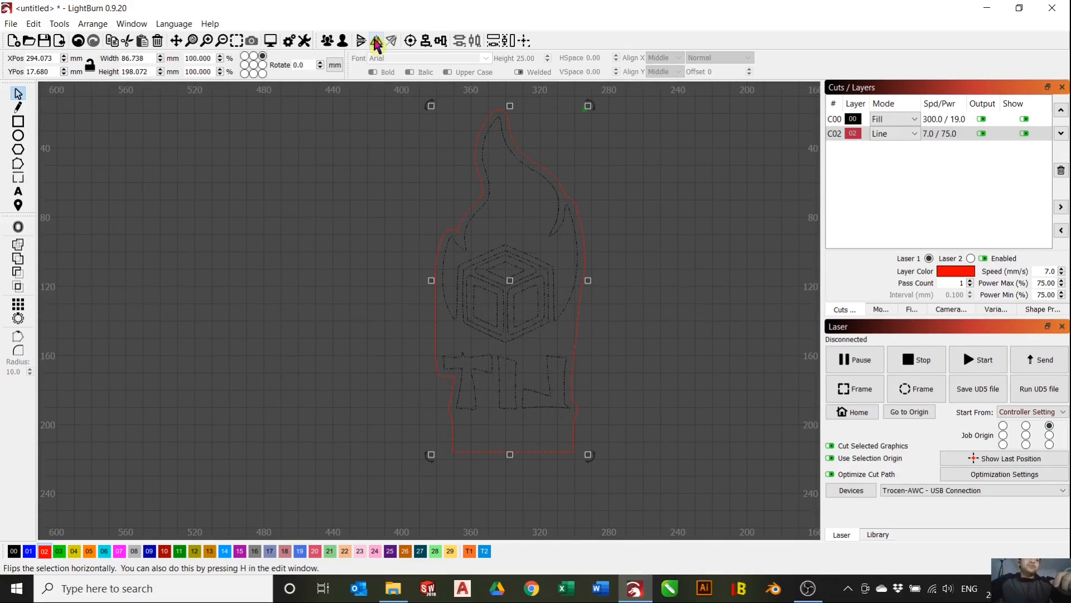
left_click(375, 40)
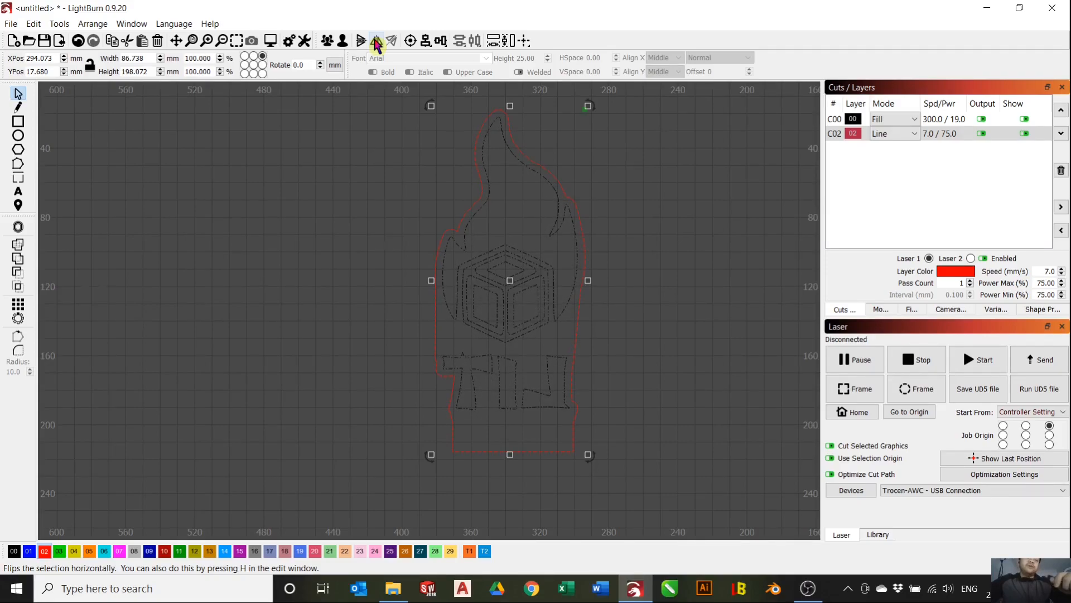
left_click(375, 40)
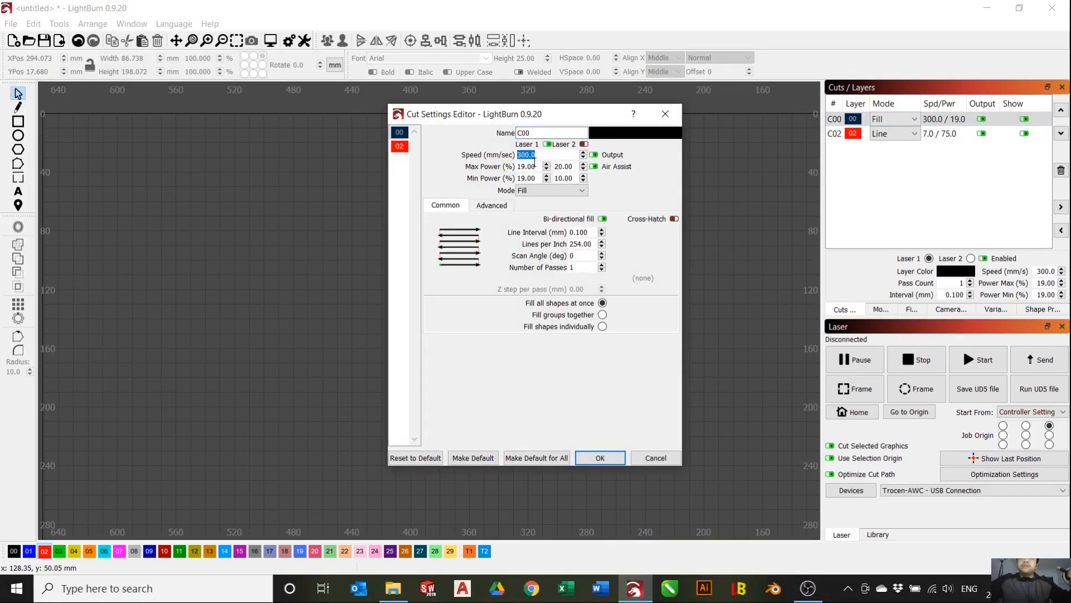
mouse_move(535, 203)
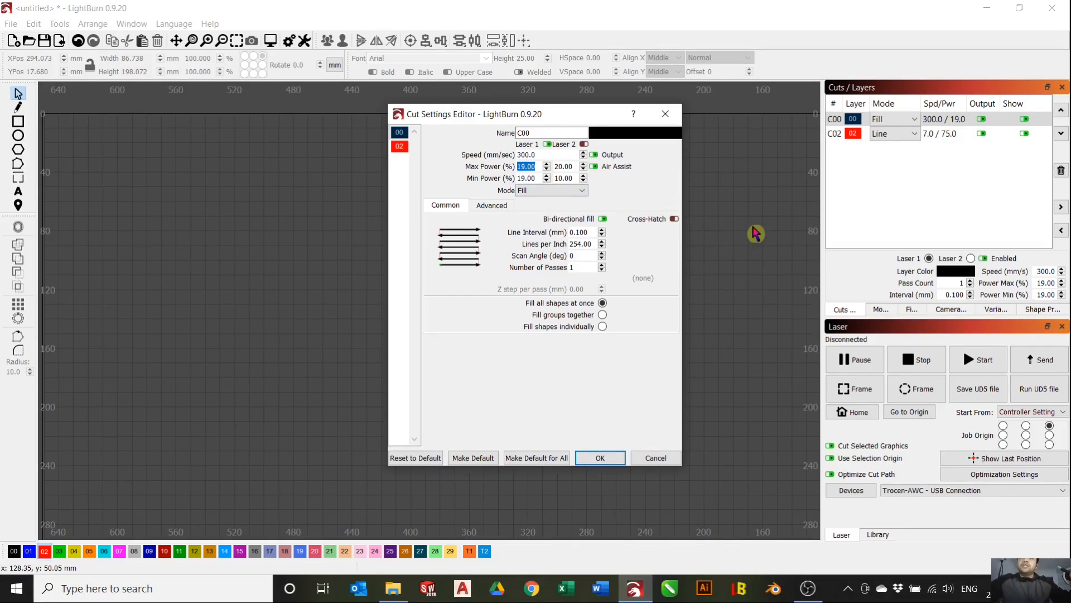
mouse_move(582, 203)
type("12.5")
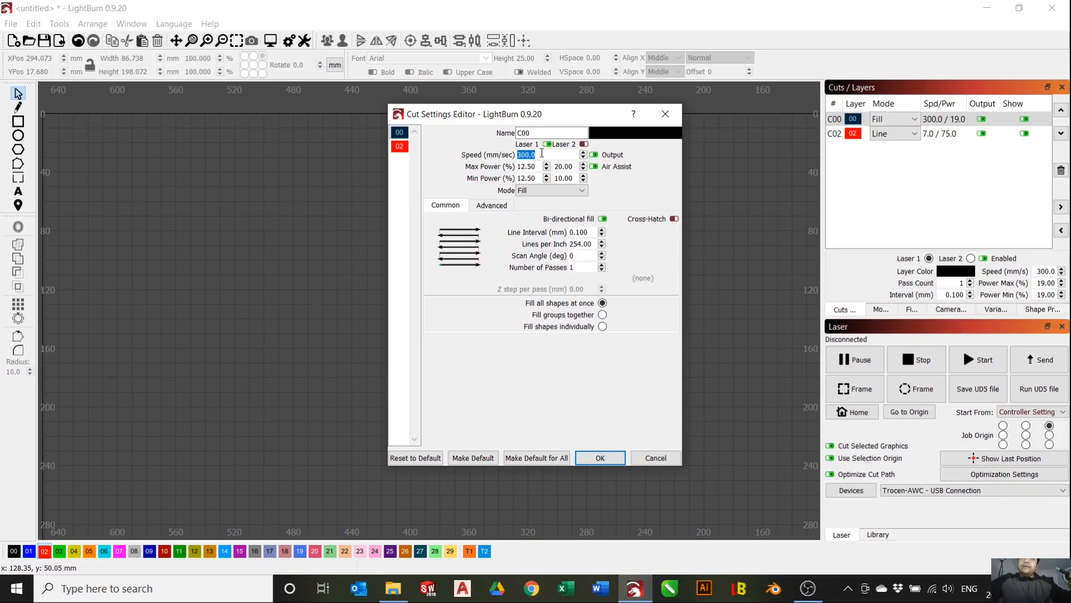
mouse_move(509, 168)
type("250")
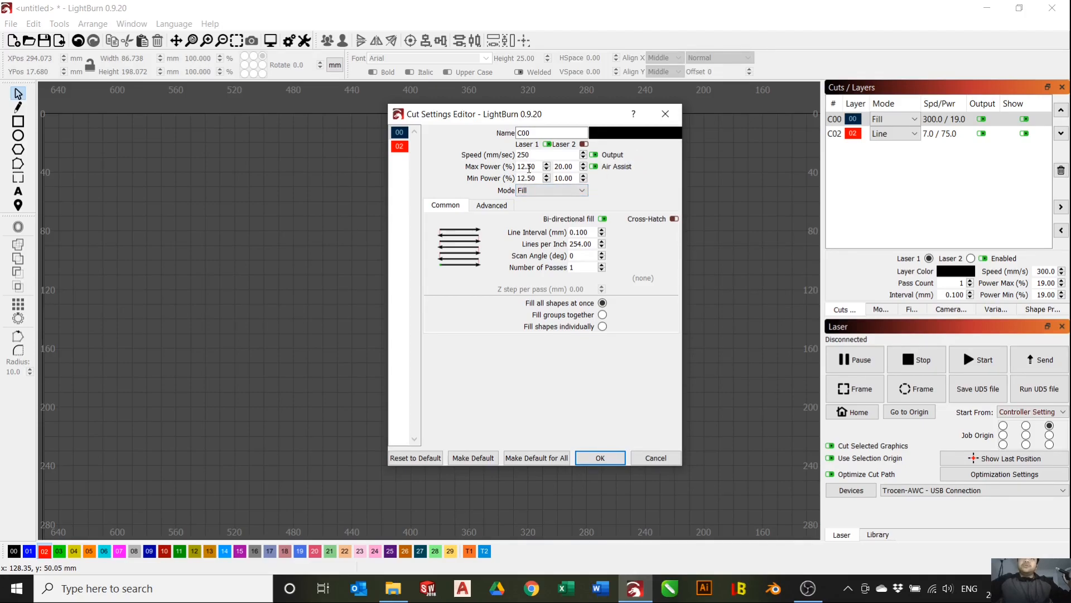
mouse_move(540, 178)
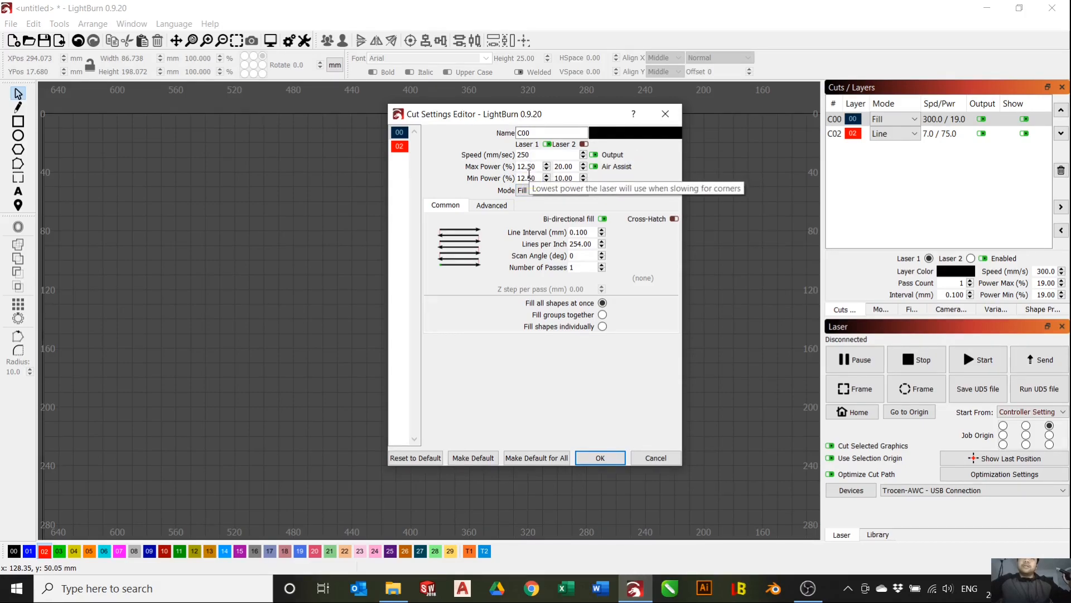
mouse_move(552, 205)
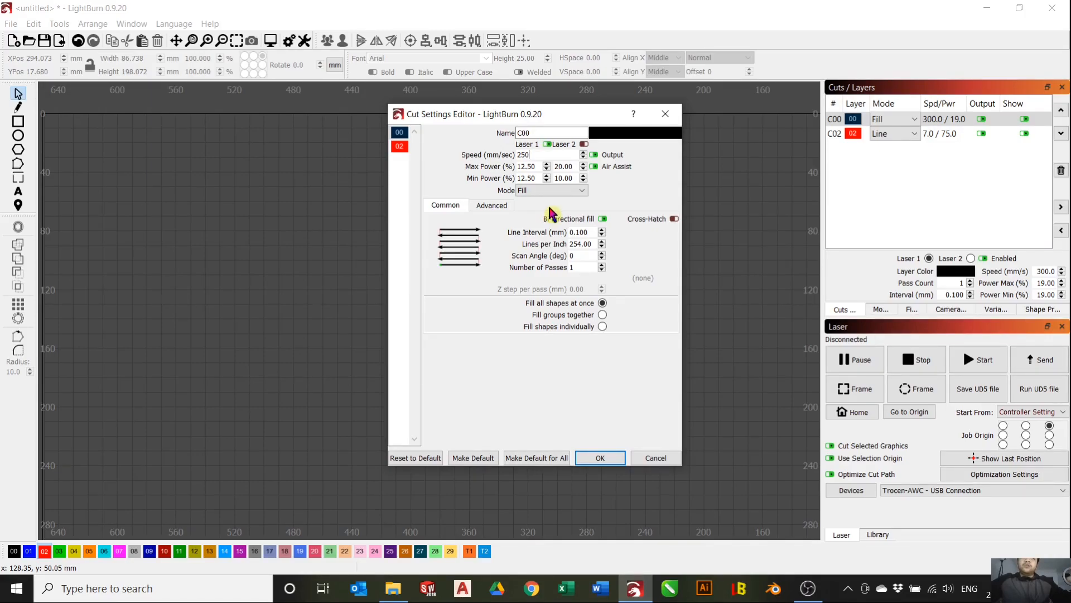
mouse_move(552, 219)
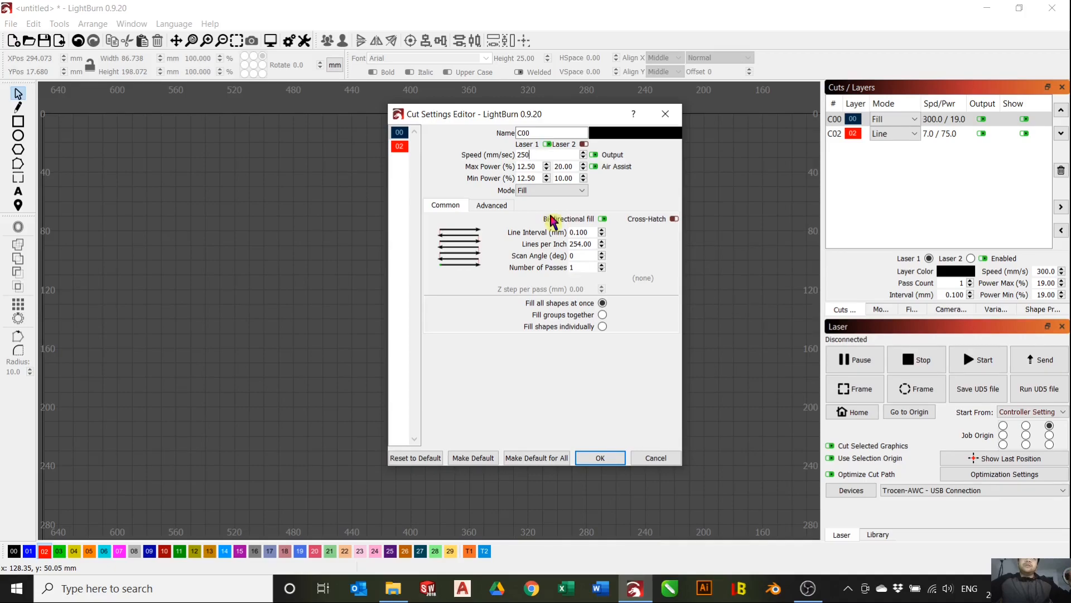
mouse_move(554, 218)
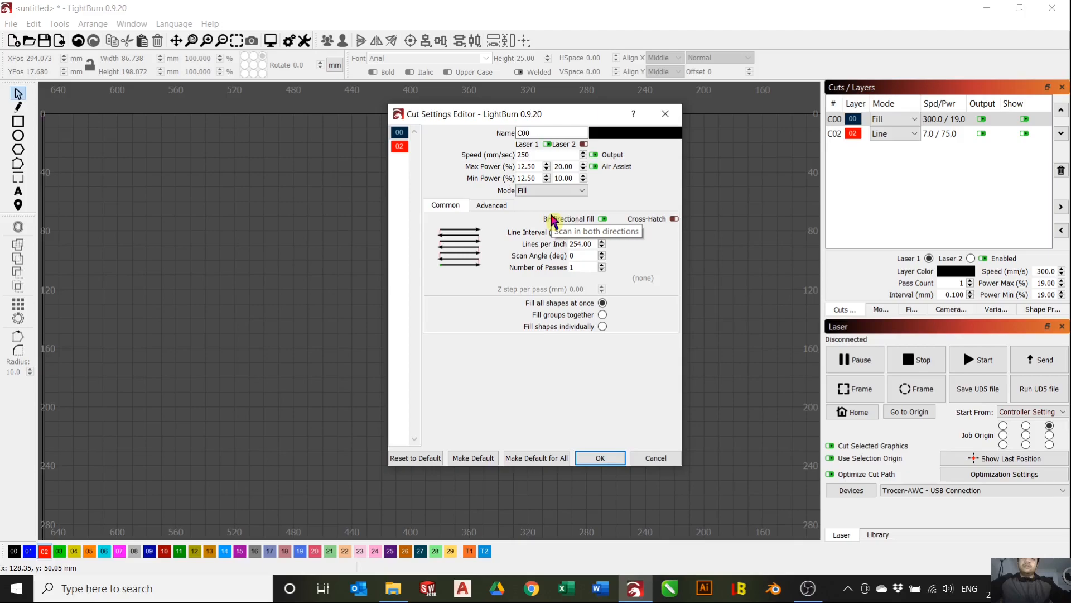
mouse_move(553, 212)
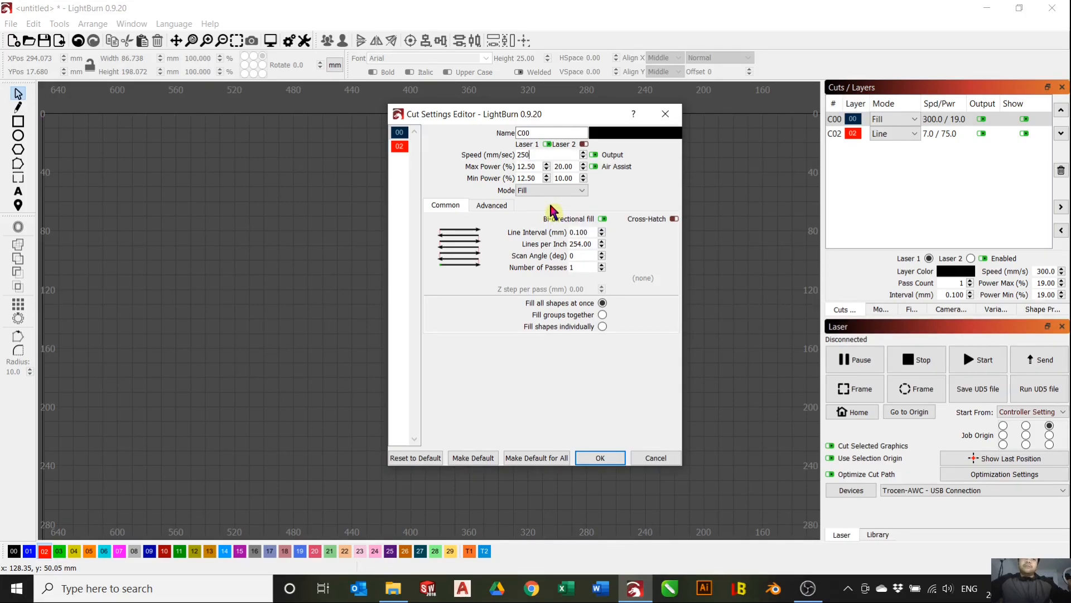
mouse_move(554, 200)
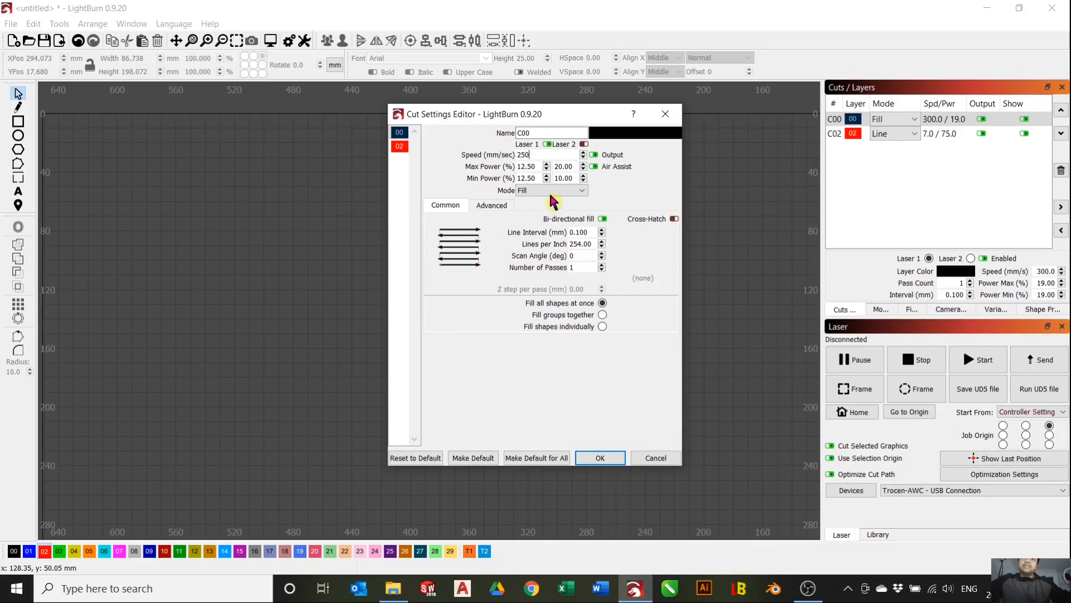
- Set Fill layer C00 to 250 mm/s, 12.5% power and 0.050 mm interval, then confirm
triple_click(526, 166)
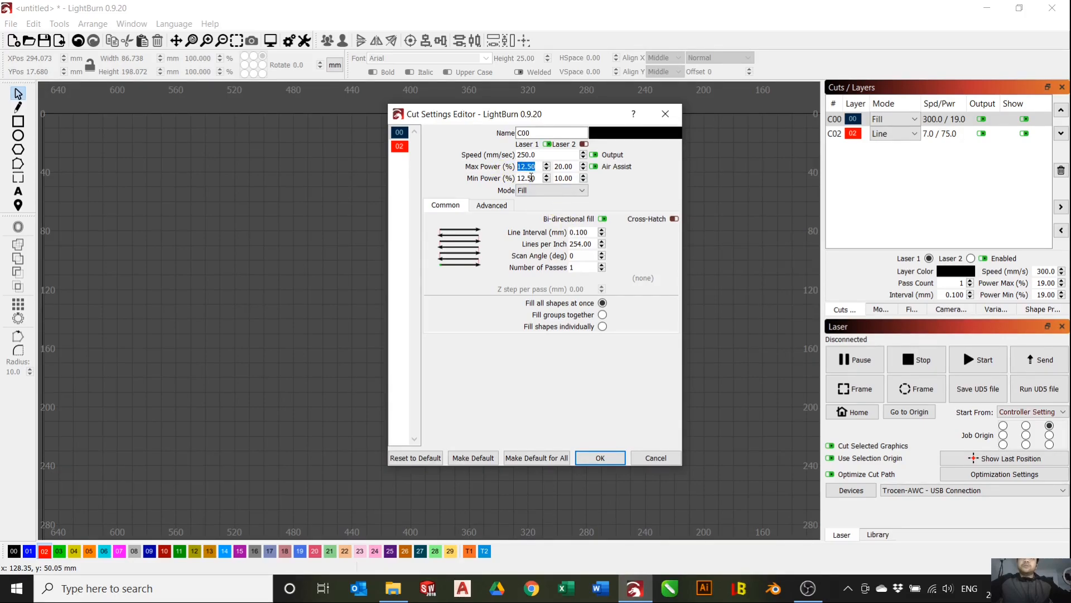
left_click(527, 178)
type("0.050")
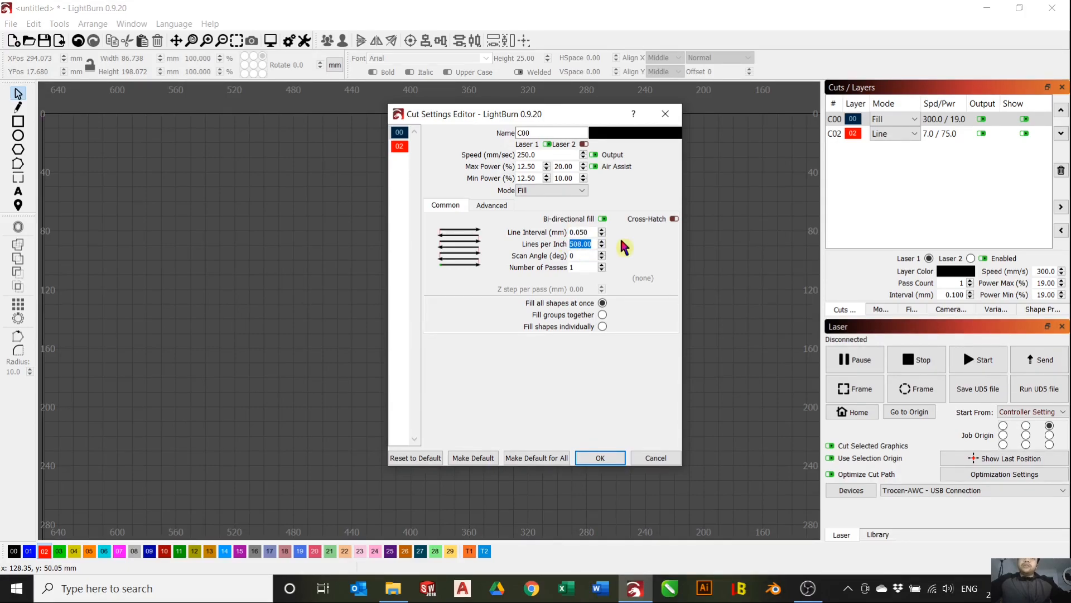
mouse_move(601, 243)
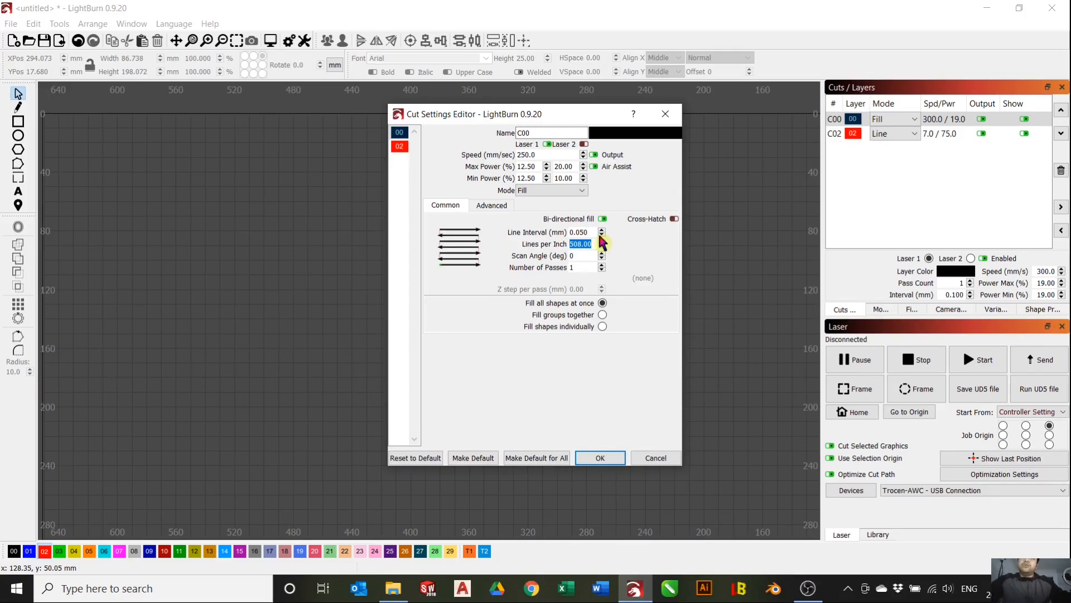
left_click(599, 457)
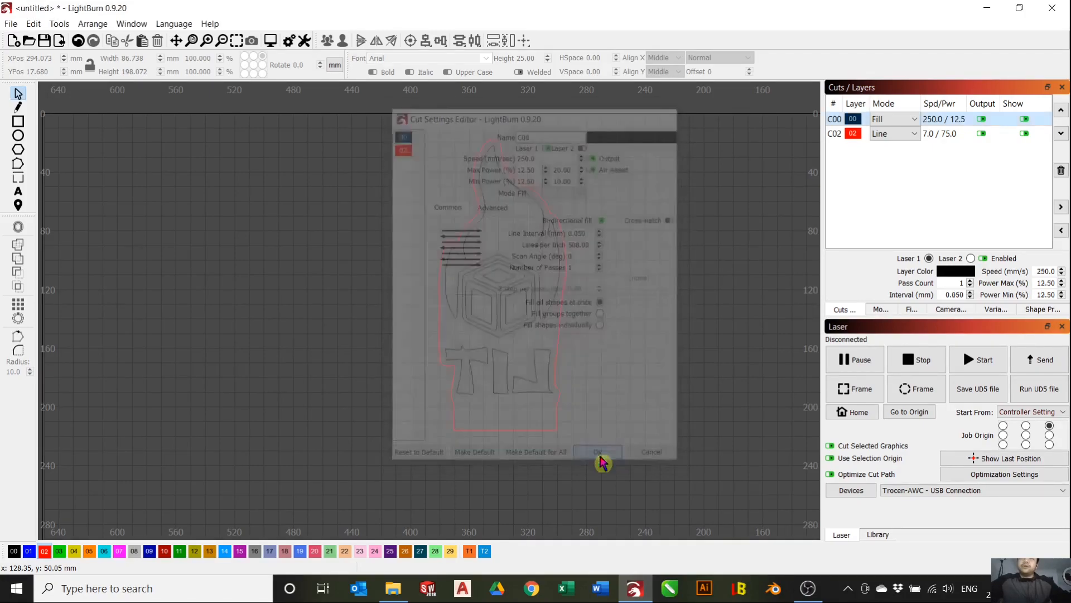
left_click(597, 451)
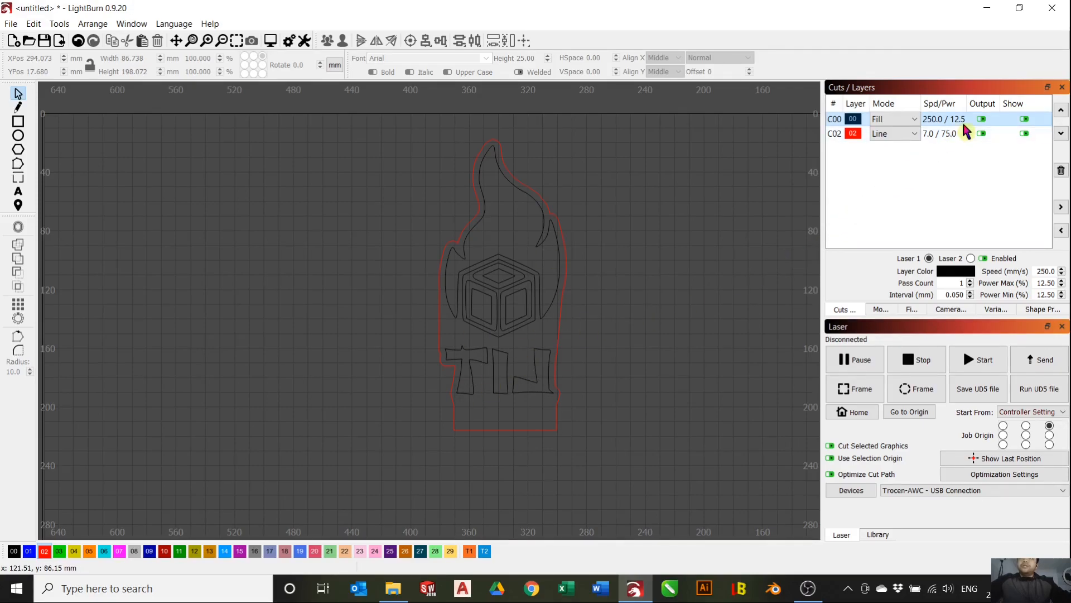
- Give red Line layer C02 a speed of 10 mm/s and 42% power
double_click(939, 133)
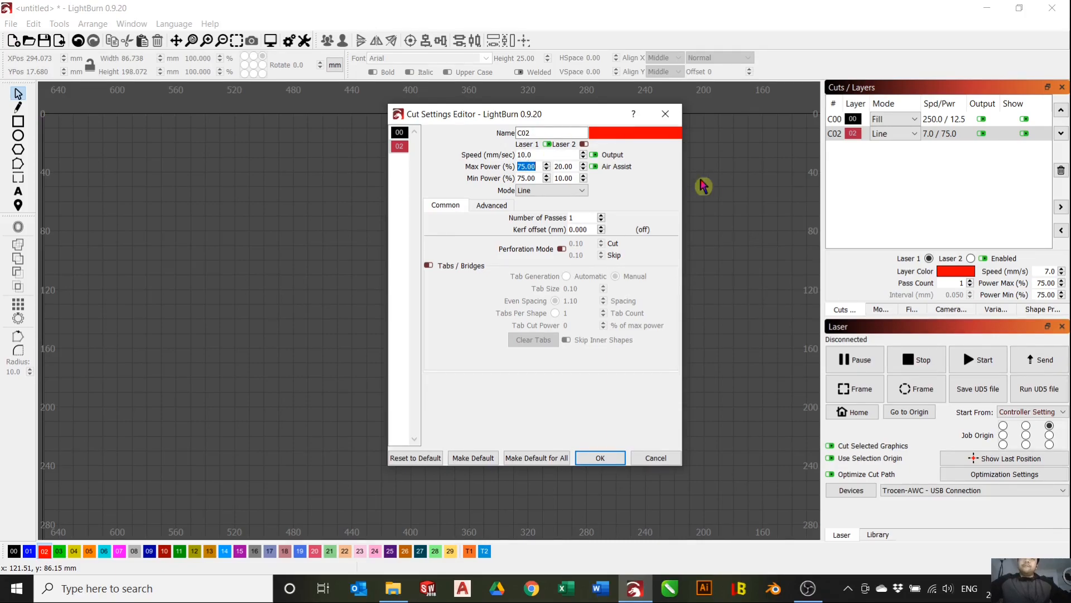
mouse_move(712, 186)
type("42")
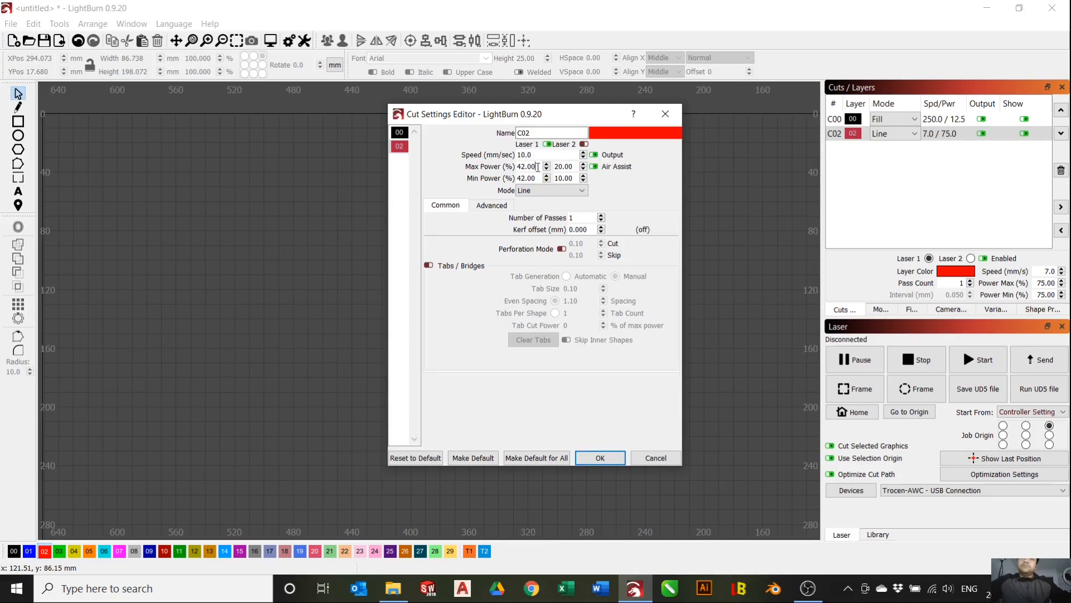
left_click(600, 458)
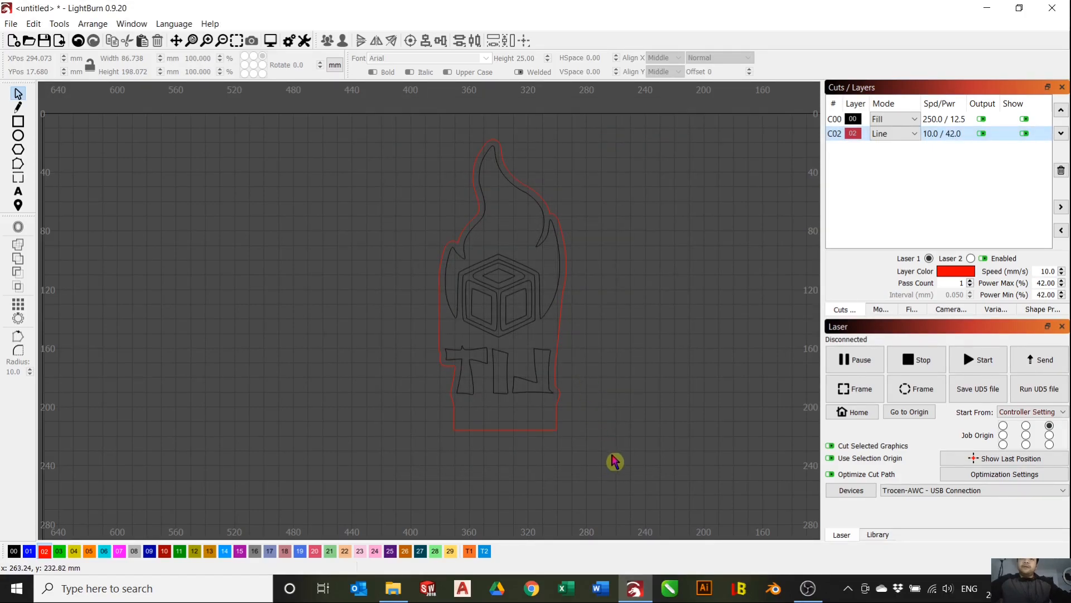